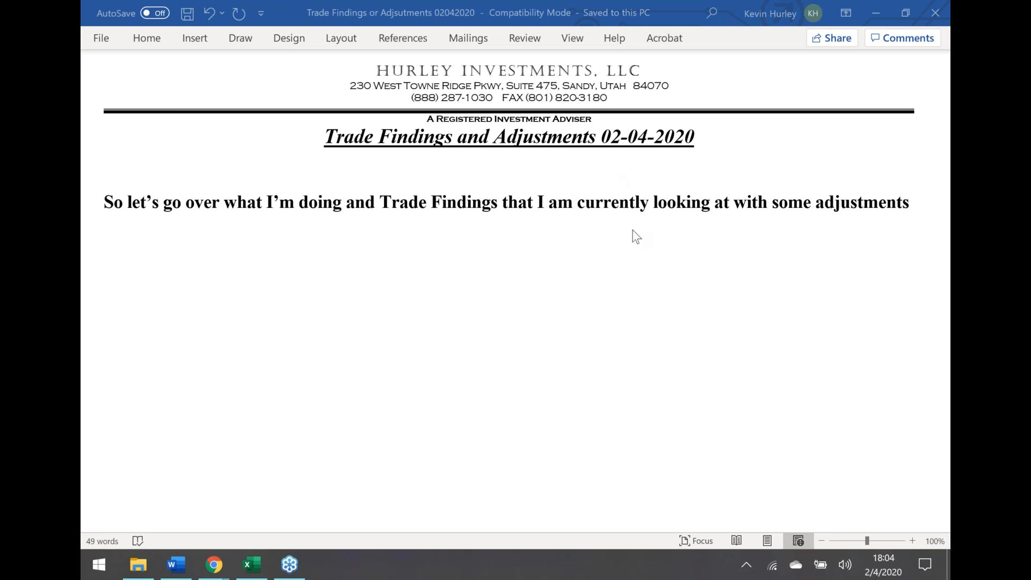
{"action": "mouse_move", "coordinate": [581, 109]}
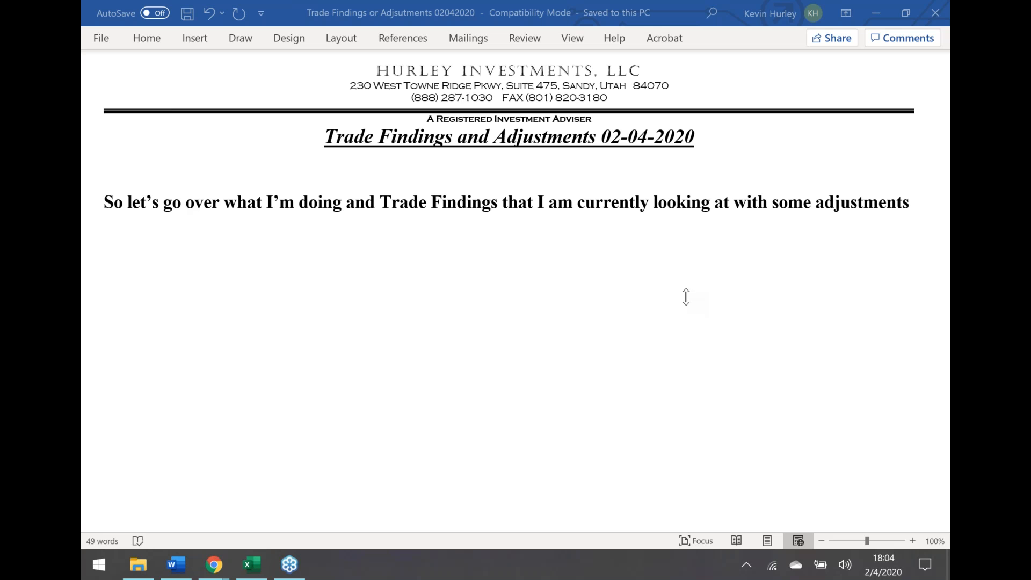
{"action": "mouse_move", "coordinate": [689, 339]}
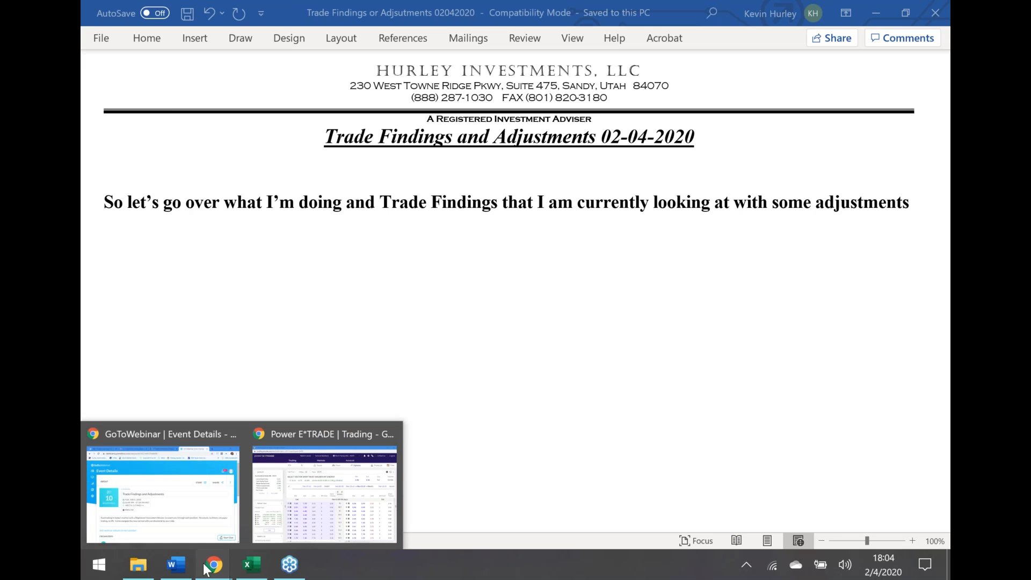
{"action": "mouse_move", "coordinate": [267, 460]}
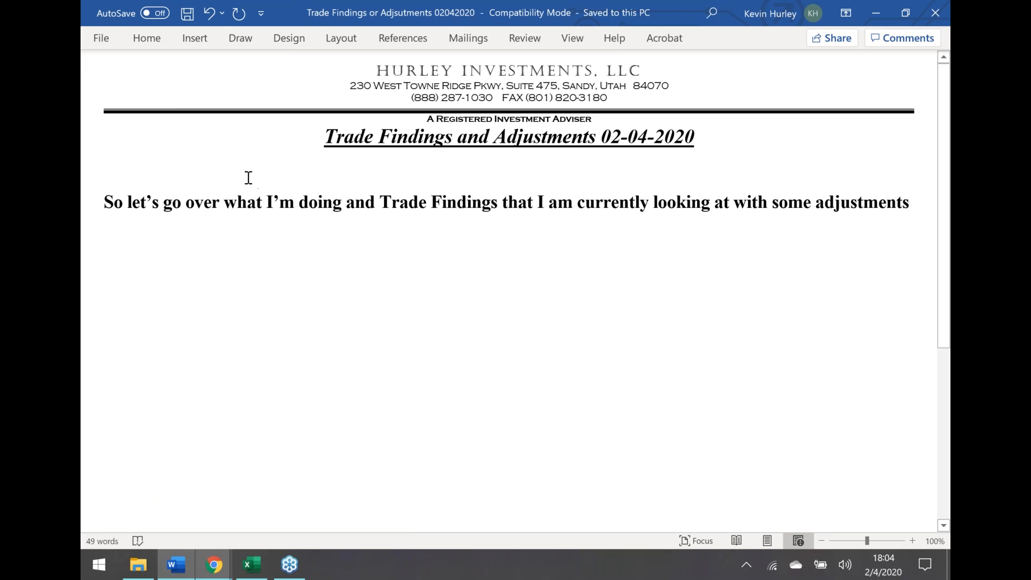
{"action": "mouse_move", "coordinate": [213, 564]}
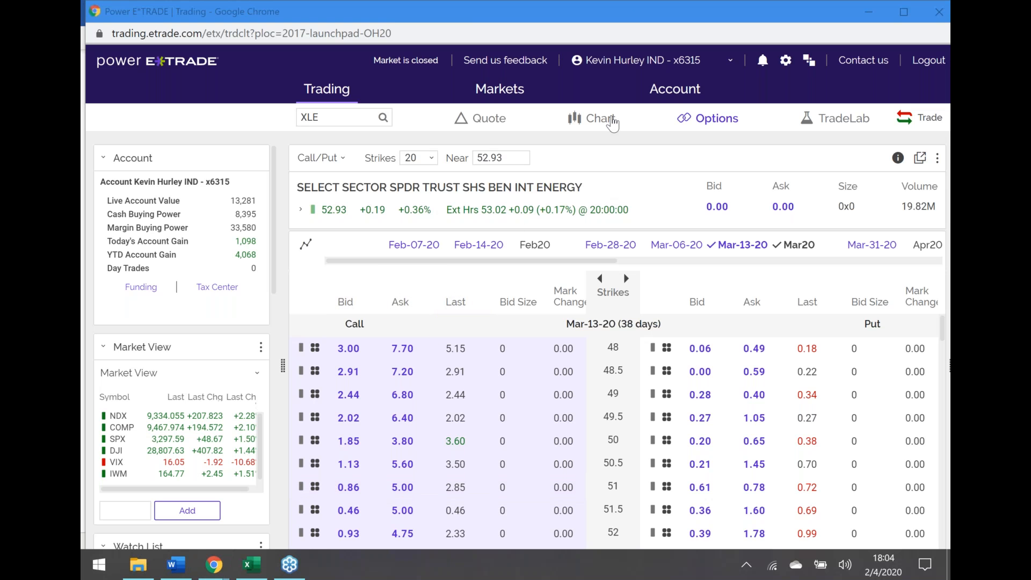
List account positions and expand the AAPL Feb-28-20 320/325 call vertical into its two legs.
{"action": "left_click", "coordinate": [674, 89]}
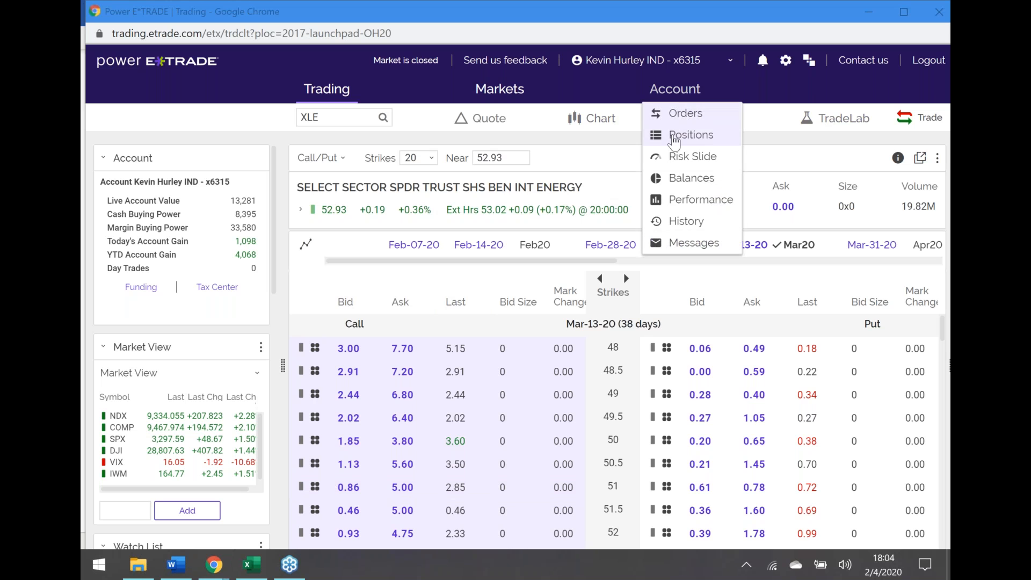
{"action": "left_click", "coordinate": [690, 134]}
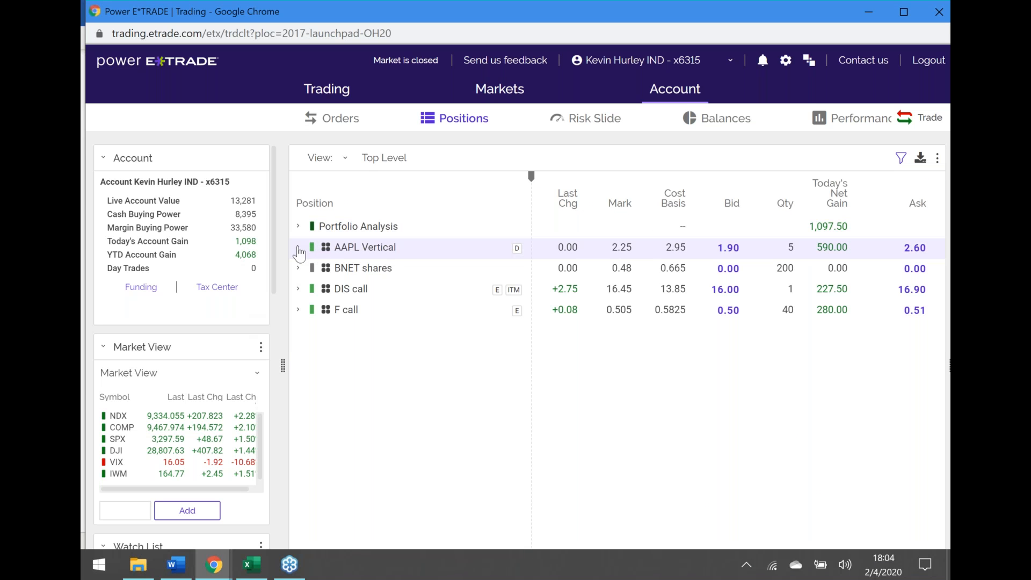
{"action": "left_click", "coordinate": [298, 247]}
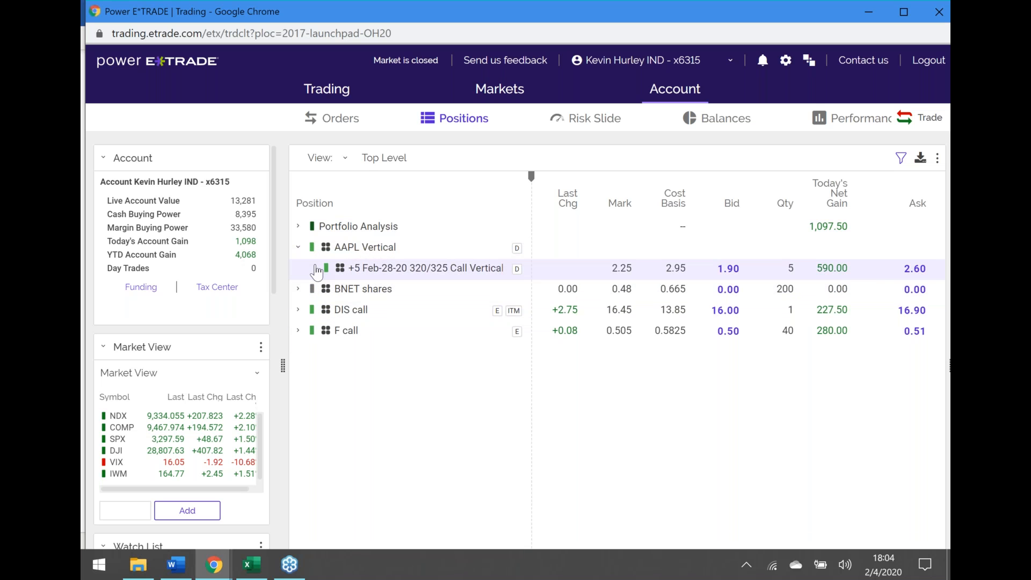
{"action": "left_click", "coordinate": [316, 268]}
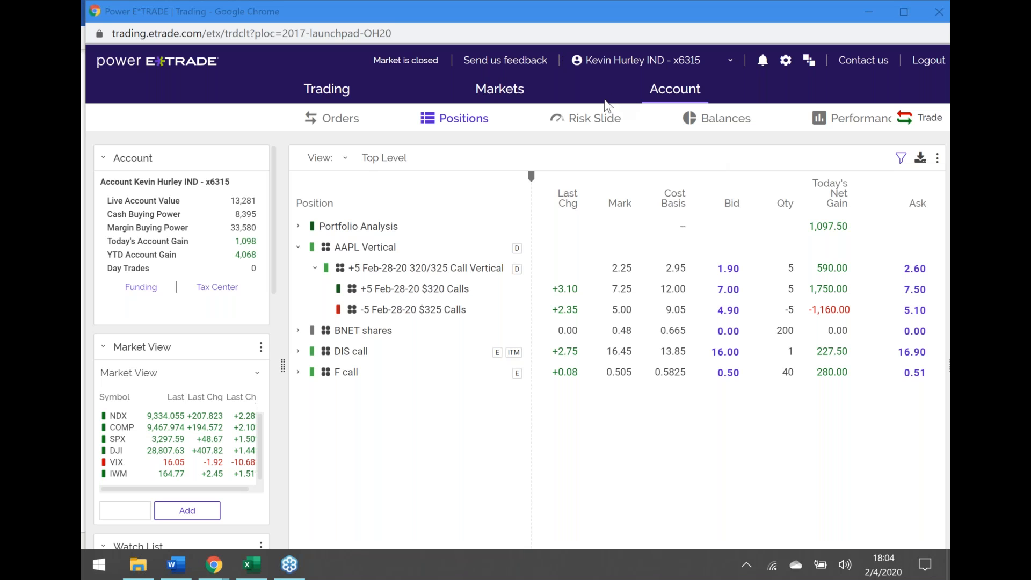
{"action": "mouse_move", "coordinate": [768, 193]}
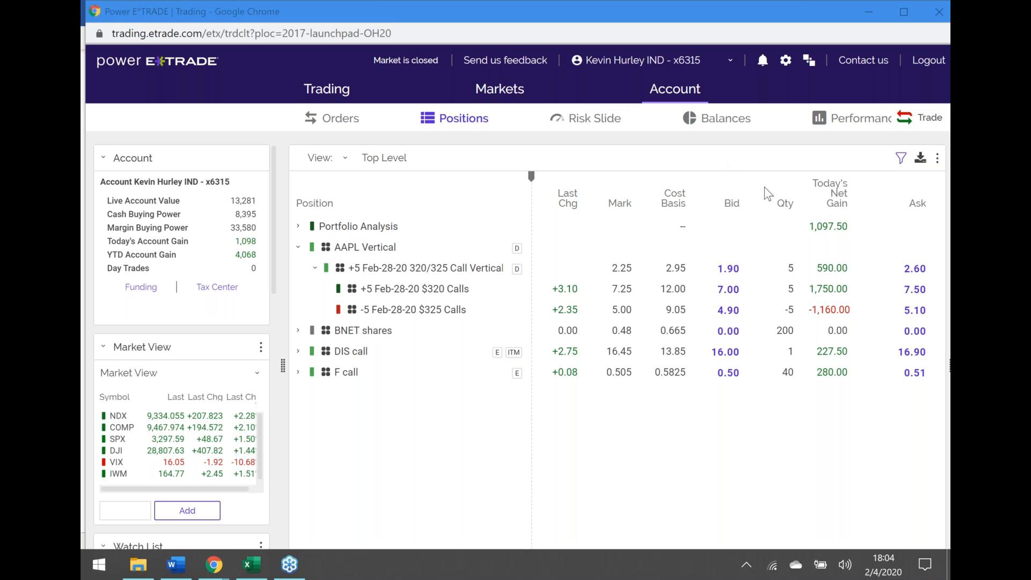
{"action": "mouse_move", "coordinate": [785, 164]}
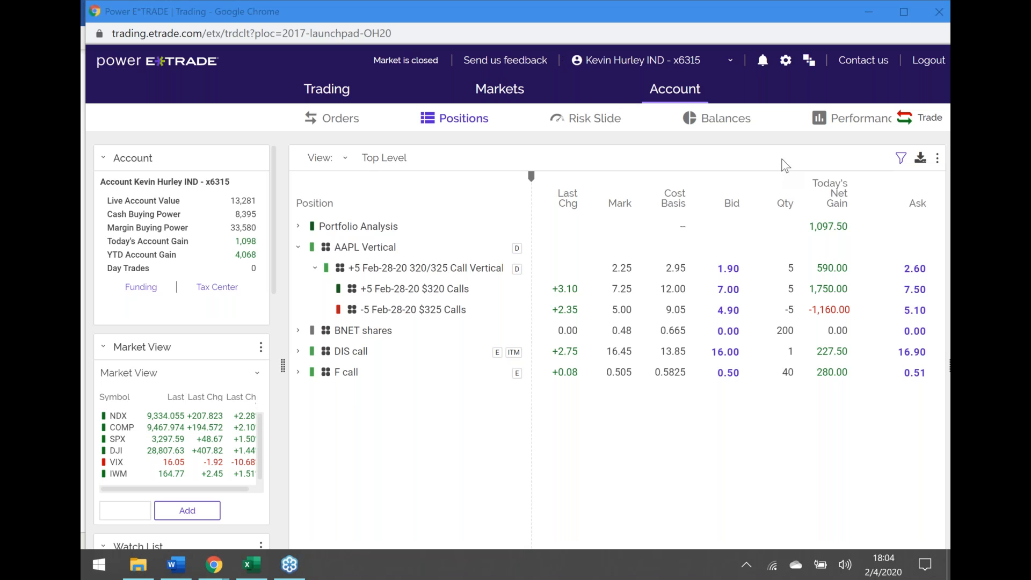
{"action": "mouse_move", "coordinate": [782, 203]}
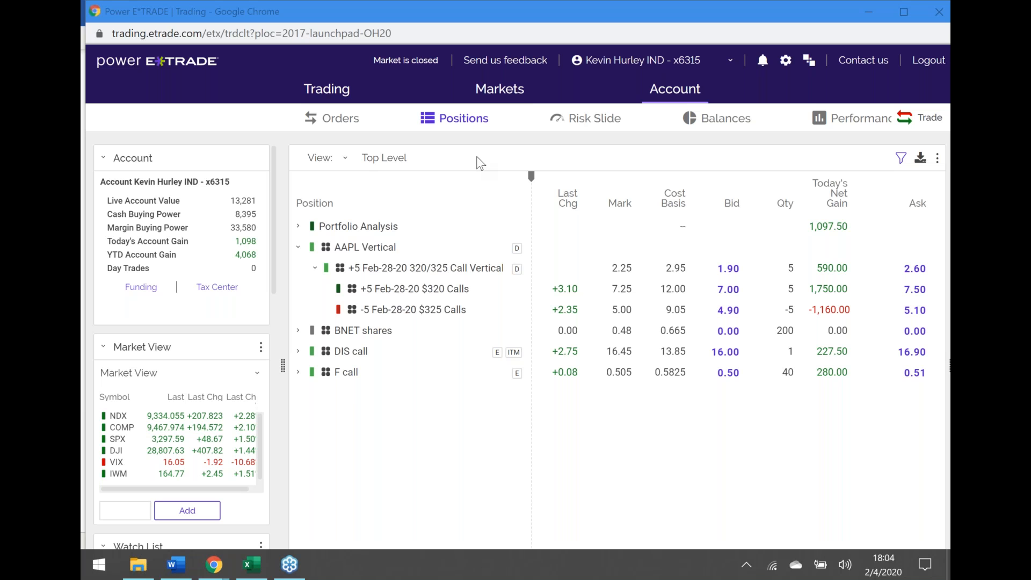
{"action": "mouse_move", "coordinate": [788, 161]}
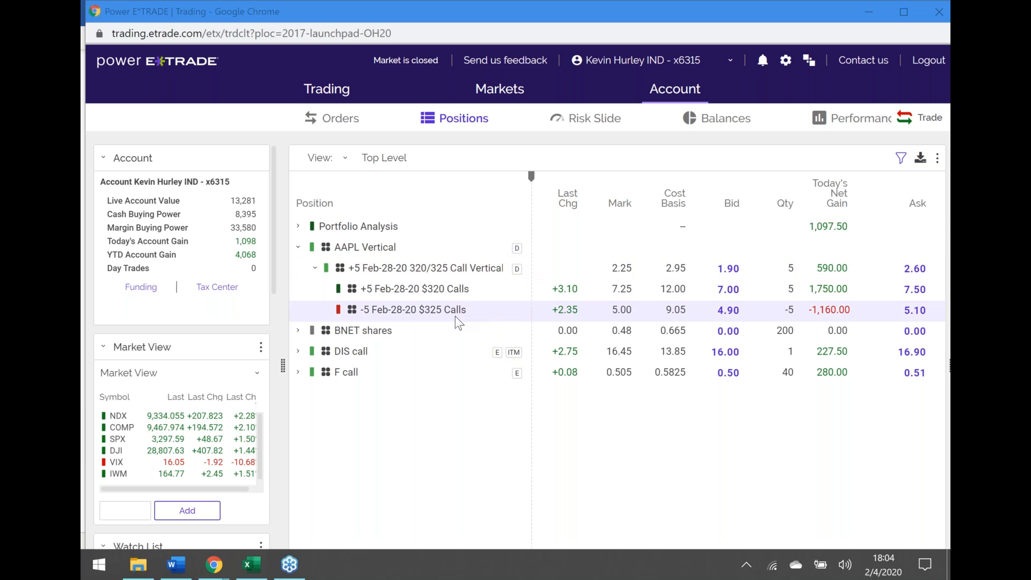
{"action": "mouse_move", "coordinate": [631, 322]}
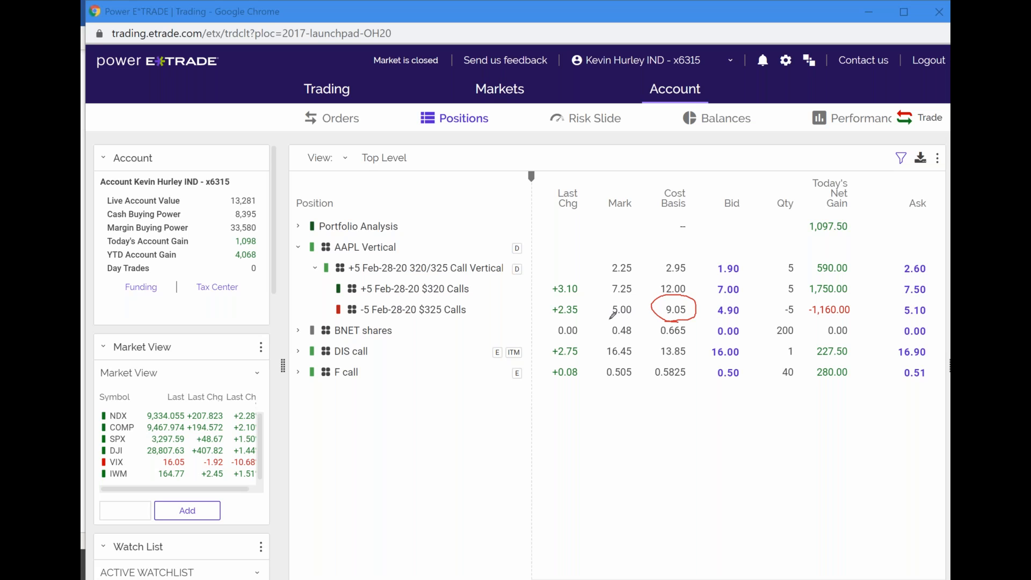
{"action": "mouse_move", "coordinate": [606, 314]}
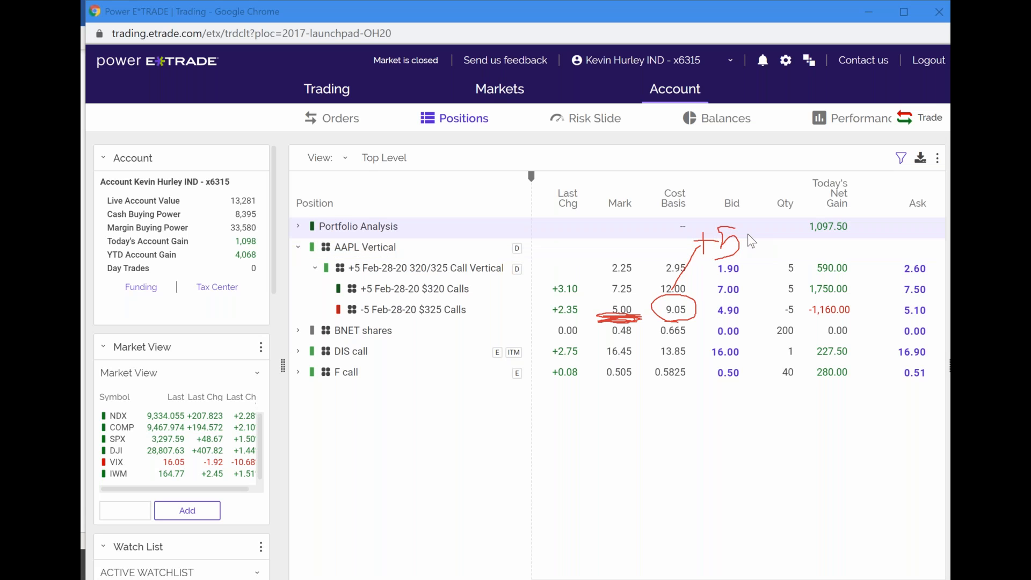
{"action": "mouse_move", "coordinate": [793, 270]}
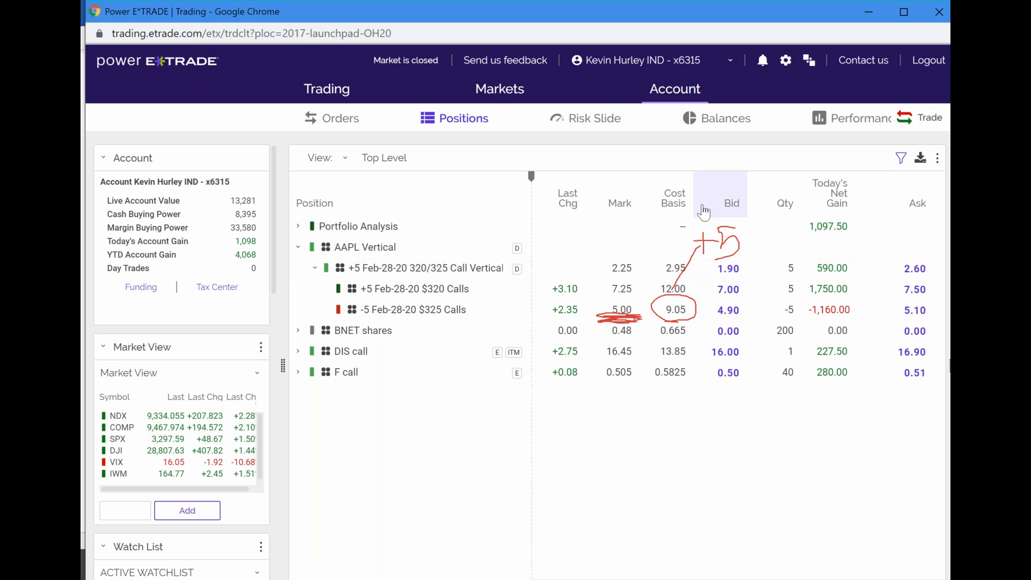
{"action": "mouse_move", "coordinate": [558, 233]}
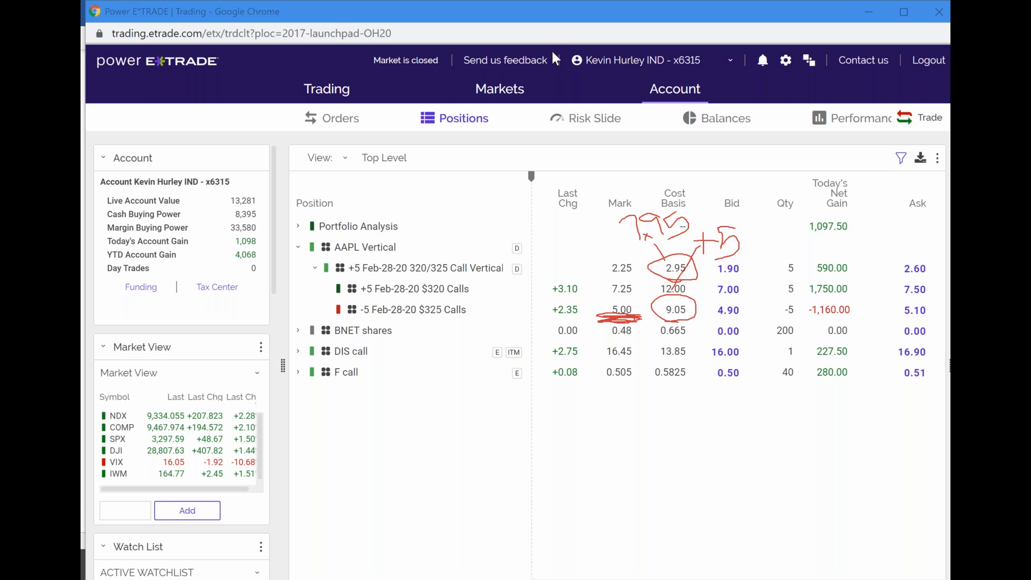
{"action": "mouse_move", "coordinate": [581, 61]}
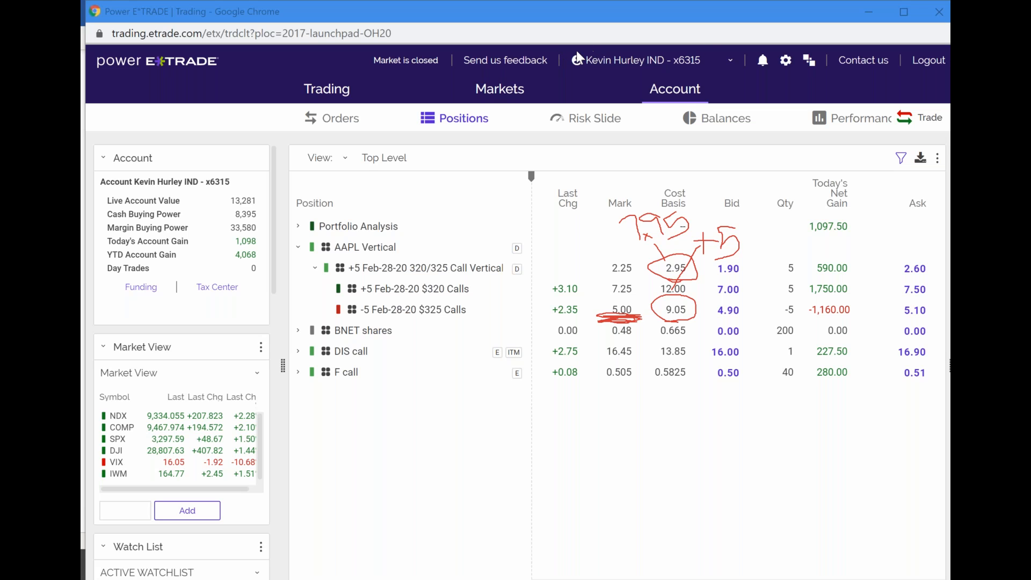
{"action": "mouse_move", "coordinate": [557, 59]}
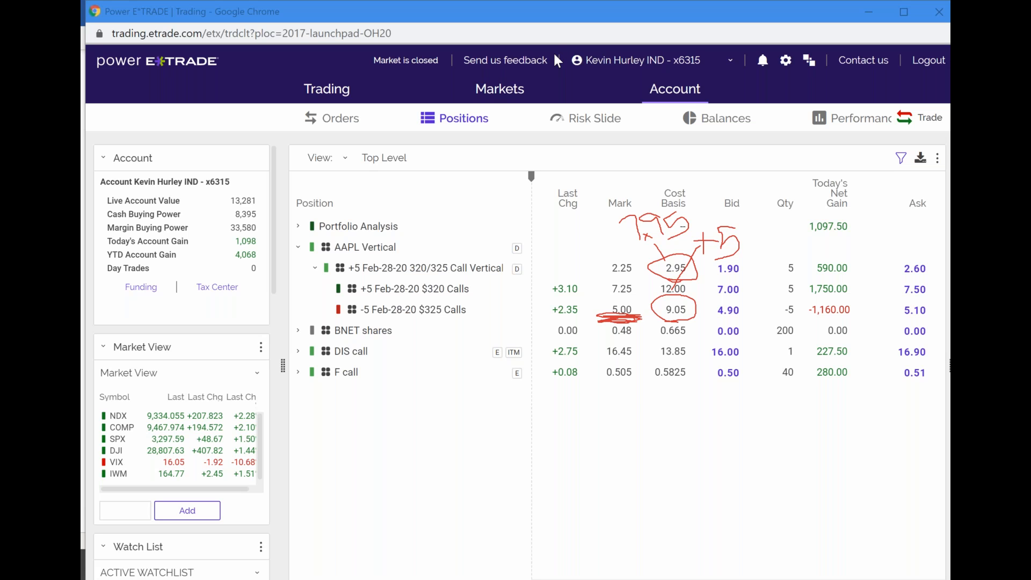
{"action": "mouse_move", "coordinate": [591, 200]}
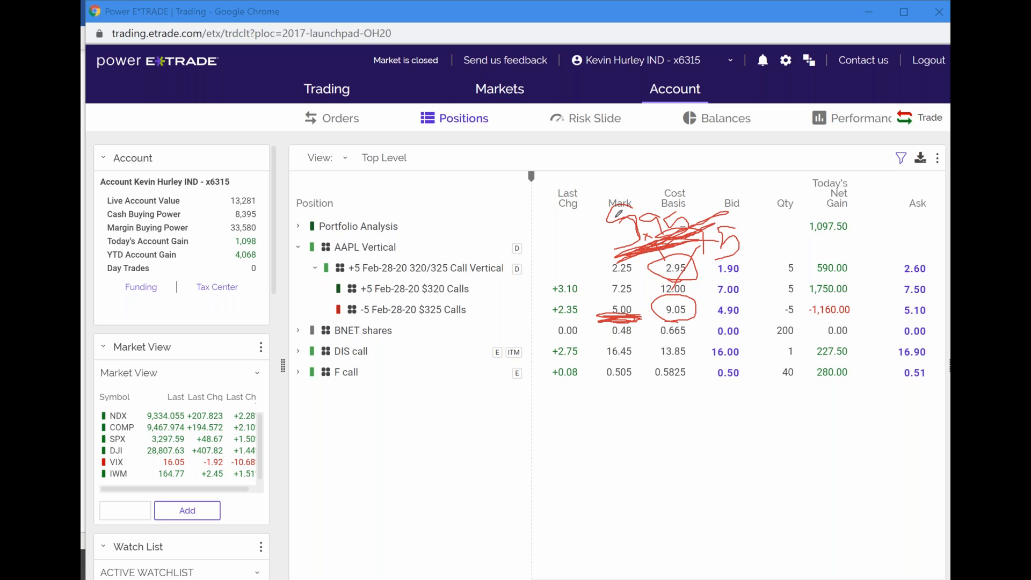
{"action": "mouse_move", "coordinate": [577, 253]}
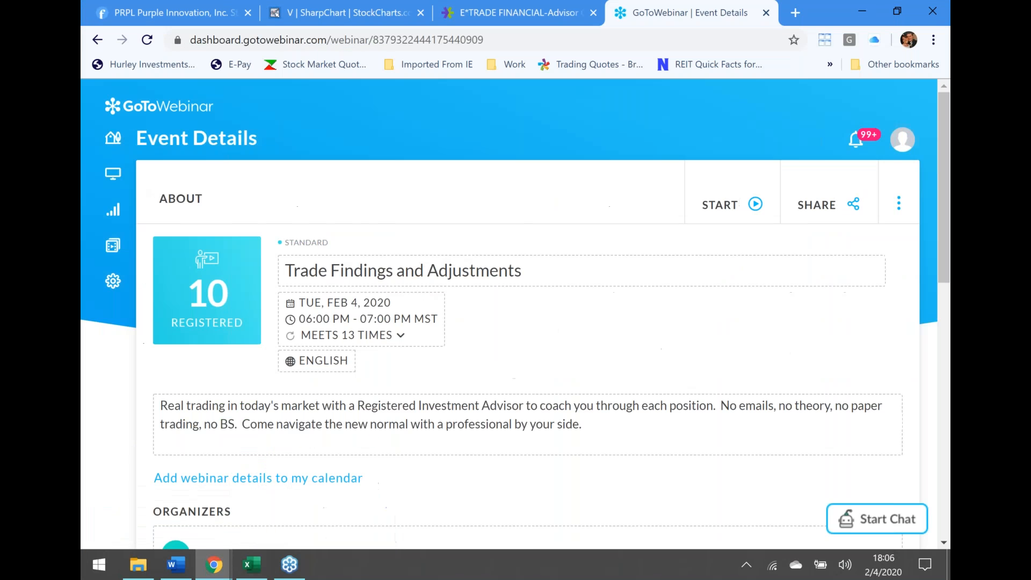
Load the AAPL daily chart in StockCharts and scroll down to the pivots.
{"action": "left_click", "coordinate": [342, 13]}
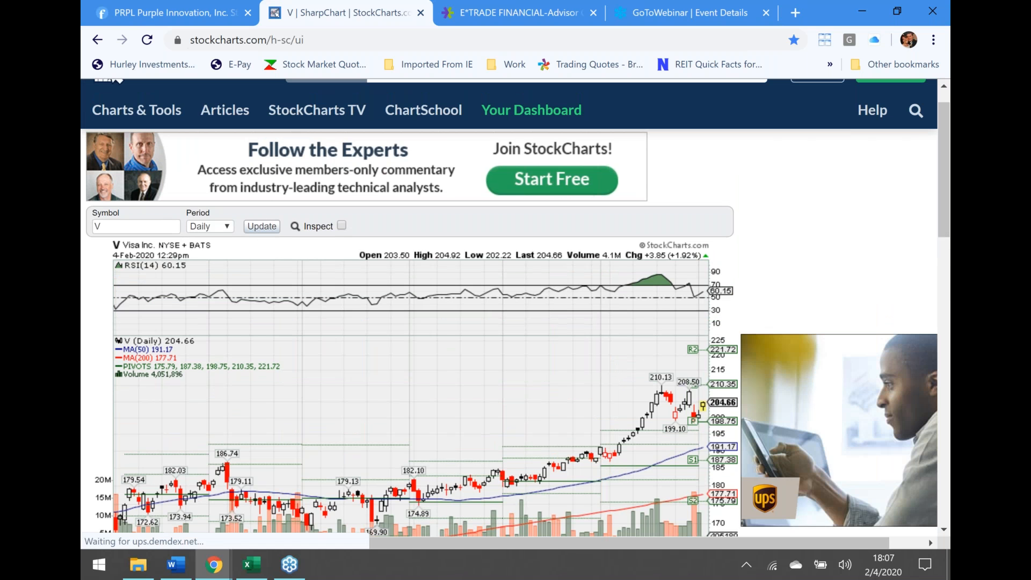
{"action": "type", "text": "aap"}
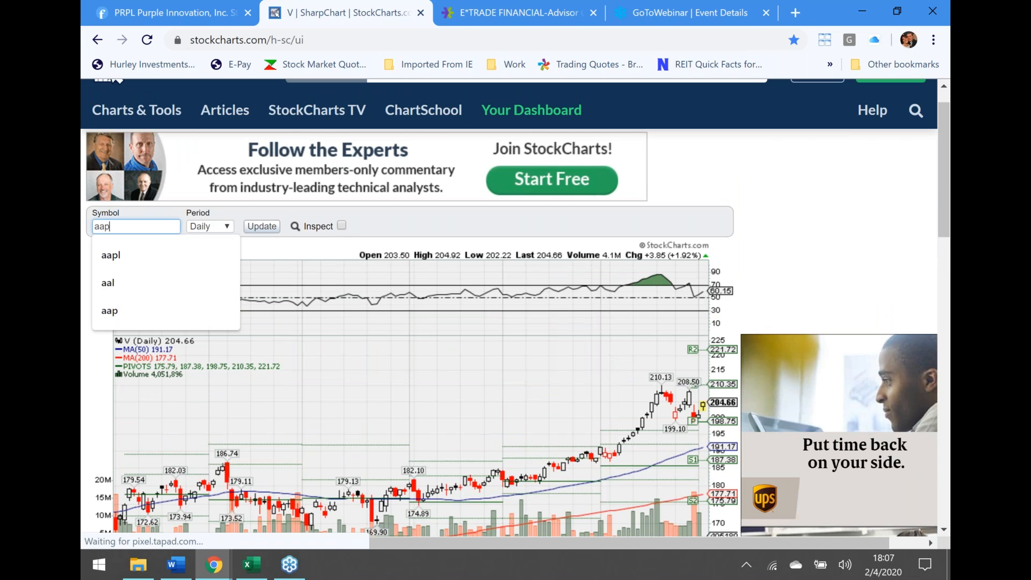
{"action": "left_click", "coordinate": [111, 255]}
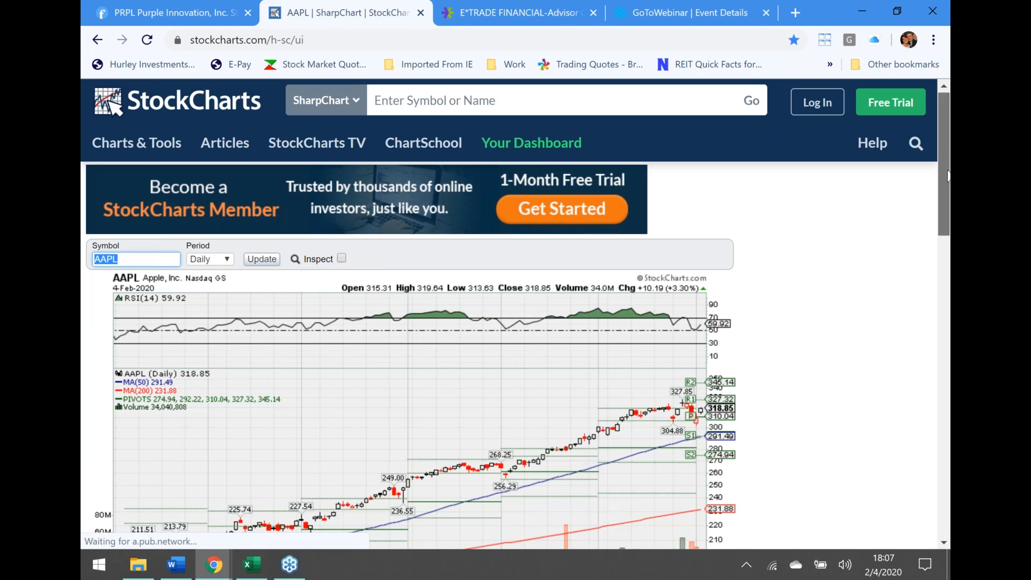
{"action": "scroll", "scroll_direction": "down", "scroll_amount": 3}
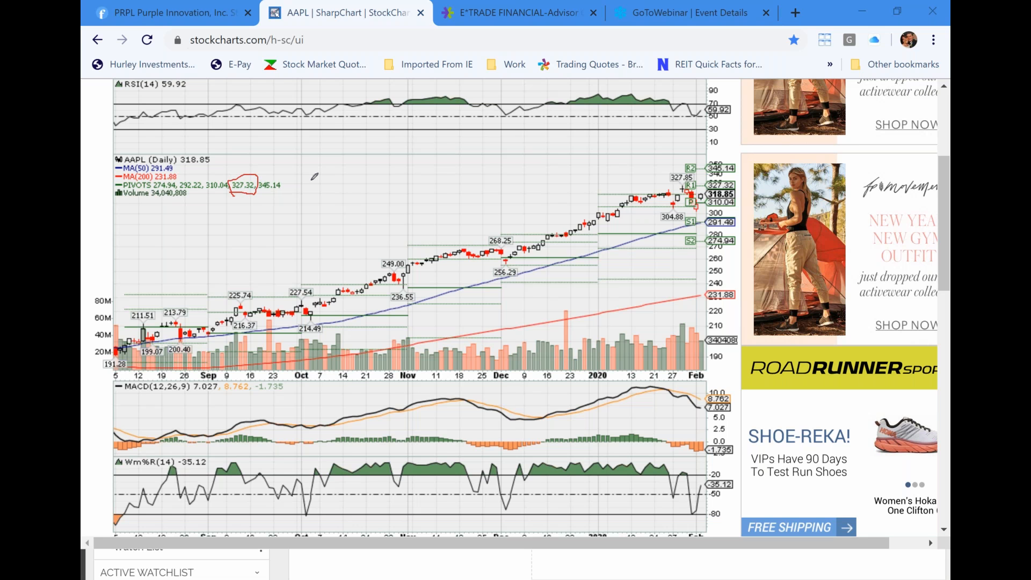
{"action": "mouse_move", "coordinate": [314, 176]}
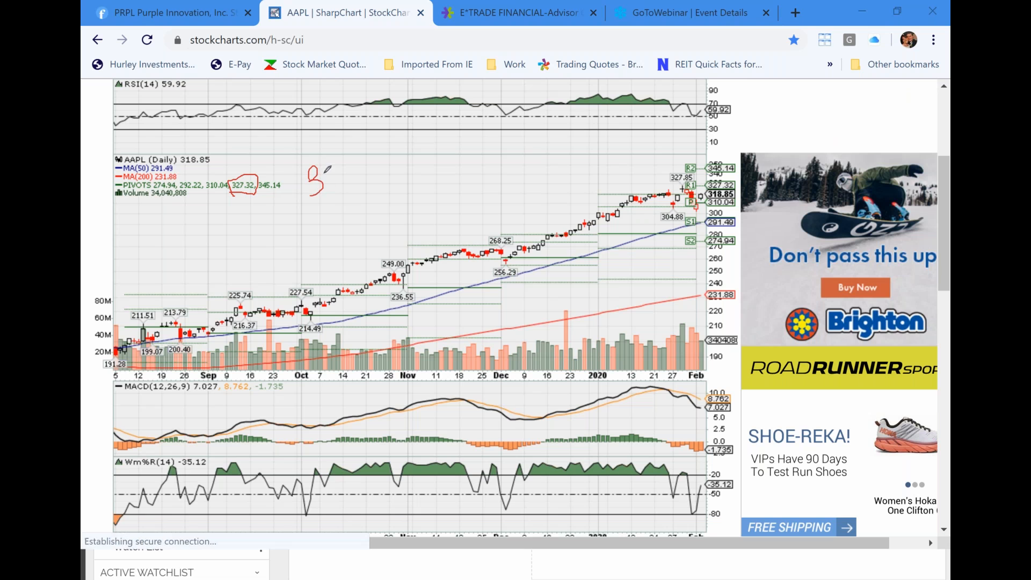
Handwrite '327 x 95' on the chart with an arrow to the circled 327.32 pivot.
{"action": "left_click_drag", "start_coordinate": [332, 187], "coordinate": [345, 168]}
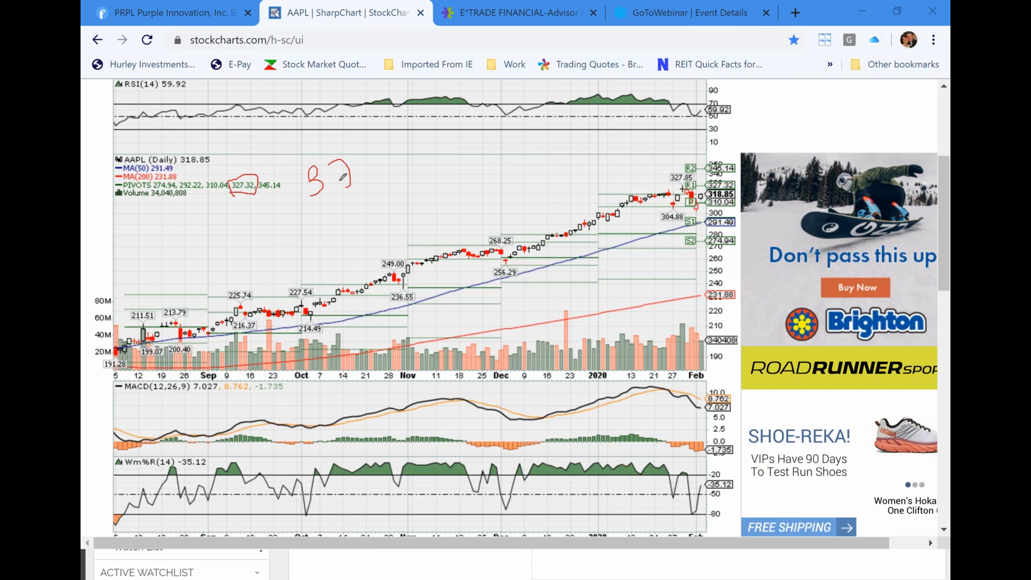
{"action": "left_click_drag", "start_coordinate": [335, 190], "coordinate": [372, 154]}
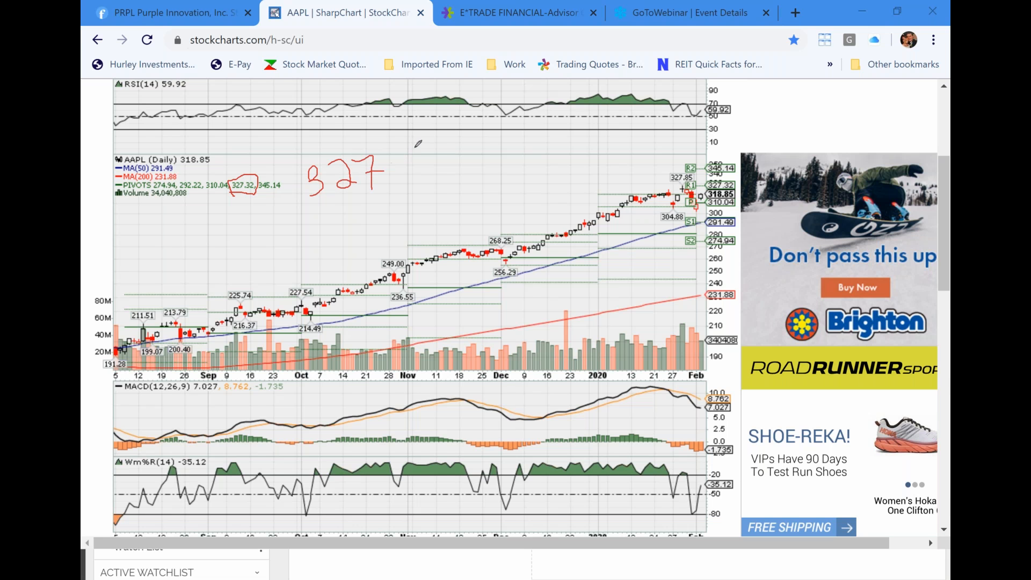
{"action": "left_click_drag", "start_coordinate": [407, 152], "coordinate": [425, 146]}
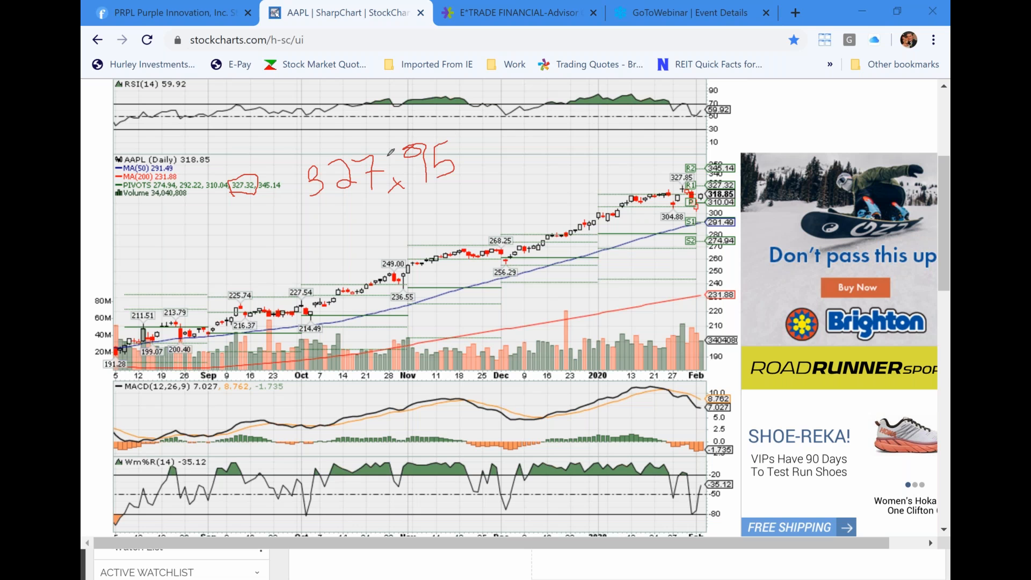
{"action": "left_click_drag", "start_coordinate": [243, 168], "coordinate": [391, 155]}
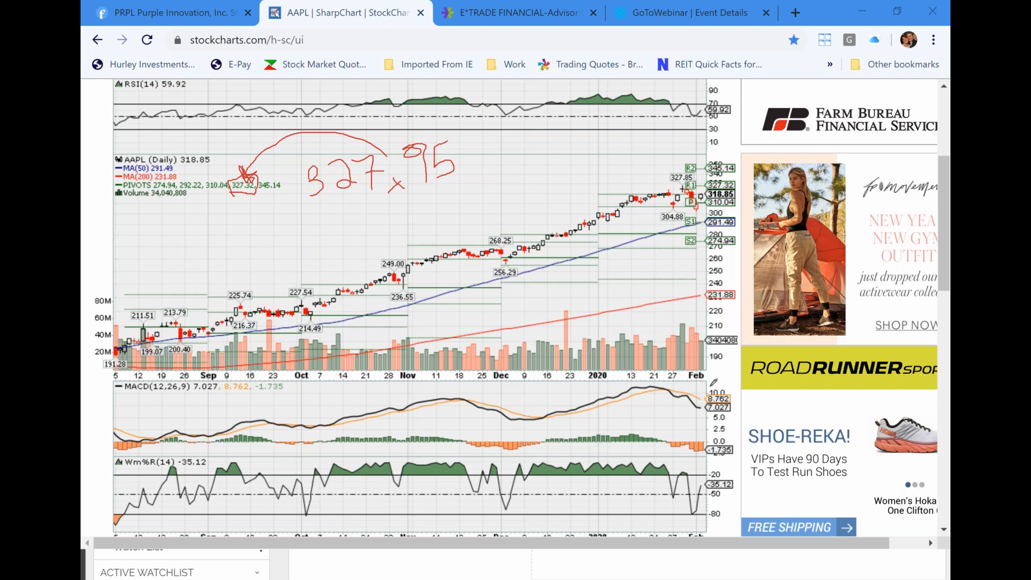
Highlight the Williams %R overbought stretches in yellow.
{"action": "left_click_drag", "start_coordinate": [723, 461], "coordinate": [709, 496]}
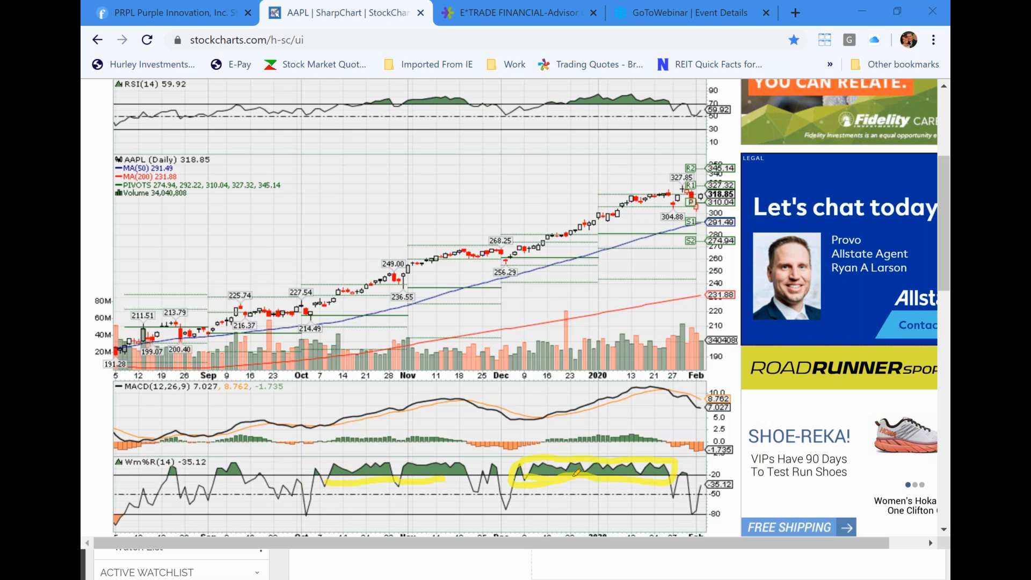
{"action": "mouse_move", "coordinate": [562, 228]}
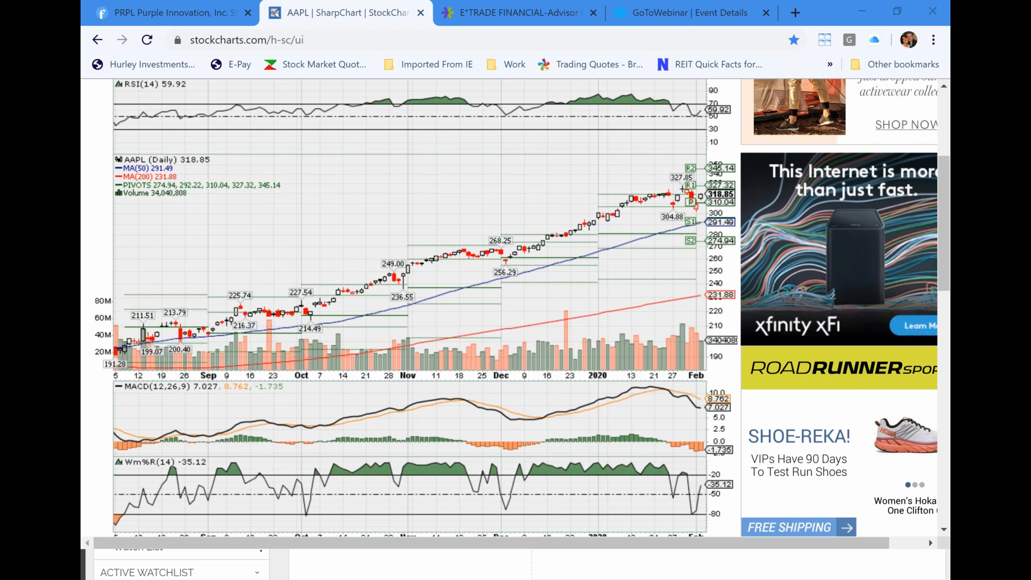
{"action": "mouse_move", "coordinate": [558, 228]}
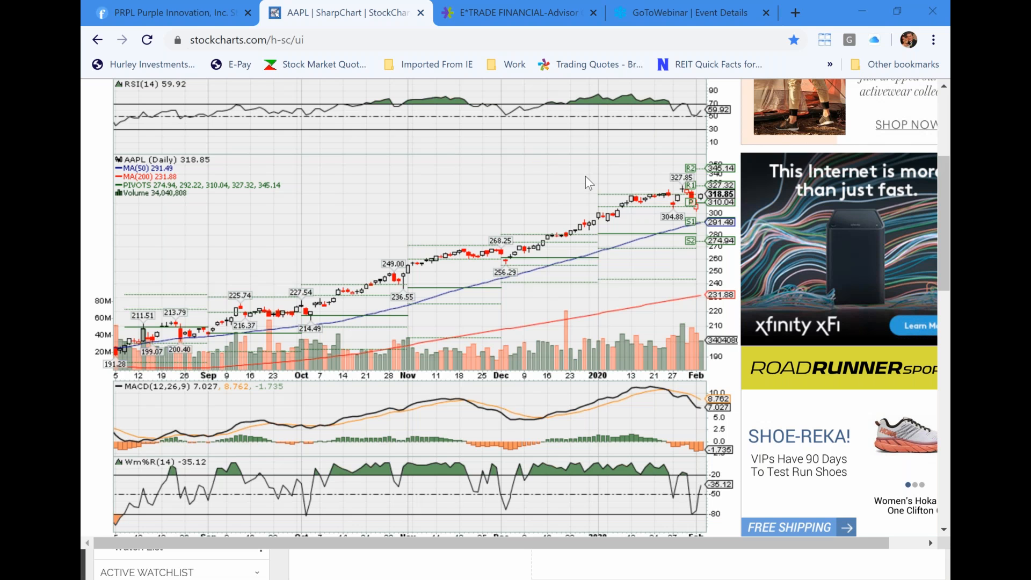
{"action": "mouse_move", "coordinate": [562, 204]}
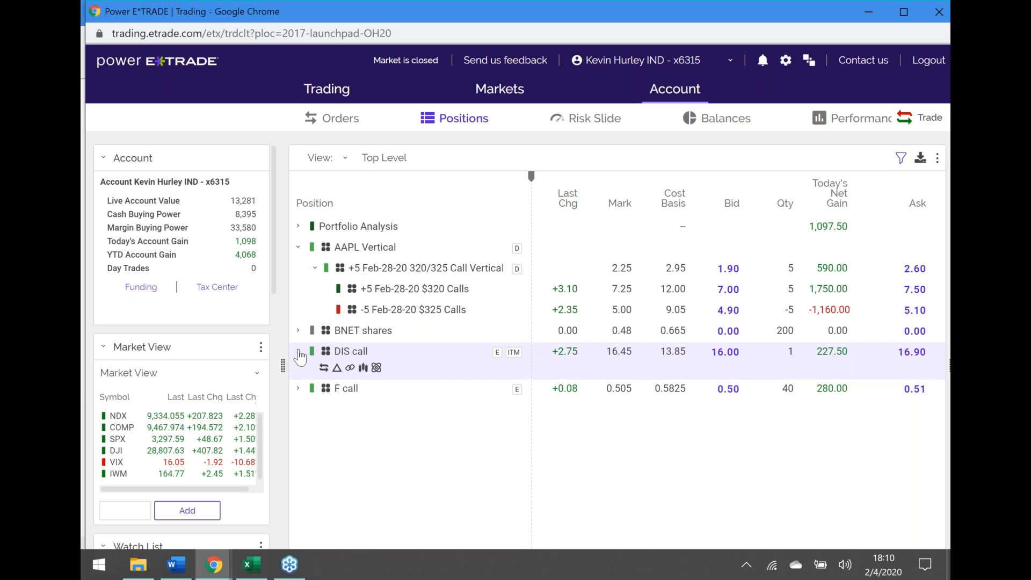
Expand the DIS call and F call positions to show the Jan21 $140 and $10 calls.
{"action": "left_click", "coordinate": [298, 351]}
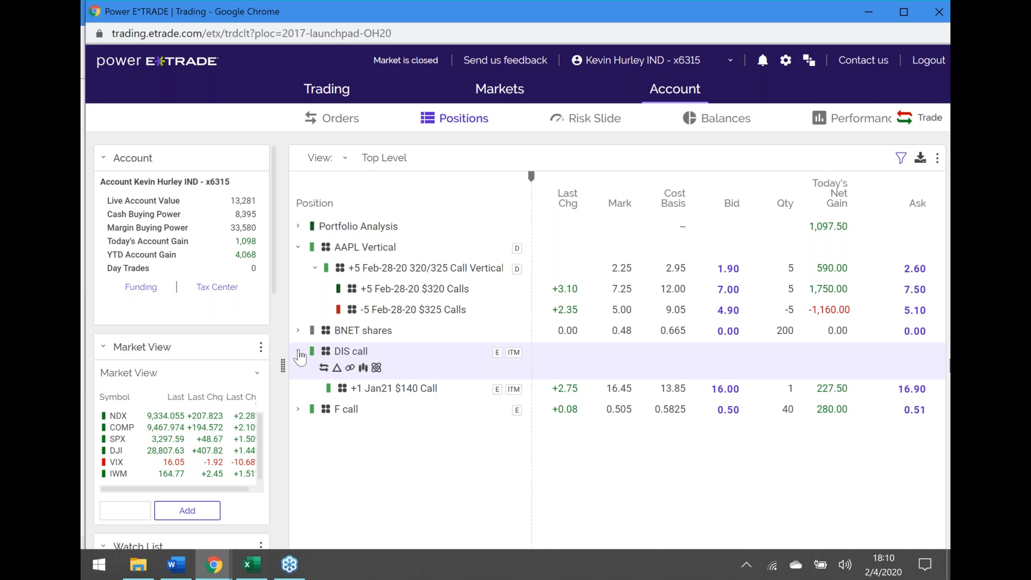
{"action": "left_click", "coordinate": [298, 350]}
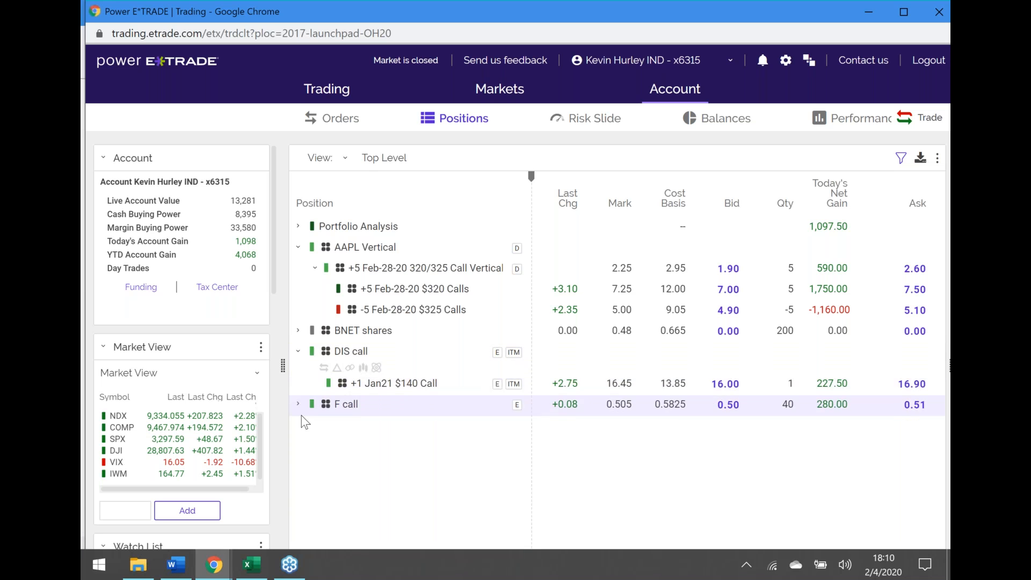
{"action": "left_click", "coordinate": [298, 404]}
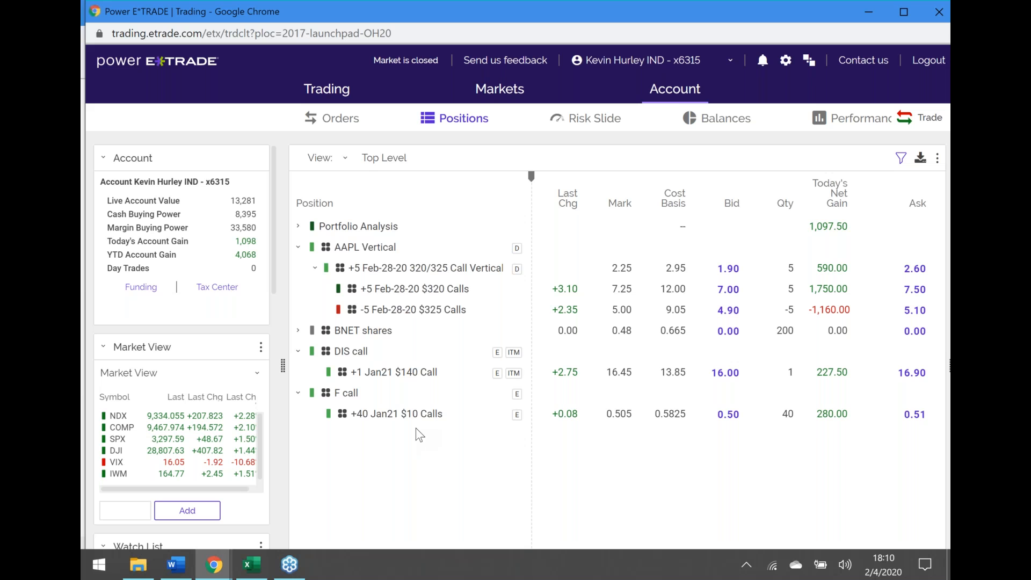
{"action": "mouse_move", "coordinate": [650, 60]}
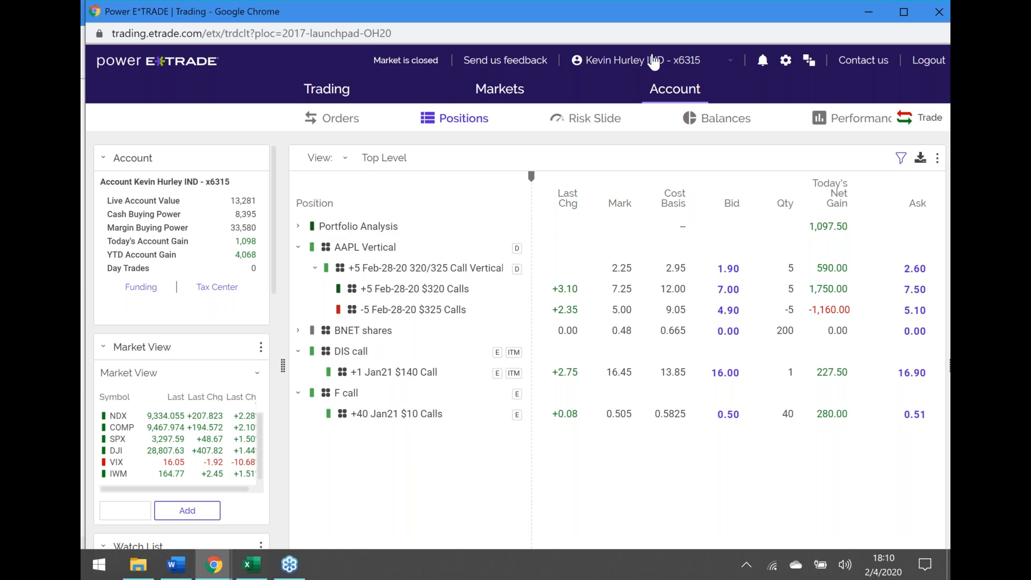
{"action": "mouse_move", "coordinate": [561, 156]}
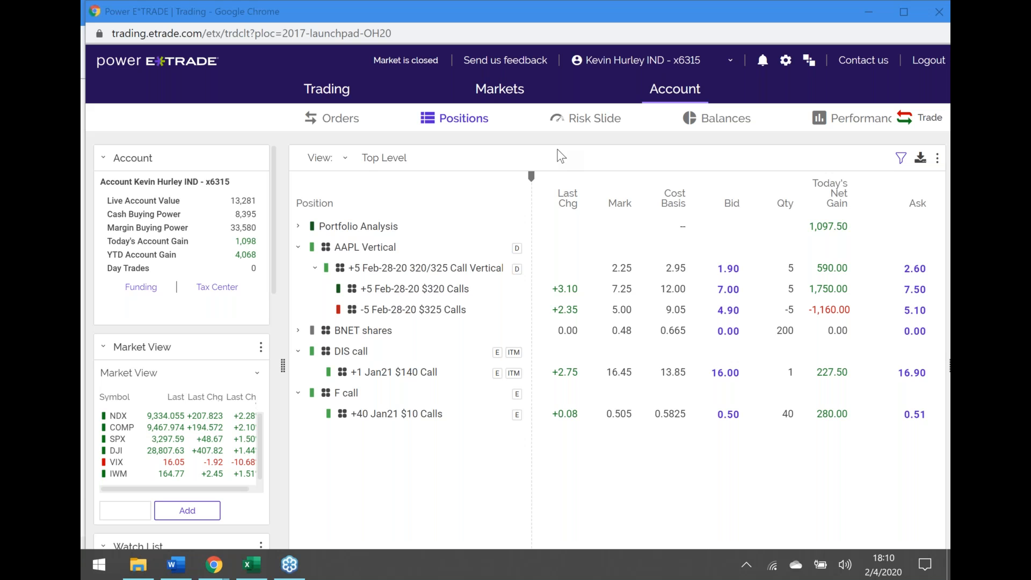
{"action": "left_click", "coordinate": [729, 60]}
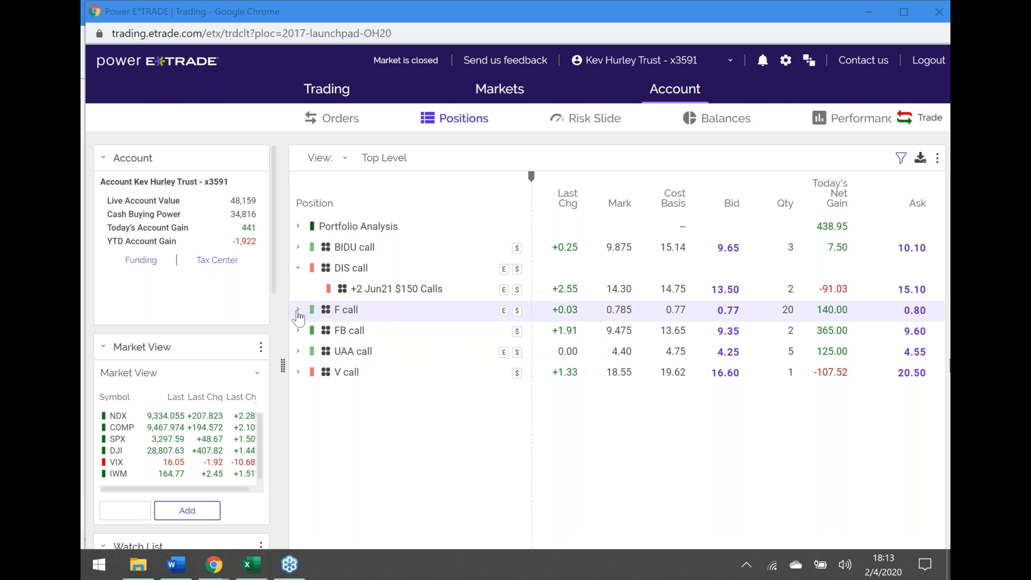
Expand the F call row to reveal its +20 Jan22 $10 calls leg.
{"action": "left_click", "coordinate": [298, 310]}
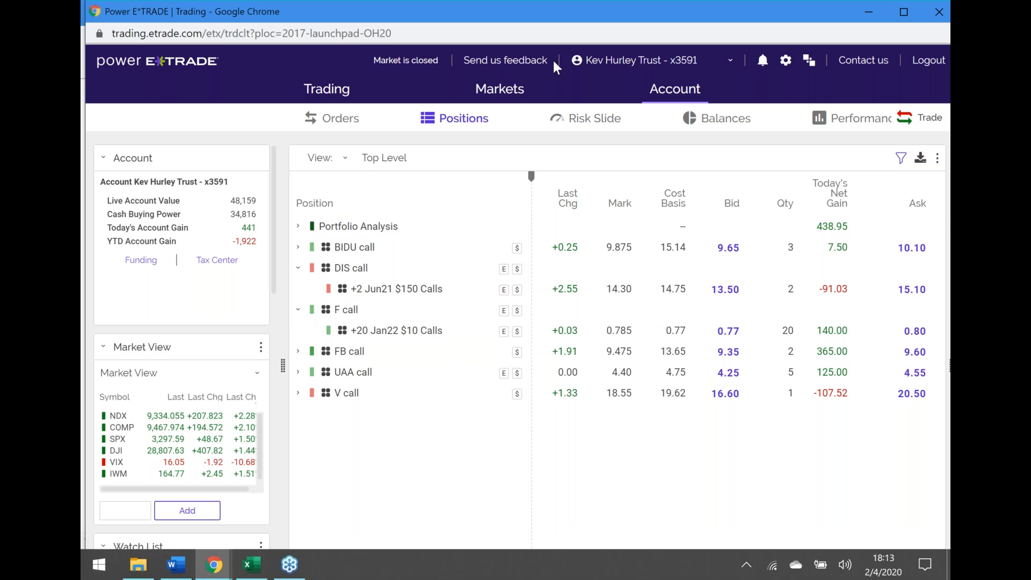
{"action": "mouse_move", "coordinate": [630, 121]}
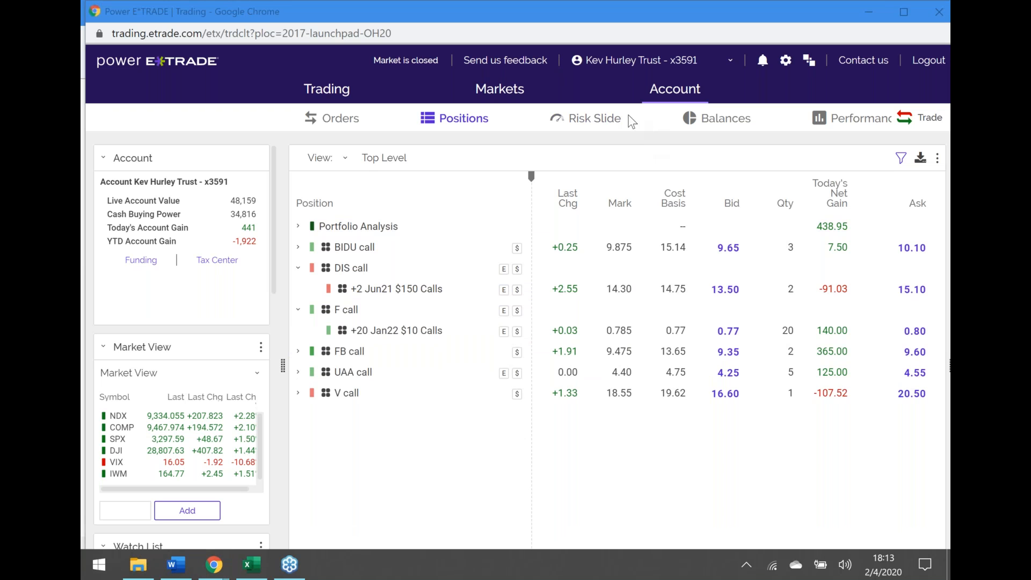
{"action": "mouse_move", "coordinate": [679, 237]}
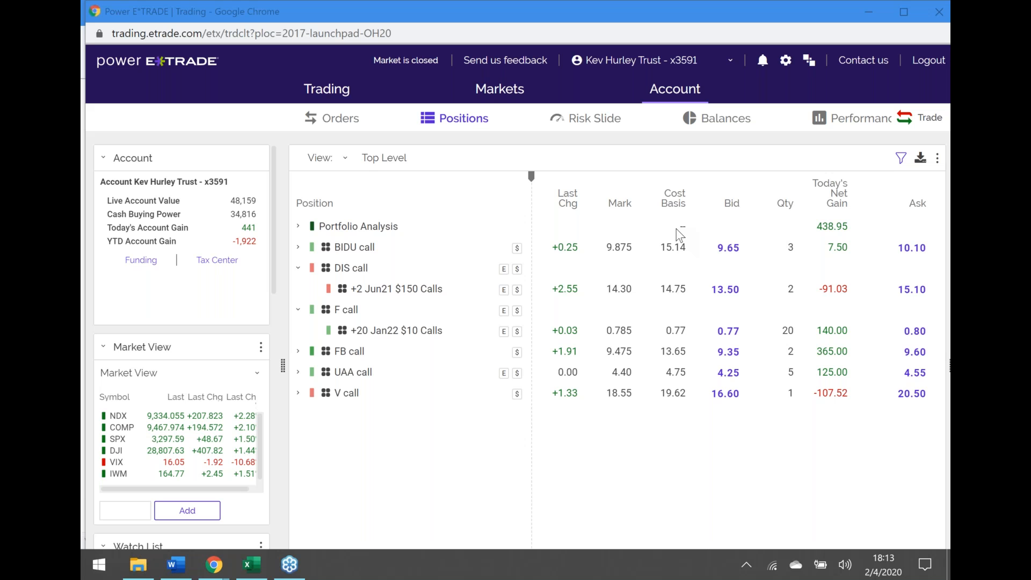
{"action": "mouse_move", "coordinate": [542, 74]}
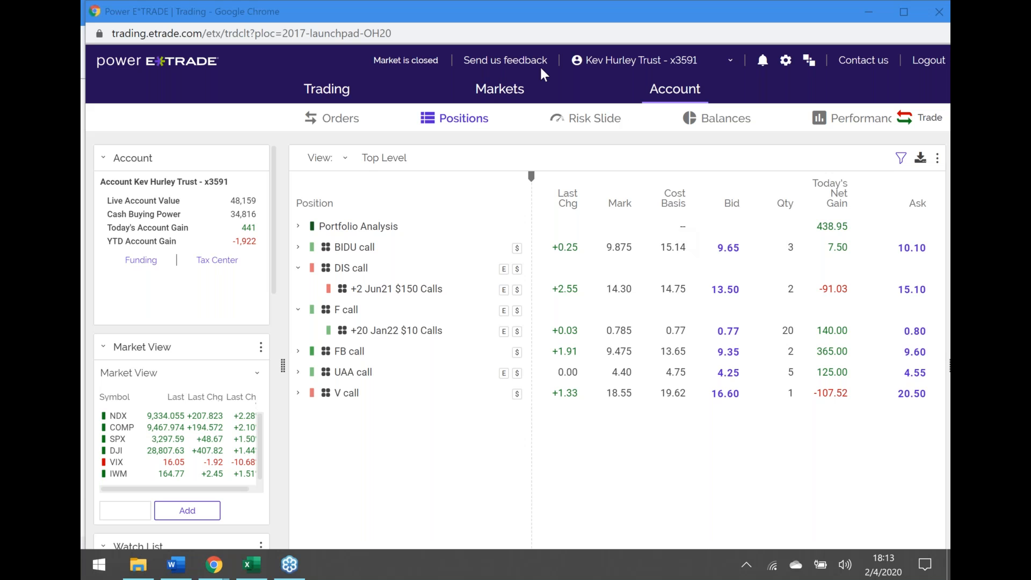
{"action": "mouse_move", "coordinate": [556, 56]}
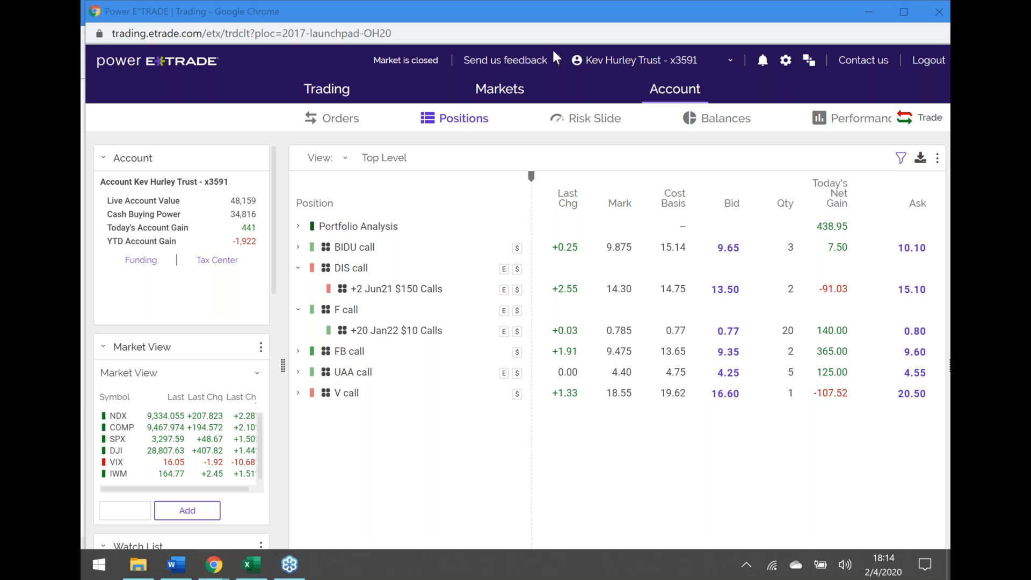
{"action": "mouse_move", "coordinate": [110, 550]}
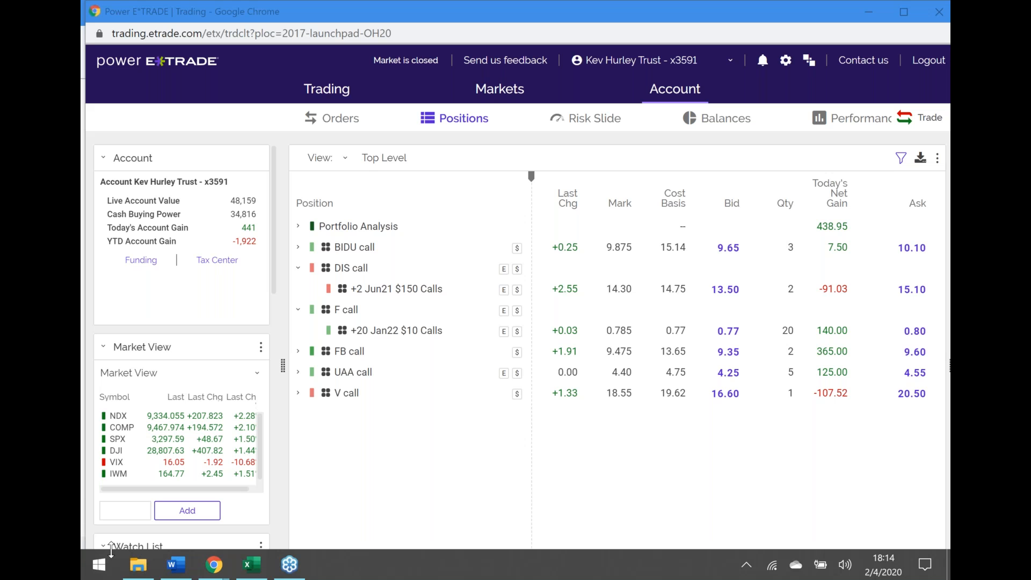
{"action": "mouse_move", "coordinate": [189, 488]}
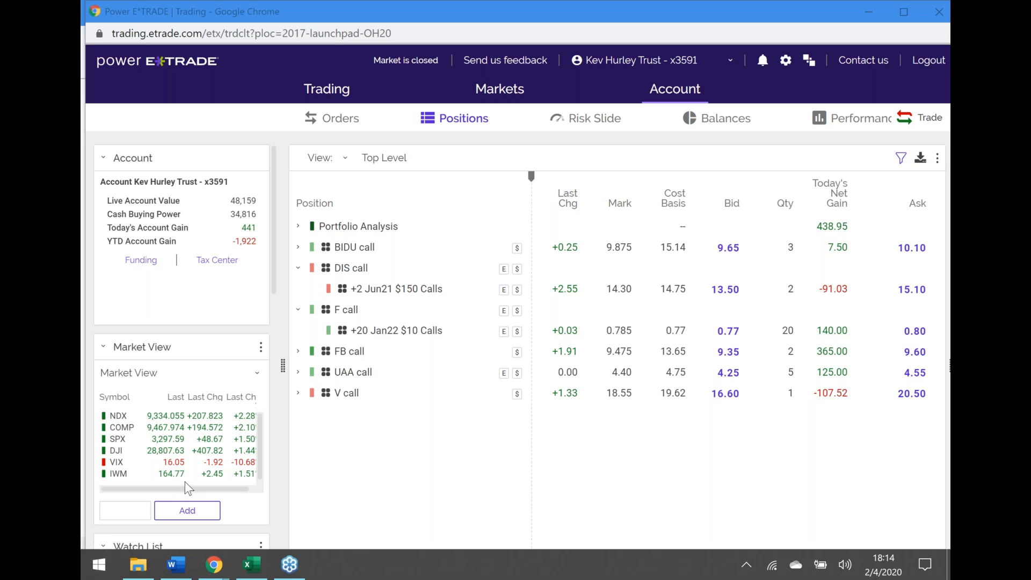
{"action": "mouse_move", "coordinate": [421, 149]}
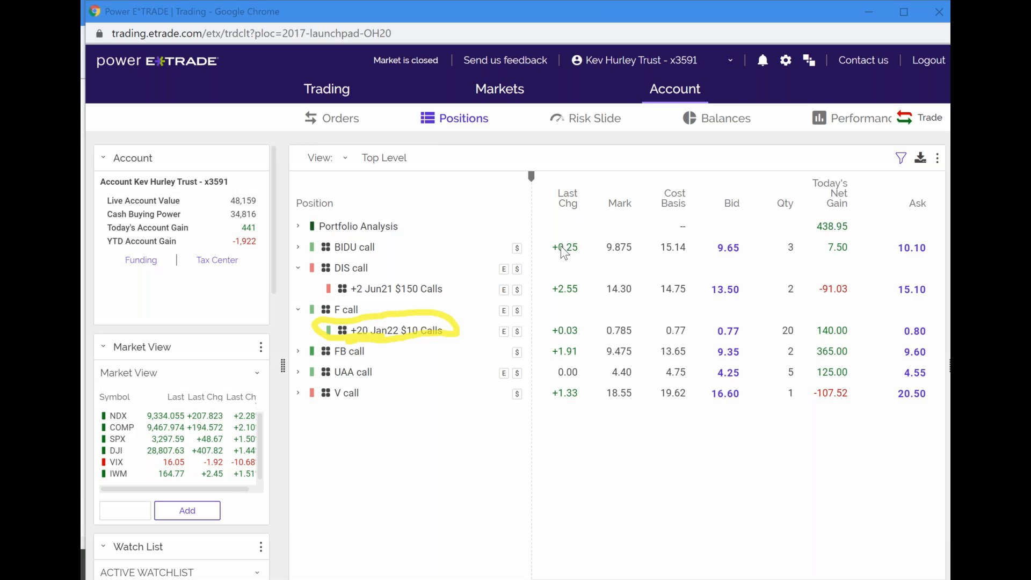
{"action": "mouse_move", "coordinate": [557, 55]}
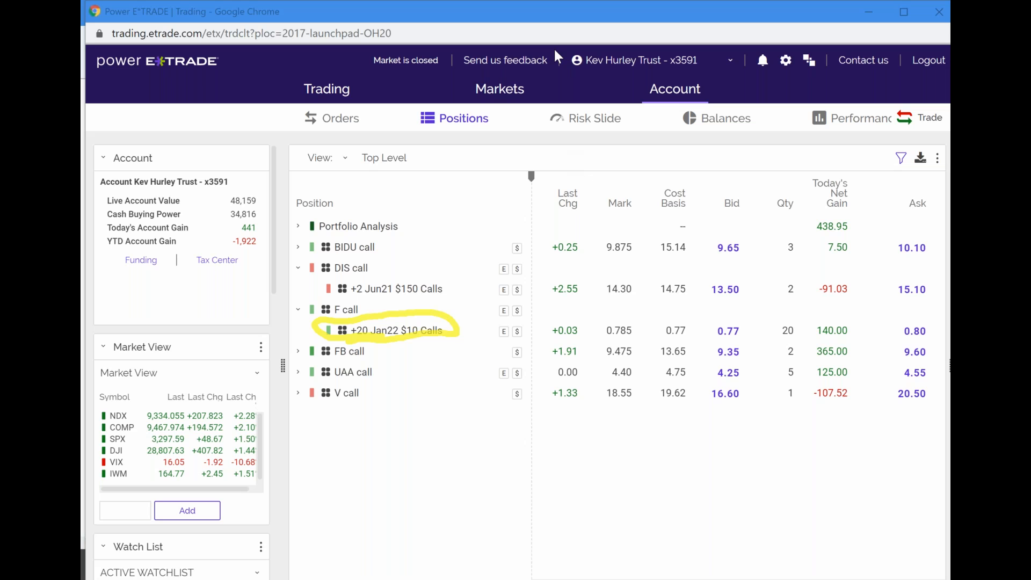
{"action": "mouse_move", "coordinate": [673, 127]}
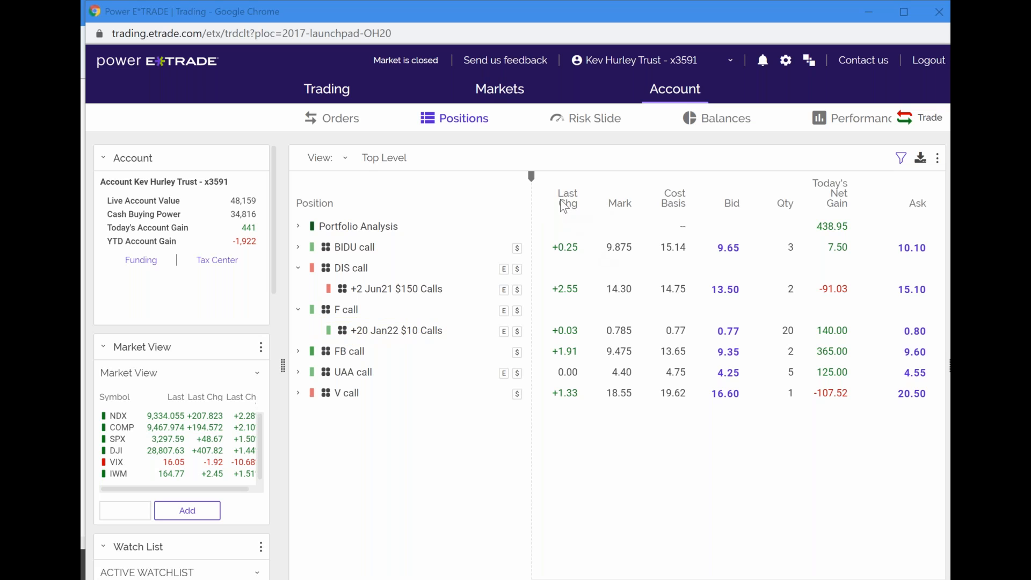
{"action": "mouse_move", "coordinate": [702, 50]}
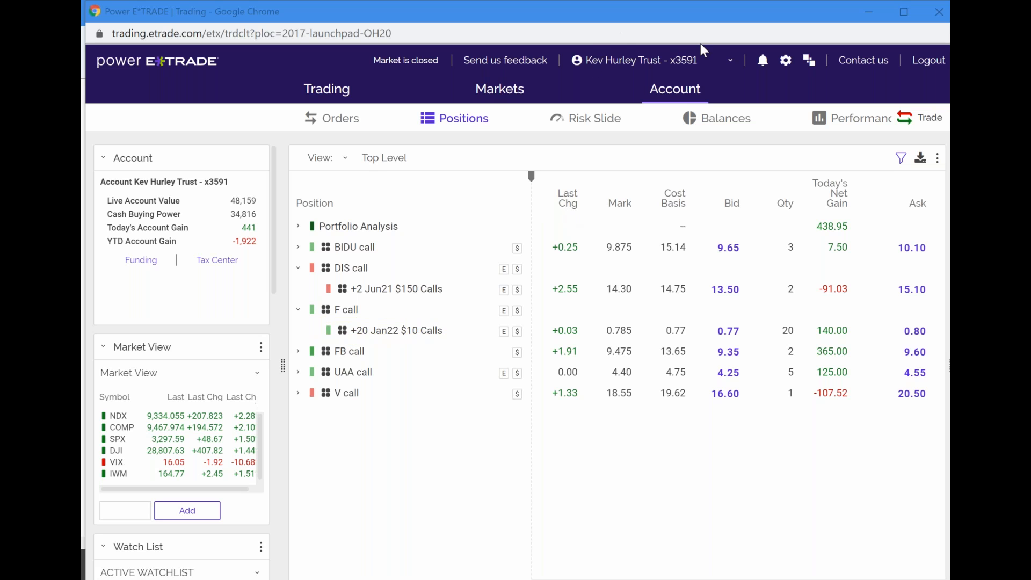
{"action": "mouse_move", "coordinate": [781, 18]}
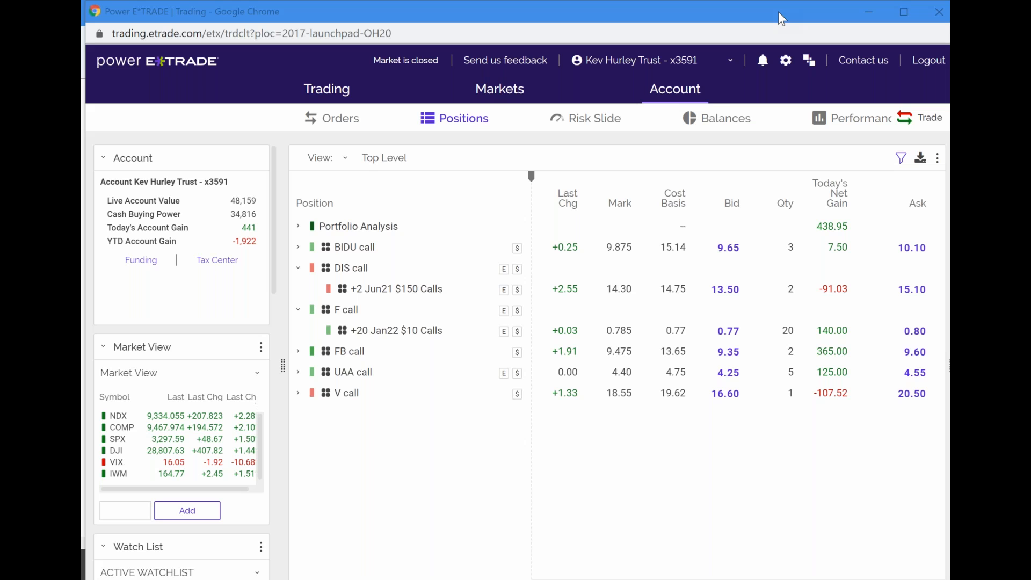
{"action": "mouse_move", "coordinate": [709, 181]}
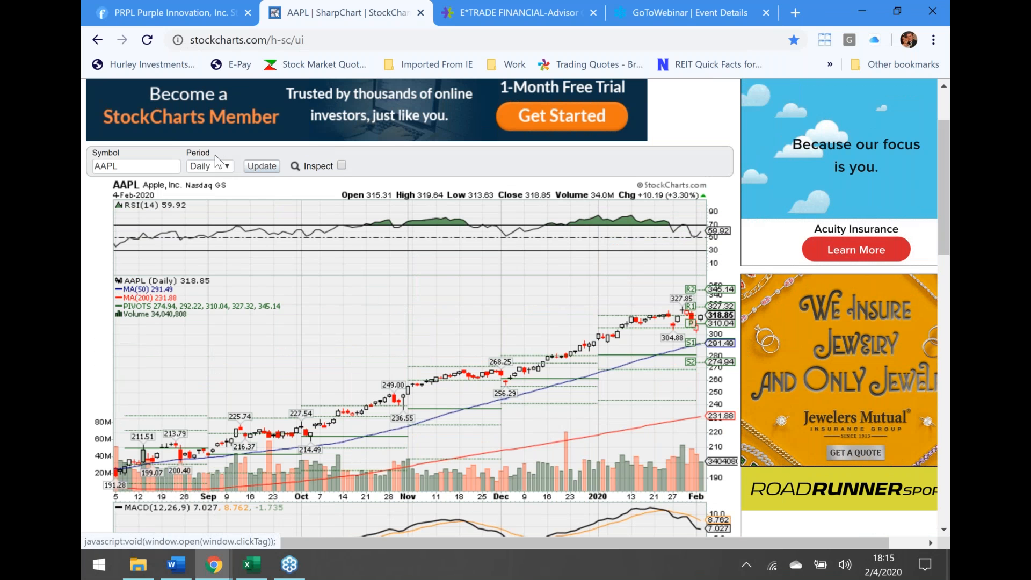
Chart Ford Motor Co. (F) in StockCharts in place of Apple.
{"action": "type", "text": "AA"}
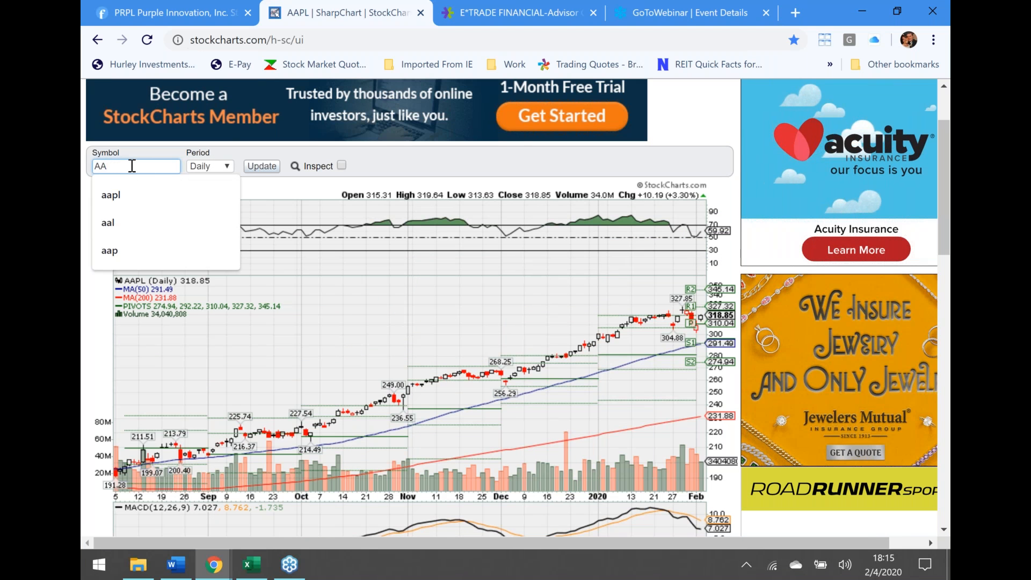
{"action": "type", "text": "f"}
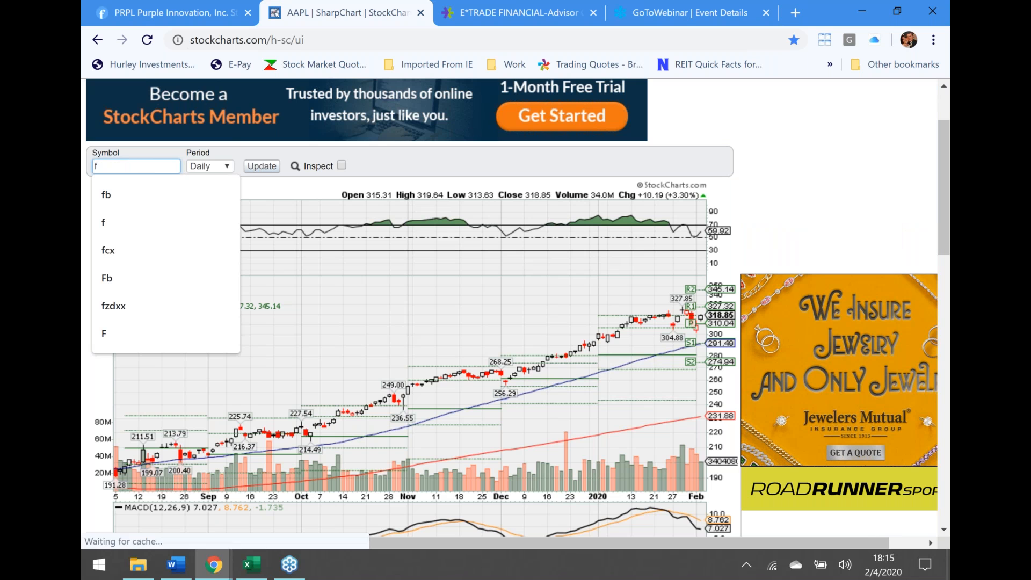
{"action": "left_click", "coordinate": [261, 166]}
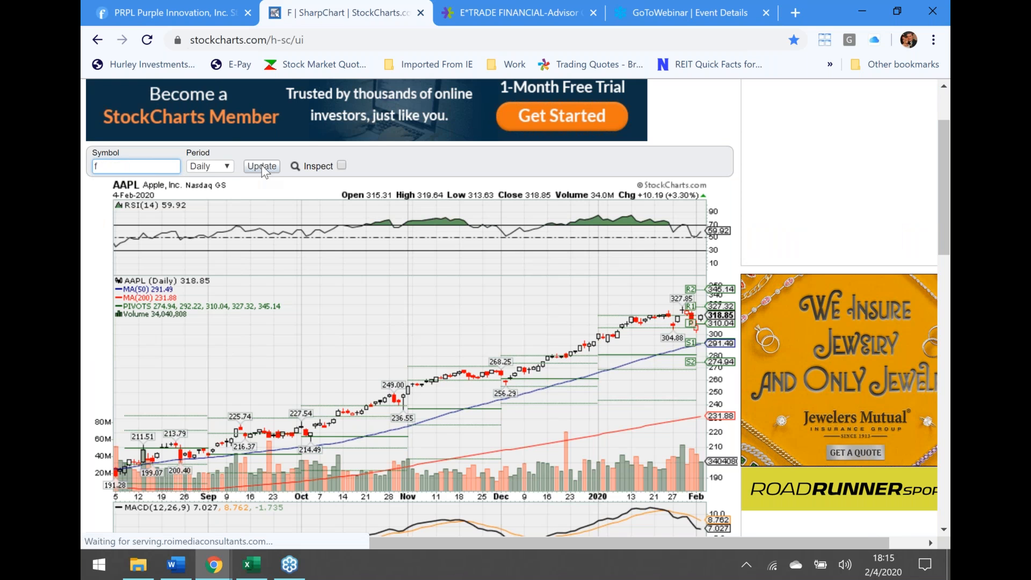
{"action": "left_click", "coordinate": [261, 166]}
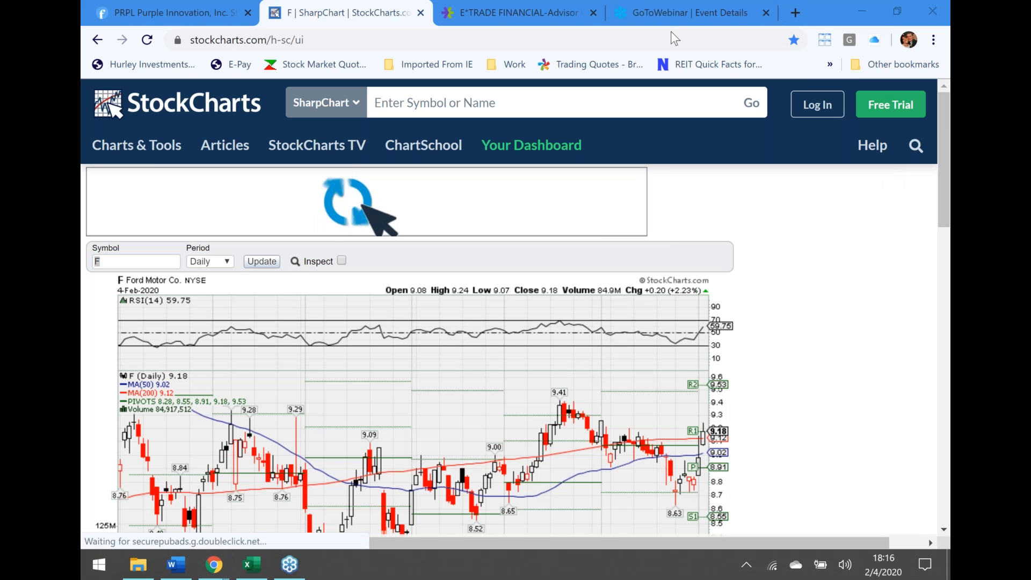
{"action": "scroll", "scroll_direction": "down", "scroll_amount": 3}
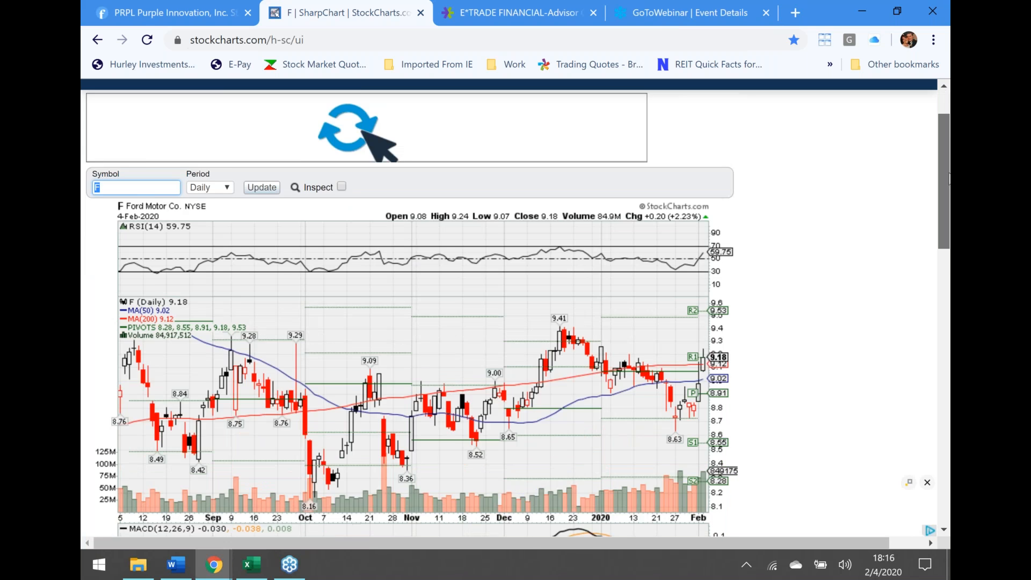
{"action": "scroll", "scroll_direction": "down", "scroll_amount": 3}
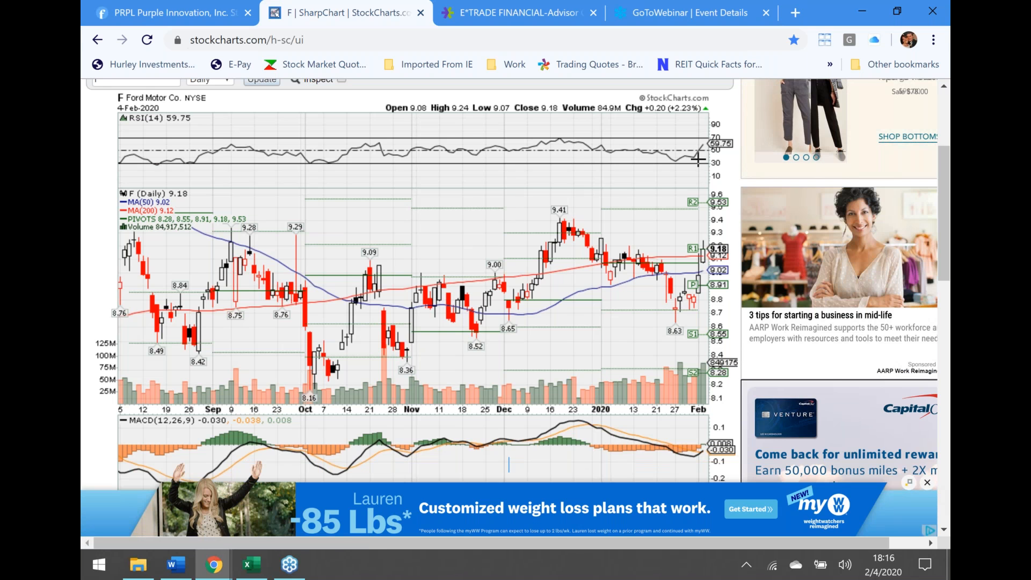
{"action": "left_click", "coordinate": [146, 40]}
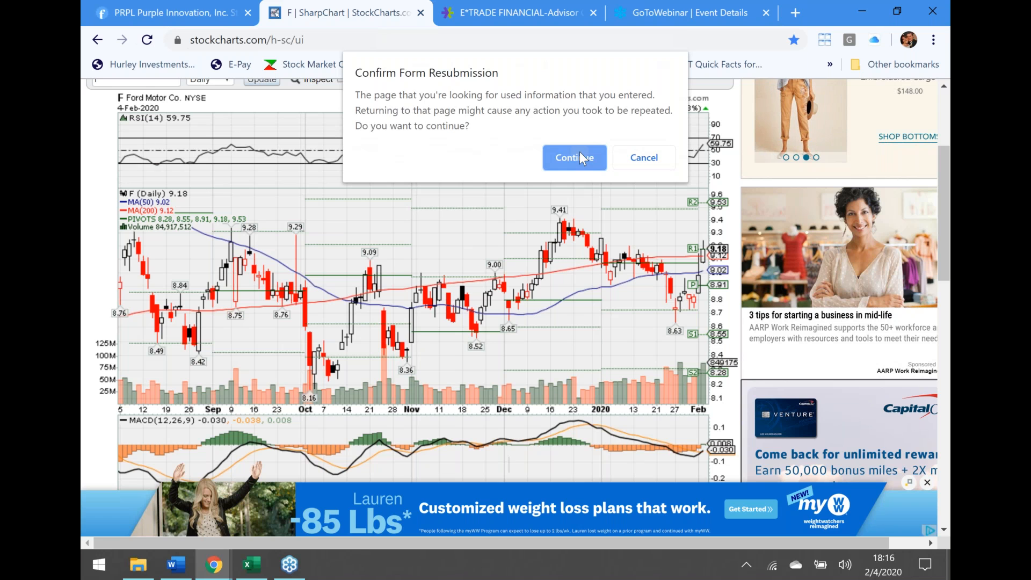
{"action": "left_click", "coordinate": [574, 157]}
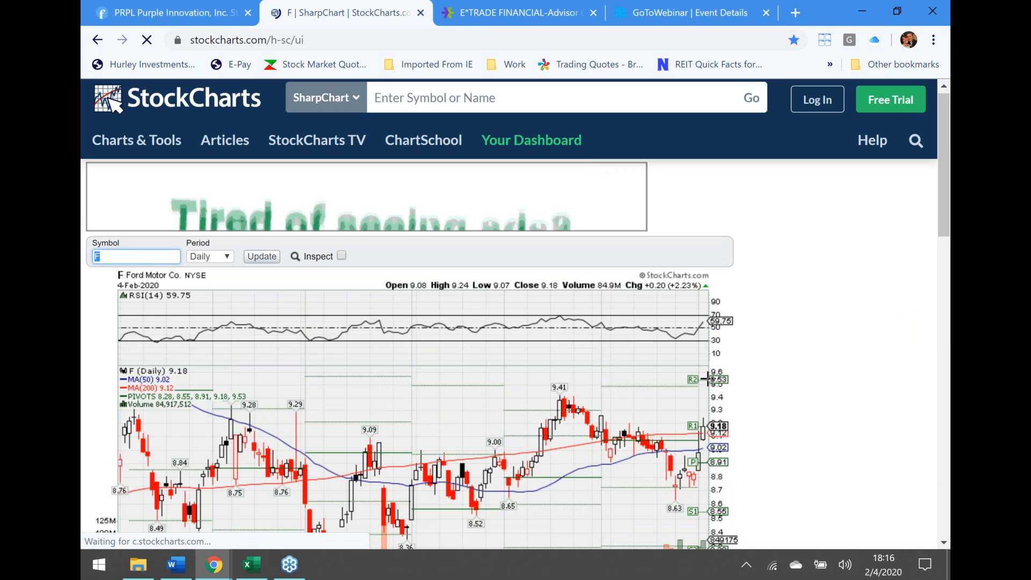
{"action": "scroll", "scroll_direction": "down", "scroll_amount": 3}
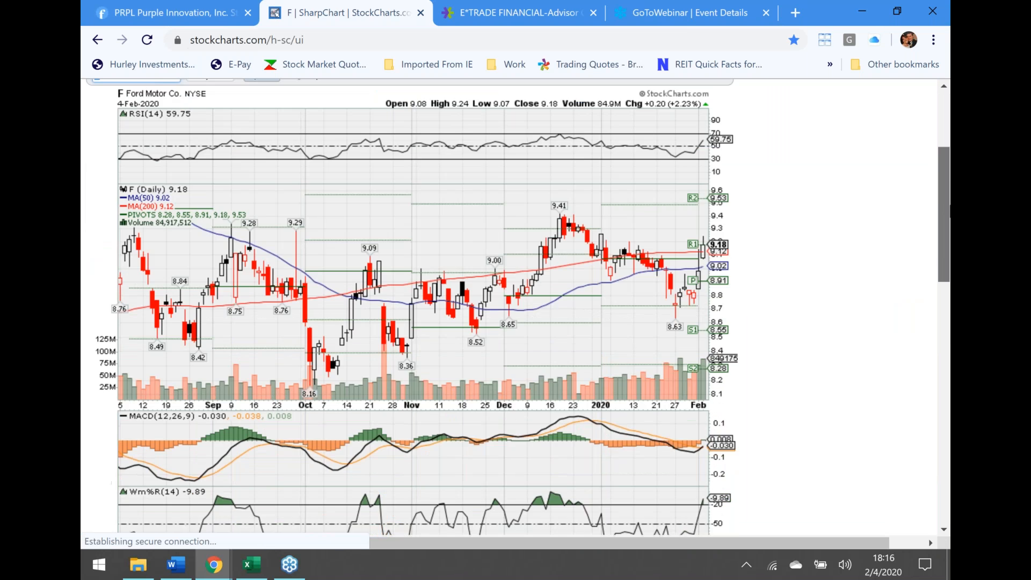
{"action": "scroll", "scroll_direction": "down", "scroll_amount": 3}
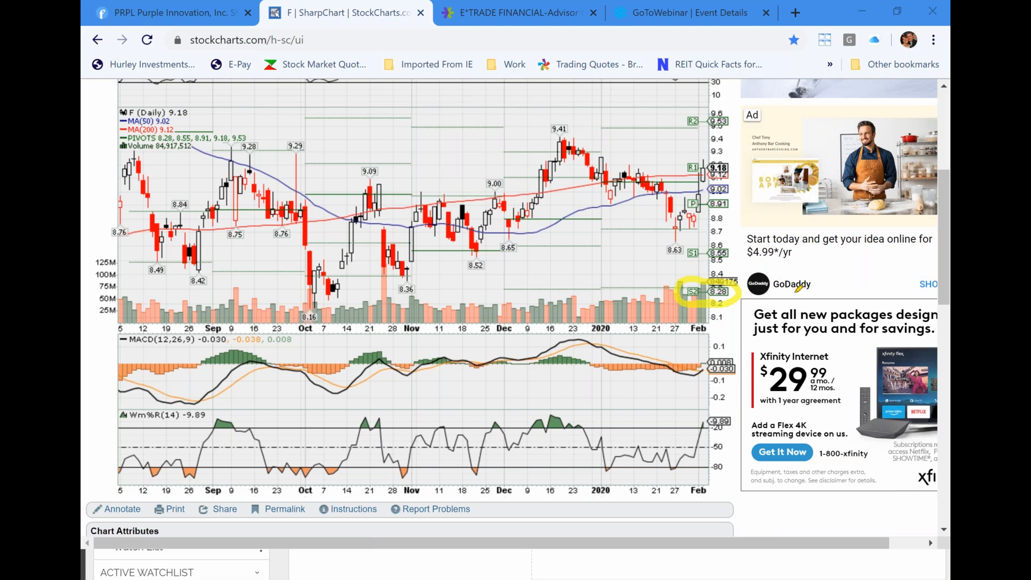
{"action": "mouse_move", "coordinate": [383, 295]}
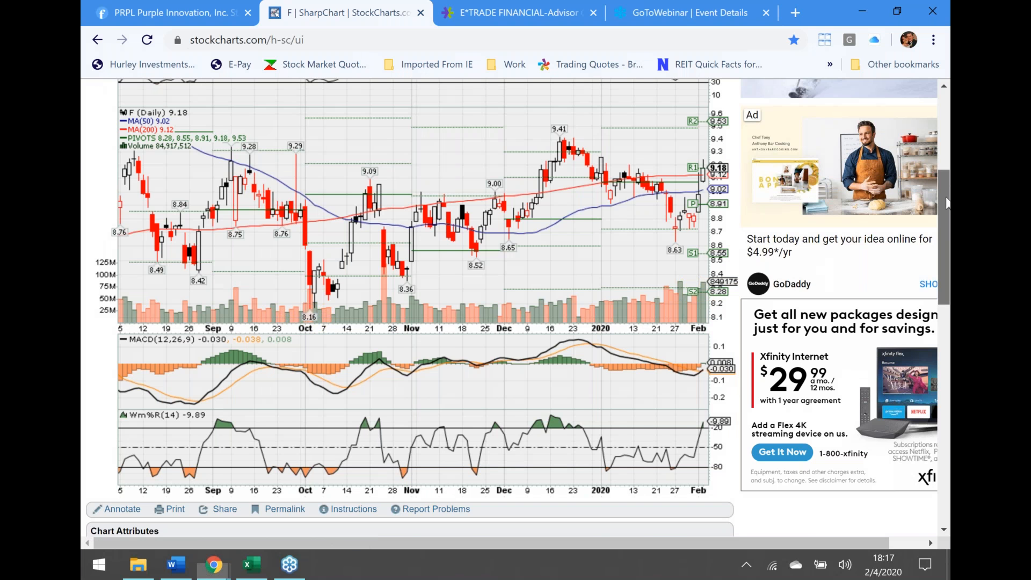
{"action": "scroll", "scroll_direction": "up", "scroll_amount": 3}
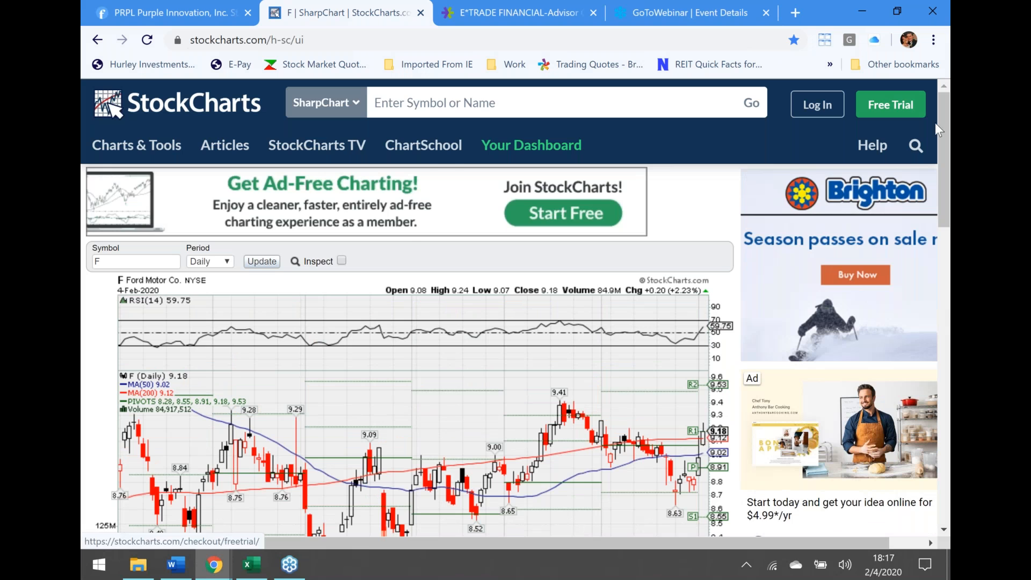
Increase the Years setting in Chart Attributes for a longer Ford price history.
{"action": "scroll", "scroll_direction": "down", "scroll_amount": 3}
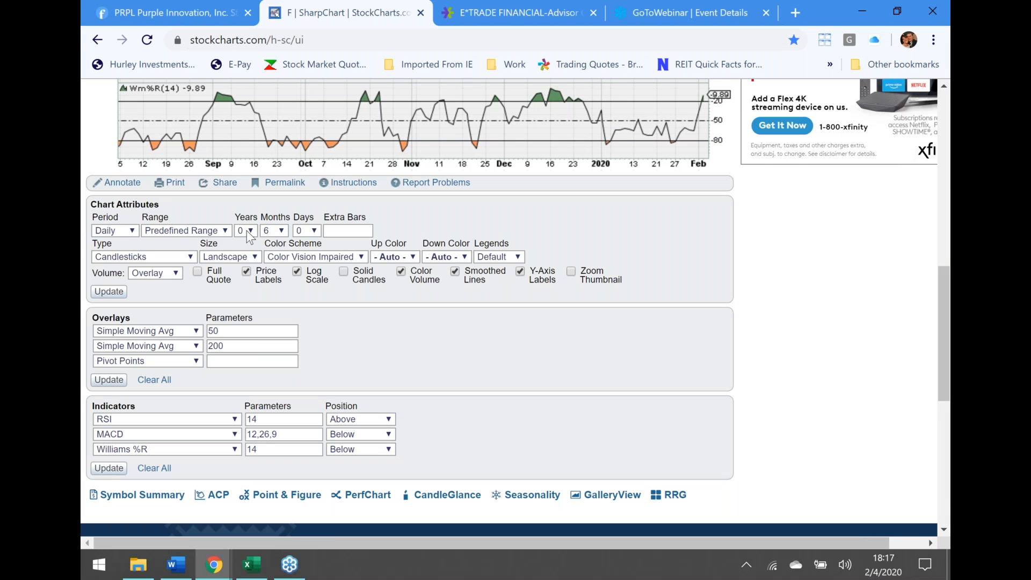
{"action": "left_click", "coordinate": [245, 230]}
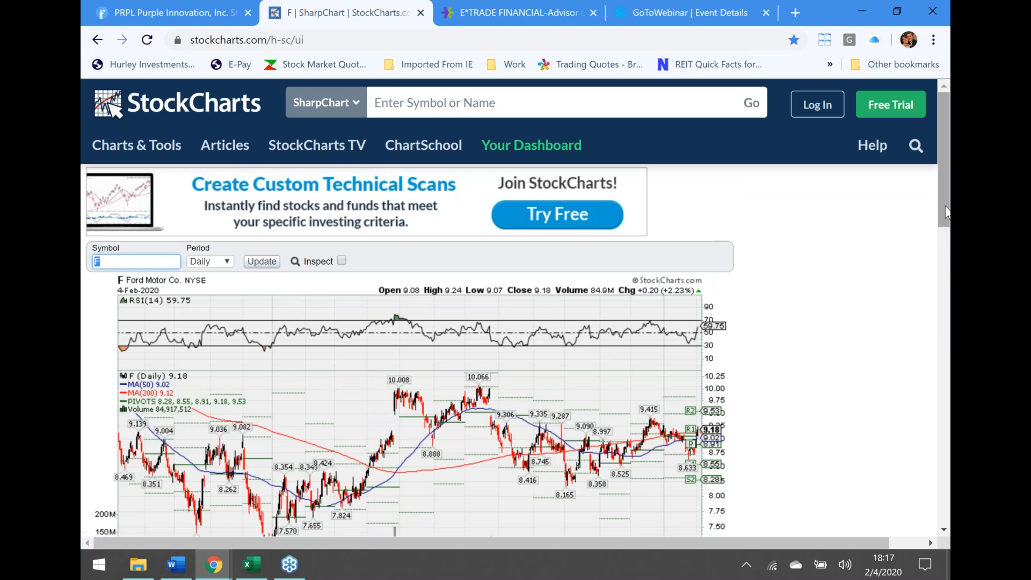
{"action": "scroll", "scroll_direction": "down", "scroll_amount": 3}
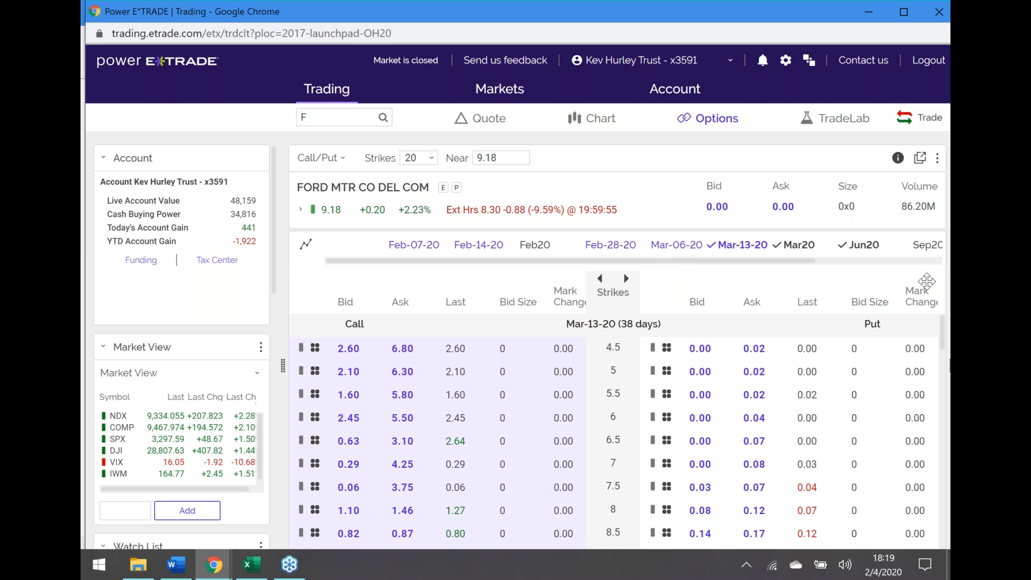
{"action": "mouse_move", "coordinate": [742, 245]}
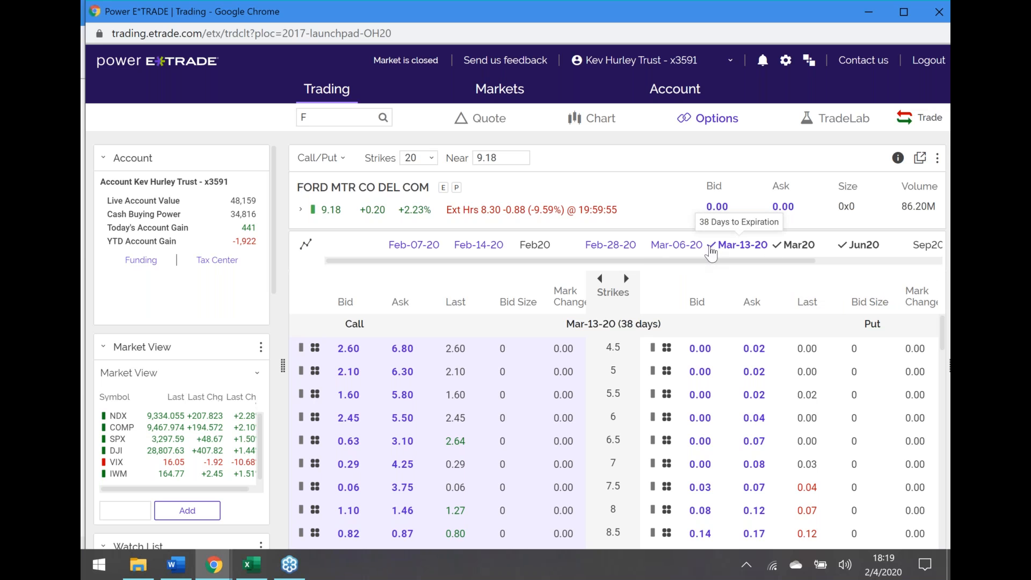
Uncheck Mar-13-20 so Ford's Jun20 (136 days) option chain is shown.
{"action": "left_click", "coordinate": [799, 245]}
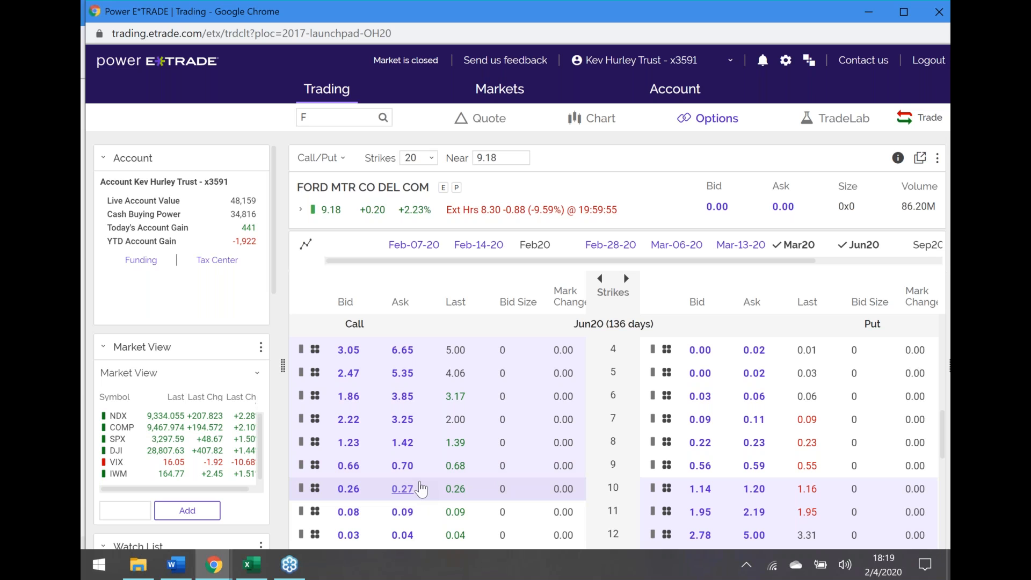
{"action": "mouse_move", "coordinate": [402, 466]}
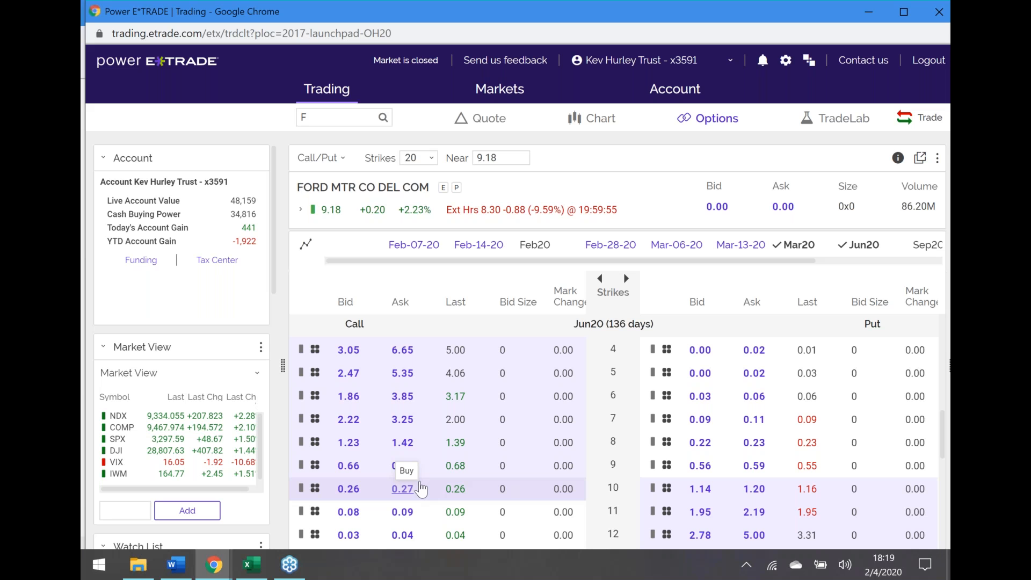
{"action": "mouse_move", "coordinate": [213, 564]}
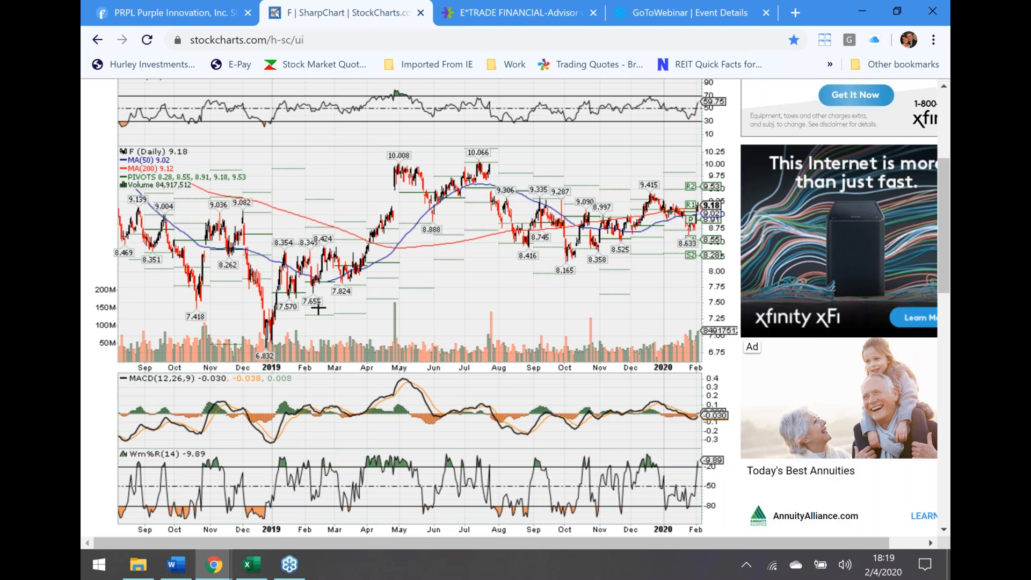
{"action": "mouse_move", "coordinate": [348, 301]}
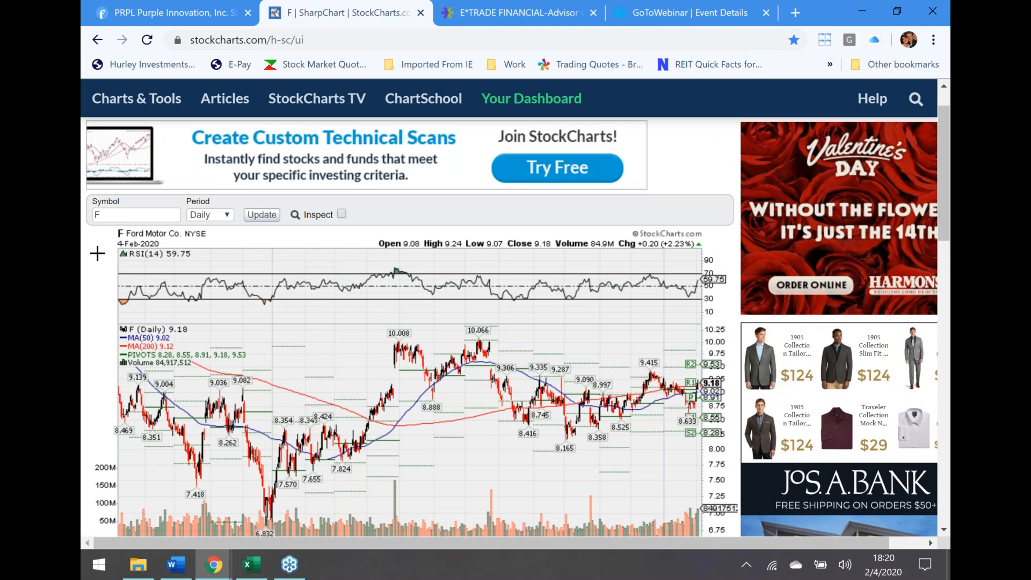
Enter 'sbux' in the StockCharts Symbol box and update the chart.
{"action": "left_click", "coordinate": [135, 214]}
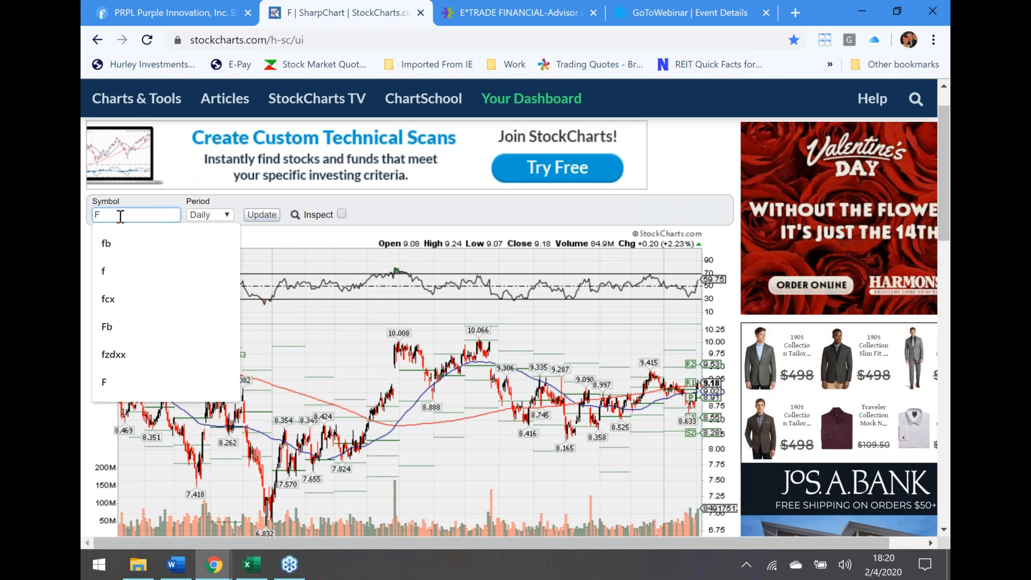
{"action": "type", "text": "sbux"}
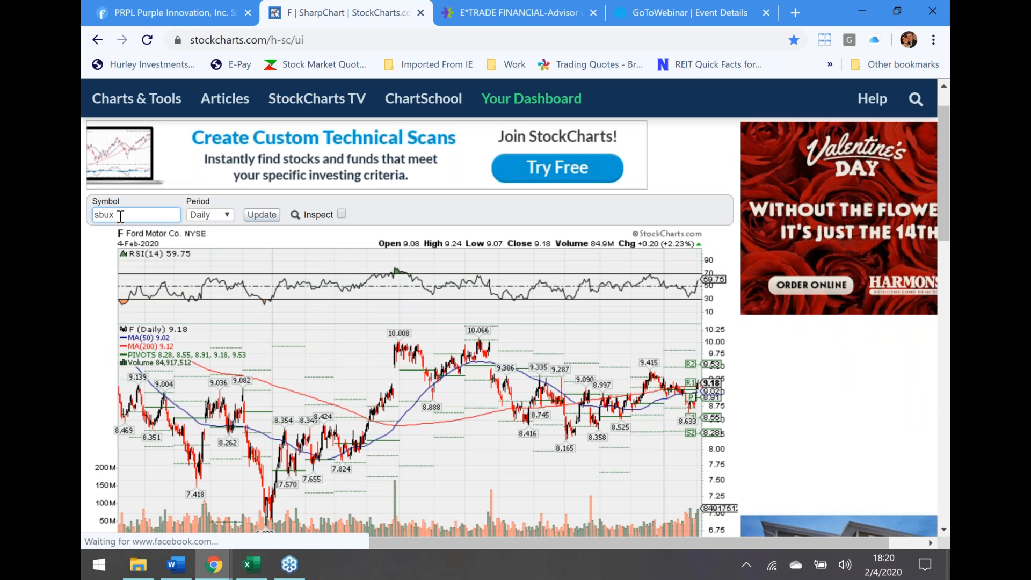
{"action": "left_click", "coordinate": [261, 214]}
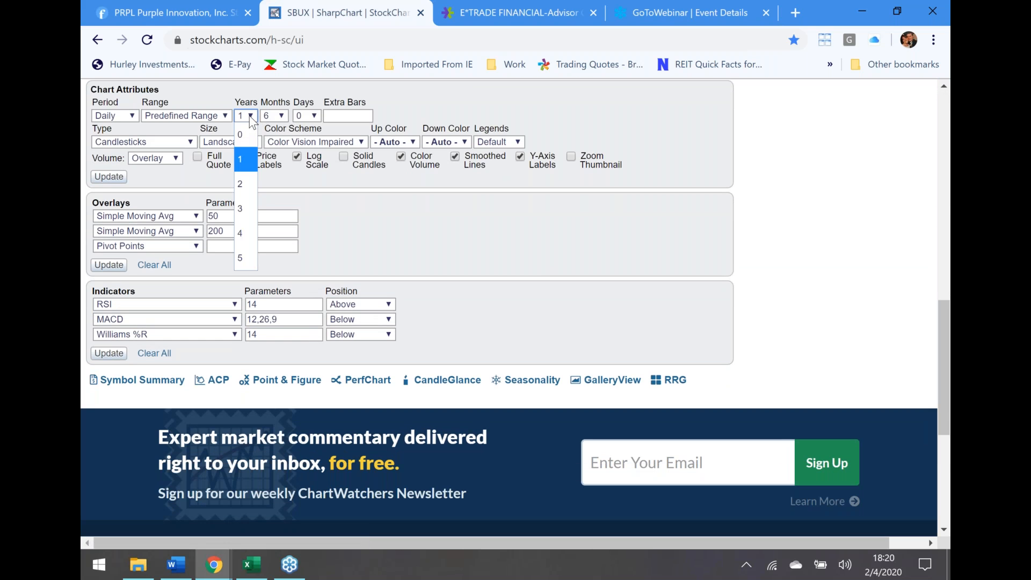
Redraw the SBUX chart with Years set to 0 and close the sign-up popup.
{"action": "left_click", "coordinate": [239, 134]}
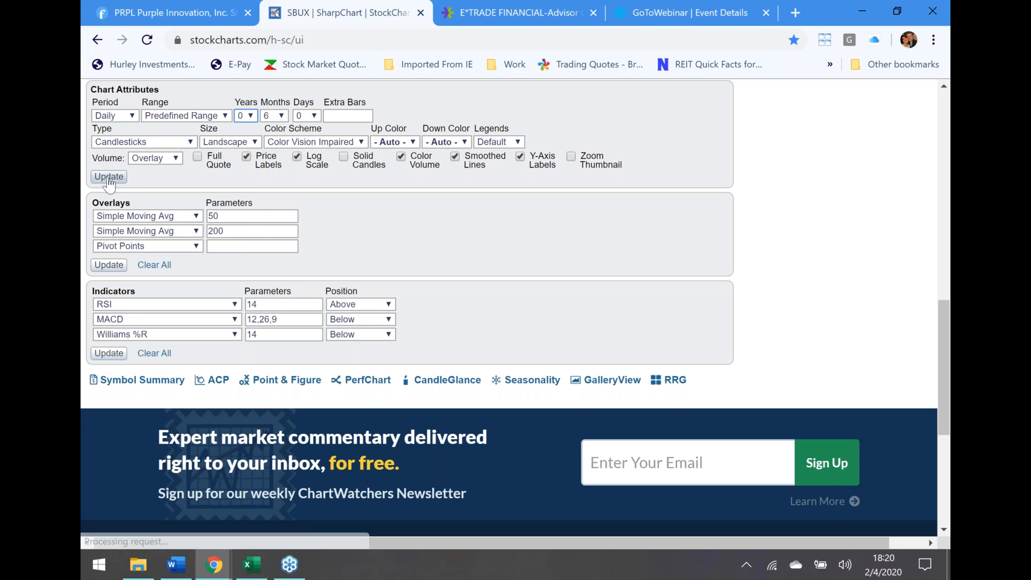
{"action": "left_click", "coordinate": [108, 176]}
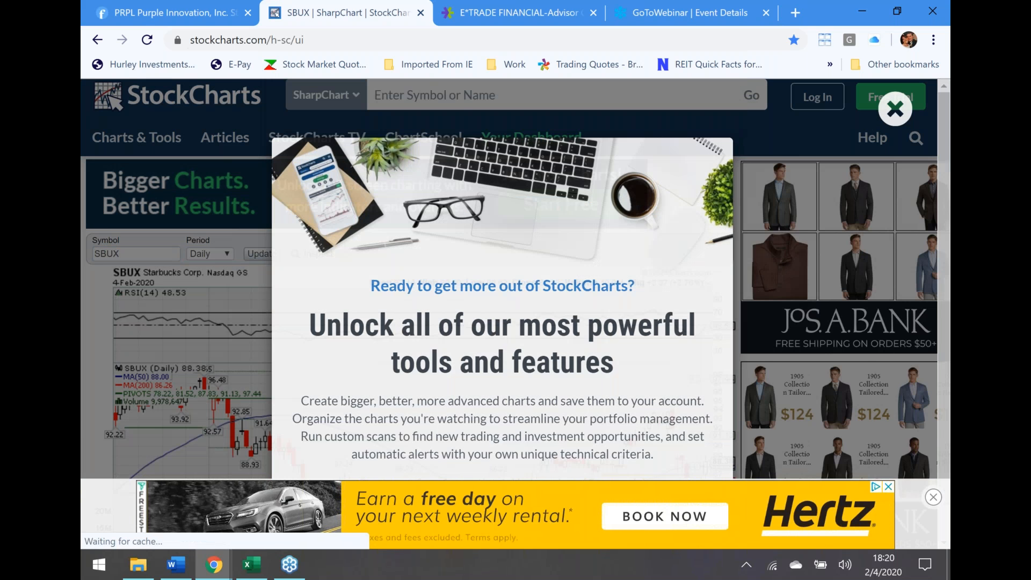
{"action": "left_click", "coordinate": [894, 108]}
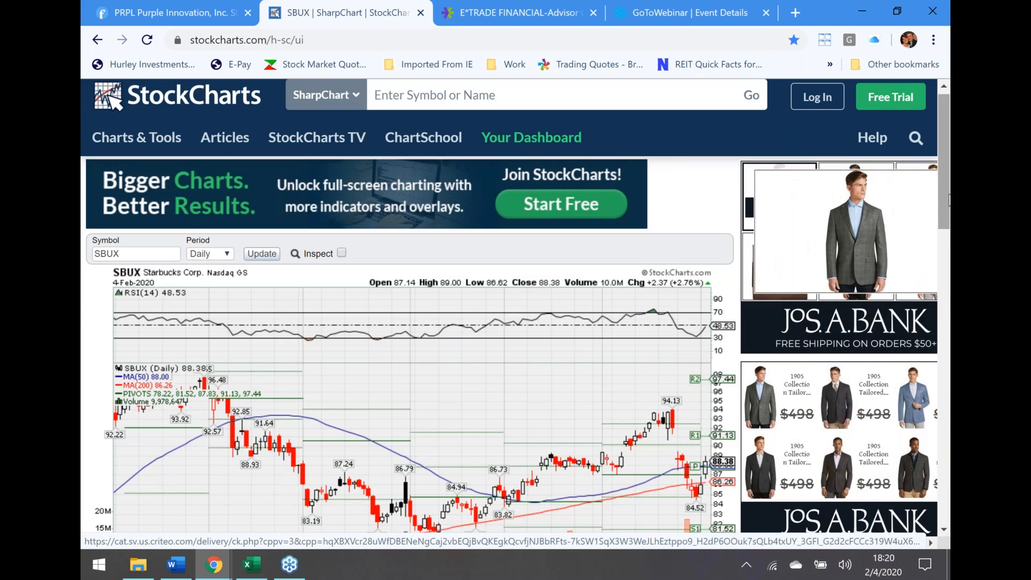
Scroll down the SBUX SharpChart through the price, MACD and Williams %R panels.
{"action": "scroll", "scroll_direction": "down", "scroll_amount": 3}
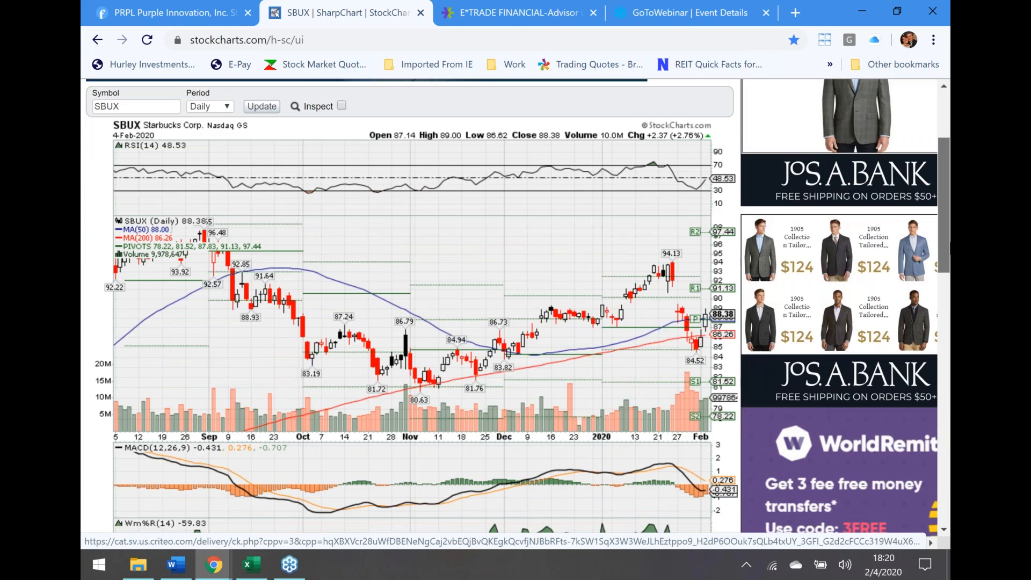
{"action": "scroll", "scroll_direction": "down", "scroll_amount": 3}
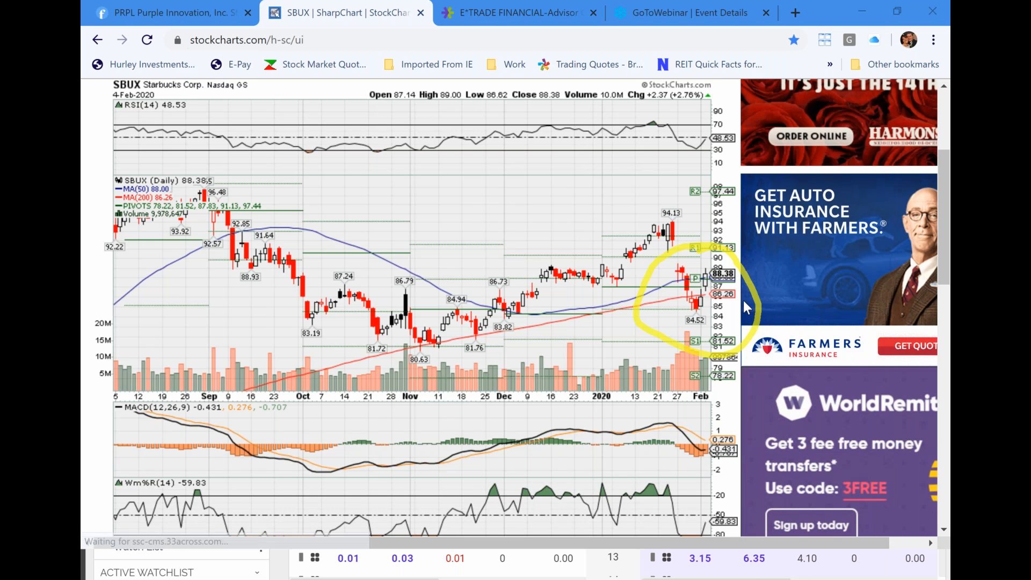
{"action": "mouse_move", "coordinate": [776, 153]}
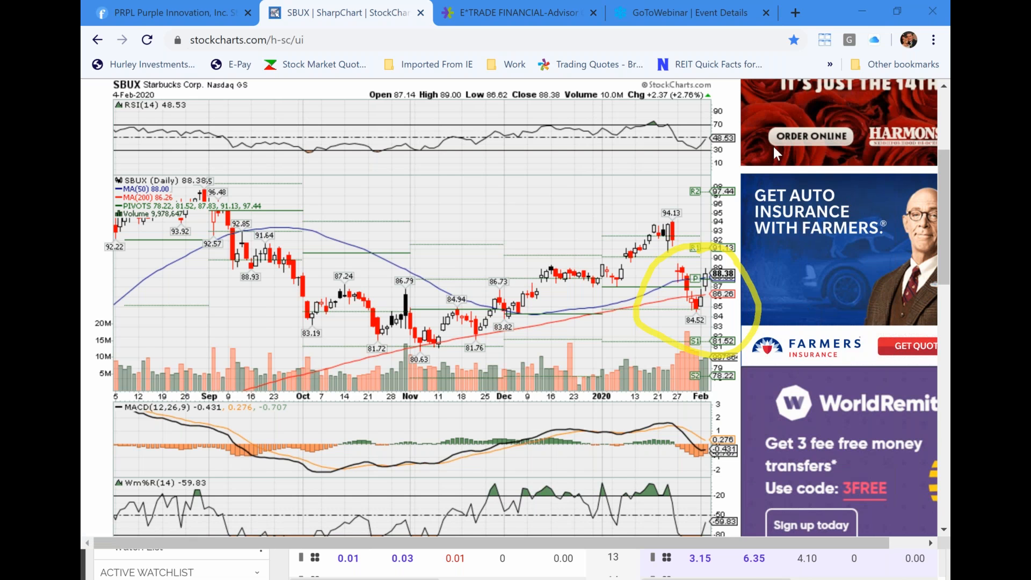
{"action": "mouse_move", "coordinate": [883, 71]}
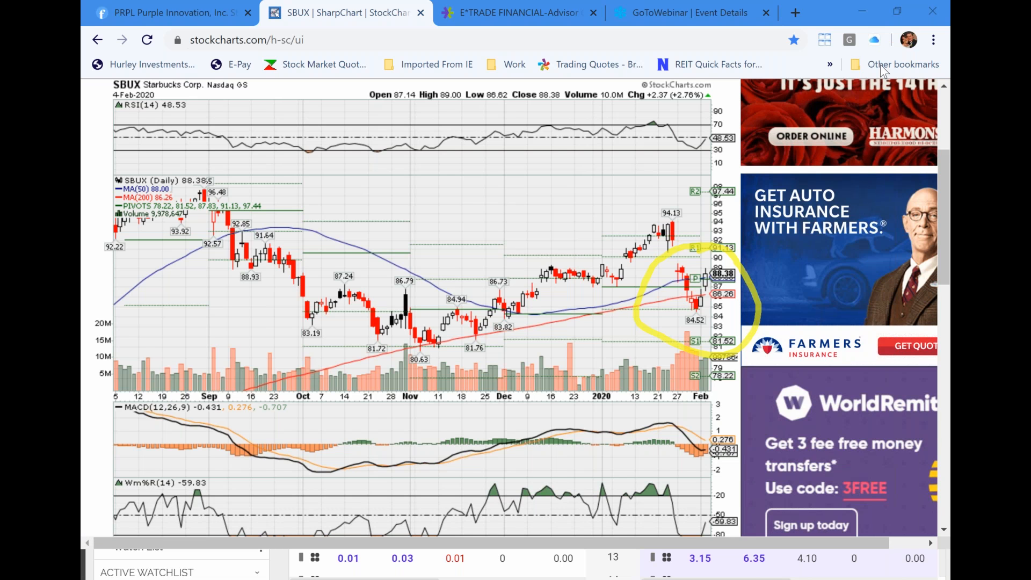
{"action": "mouse_move", "coordinate": [581, 81]}
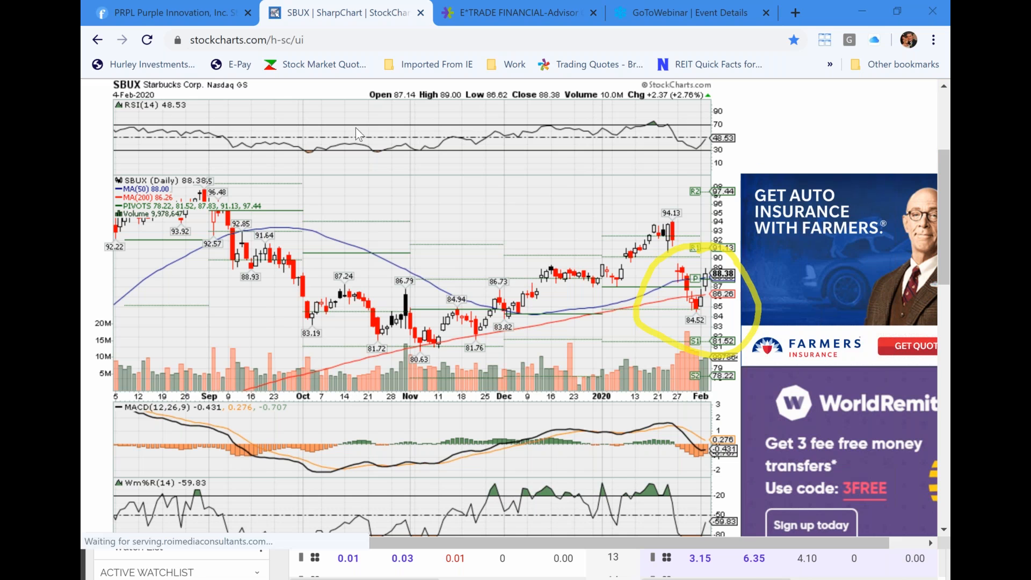
{"action": "mouse_move", "coordinate": [349, 118]}
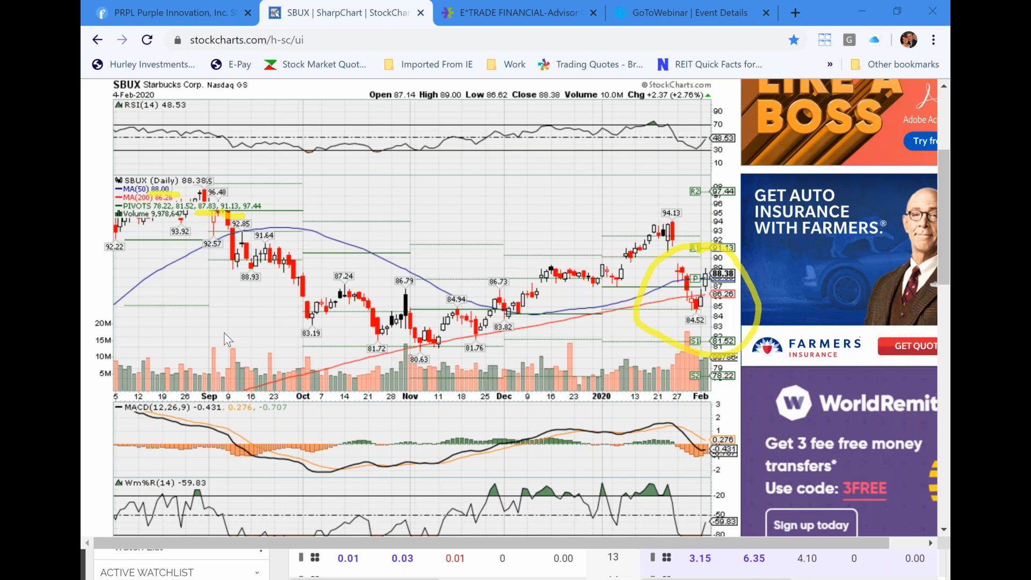
{"action": "mouse_move", "coordinate": [227, 460]}
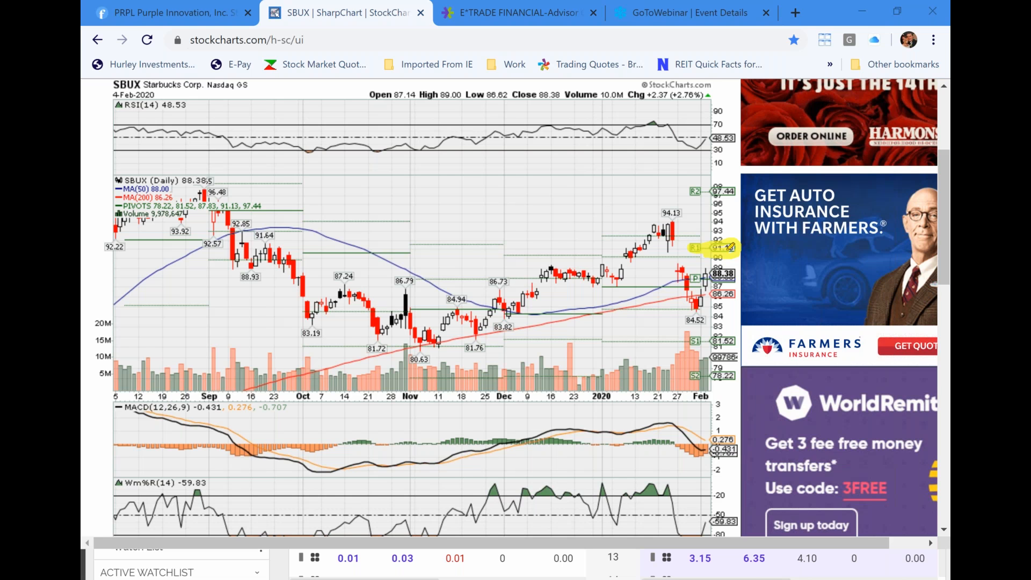
{"action": "mouse_move", "coordinate": [226, 421]}
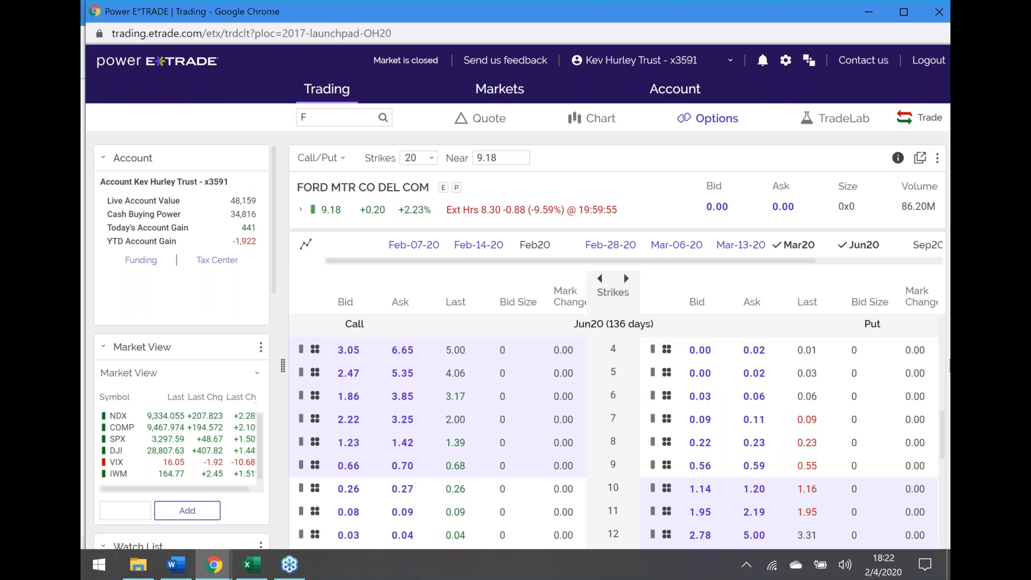
Load the SBUX option chain for Mar-13-20 expiration and scroll to the 88 strike.
{"action": "left_click", "coordinate": [339, 117]}
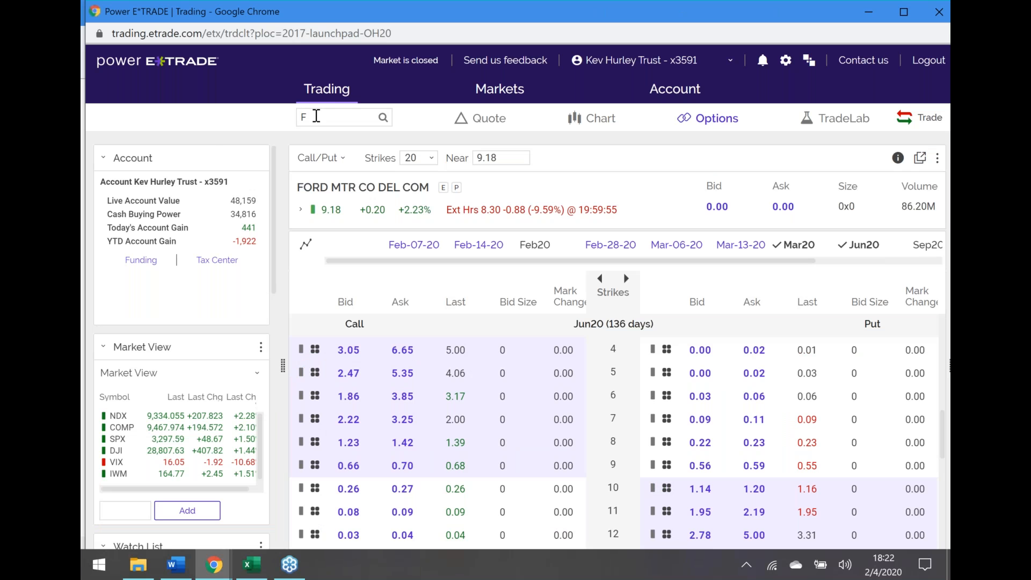
{"action": "type", "text": "SBU"}
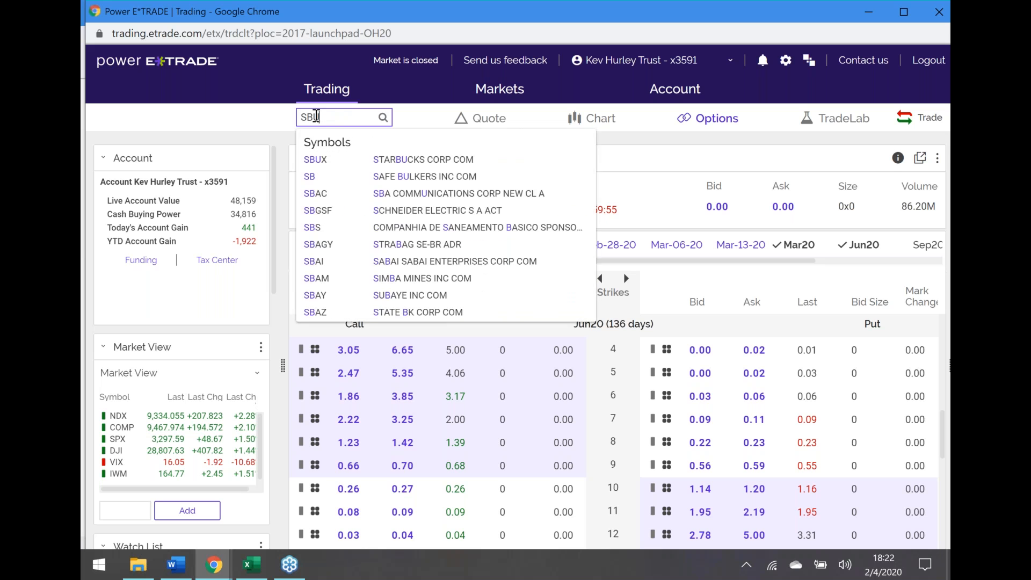
{"action": "left_click", "coordinate": [315, 159]}
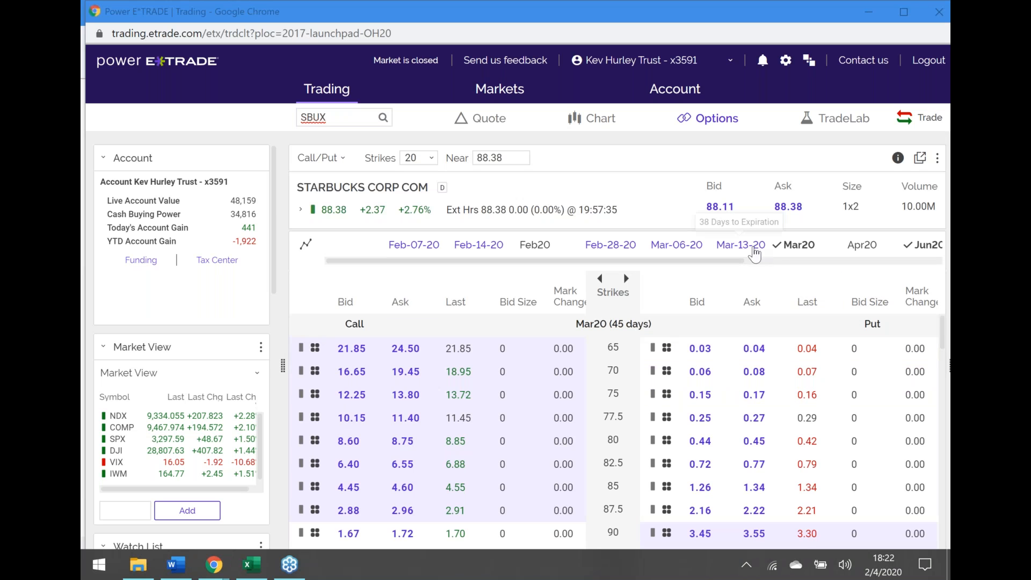
{"action": "mouse_move", "coordinate": [740, 245]}
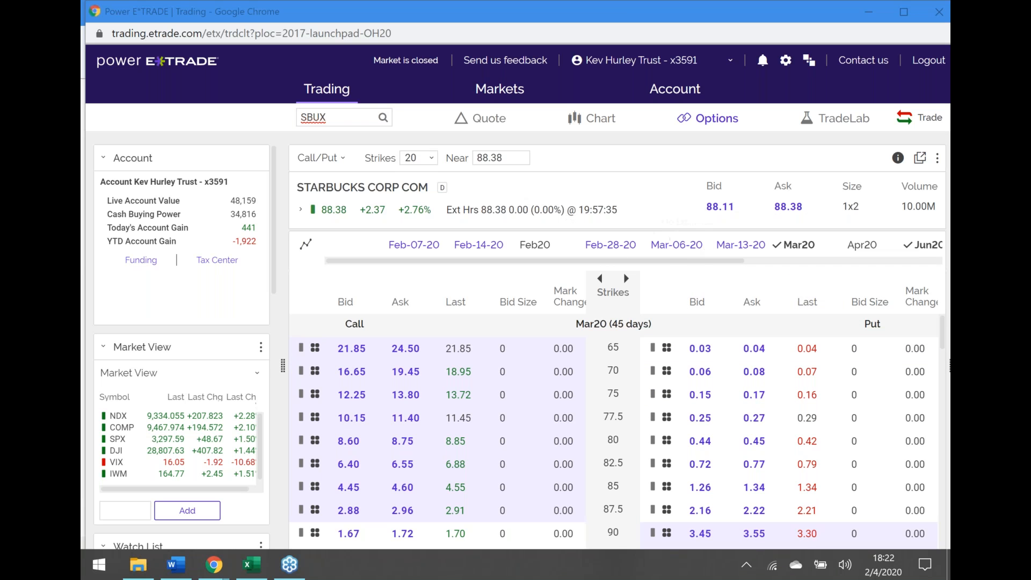
{"action": "mouse_move", "coordinate": [535, 245]}
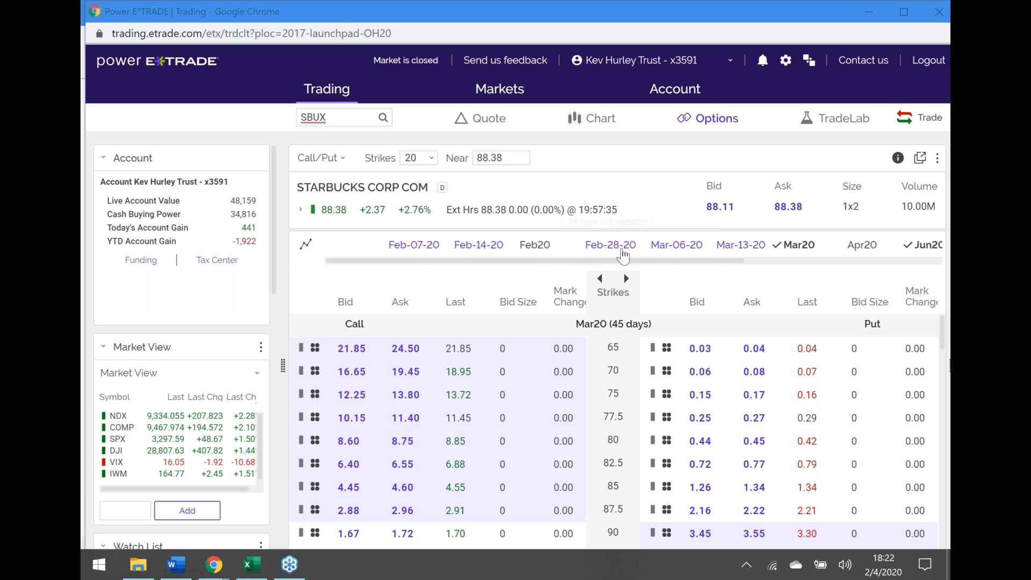
{"action": "mouse_move", "coordinate": [740, 245]}
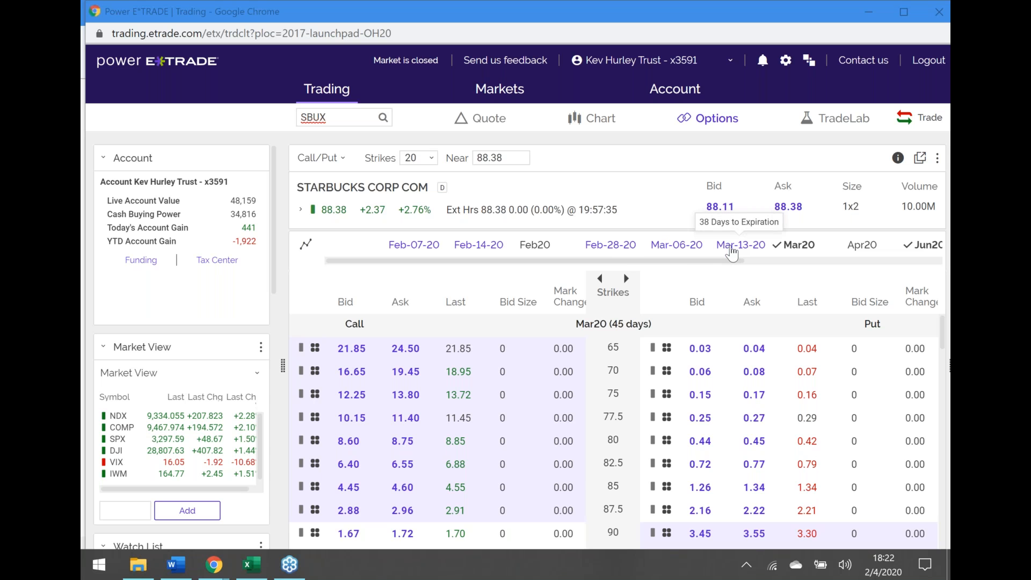
{"action": "left_click", "coordinate": [740, 244]}
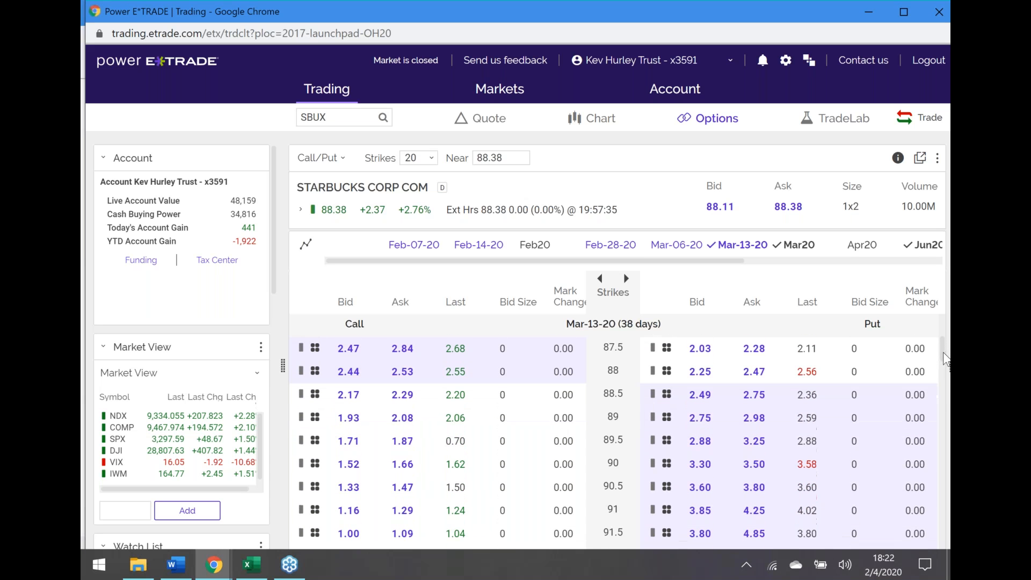
{"action": "scroll", "scroll_direction": "down", "scroll_amount": 3}
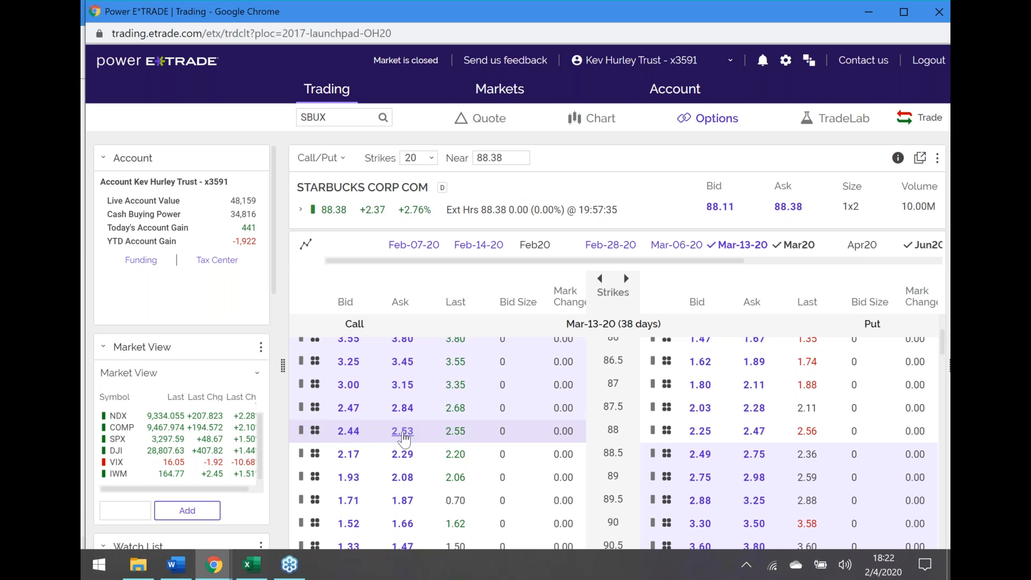
Build a 10-lot SBUX Mar-13-20 88/91.5 call vertical ticket at 1.53 debit.
{"action": "left_click", "coordinate": [402, 431]}
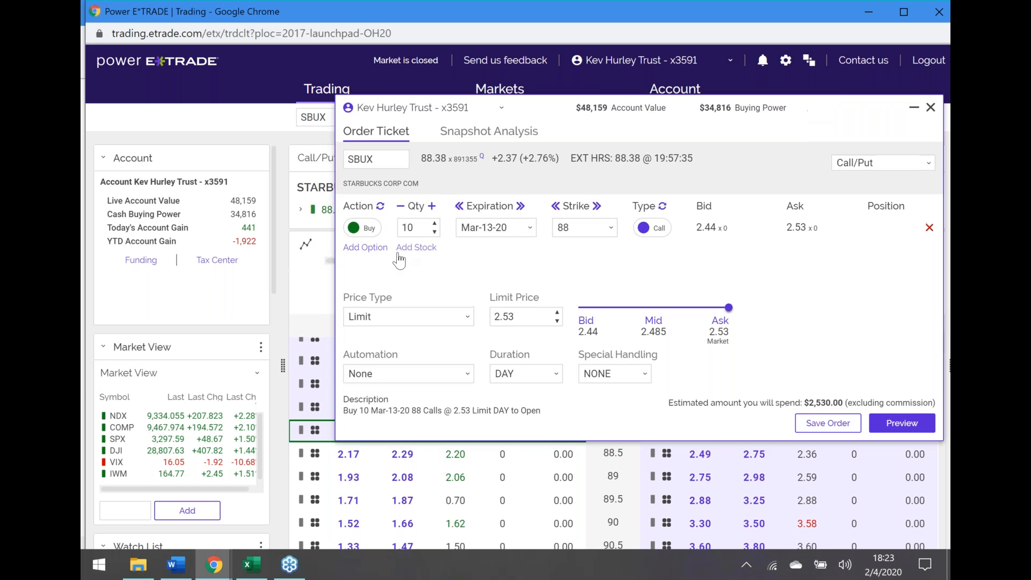
{"action": "left_click", "coordinate": [366, 247]}
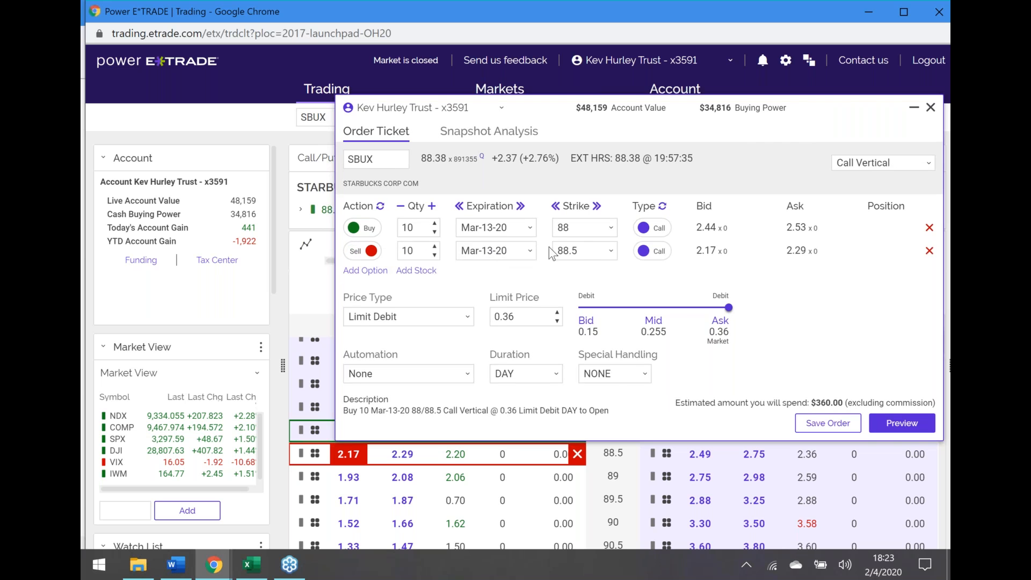
{"action": "left_click", "coordinate": [611, 251]}
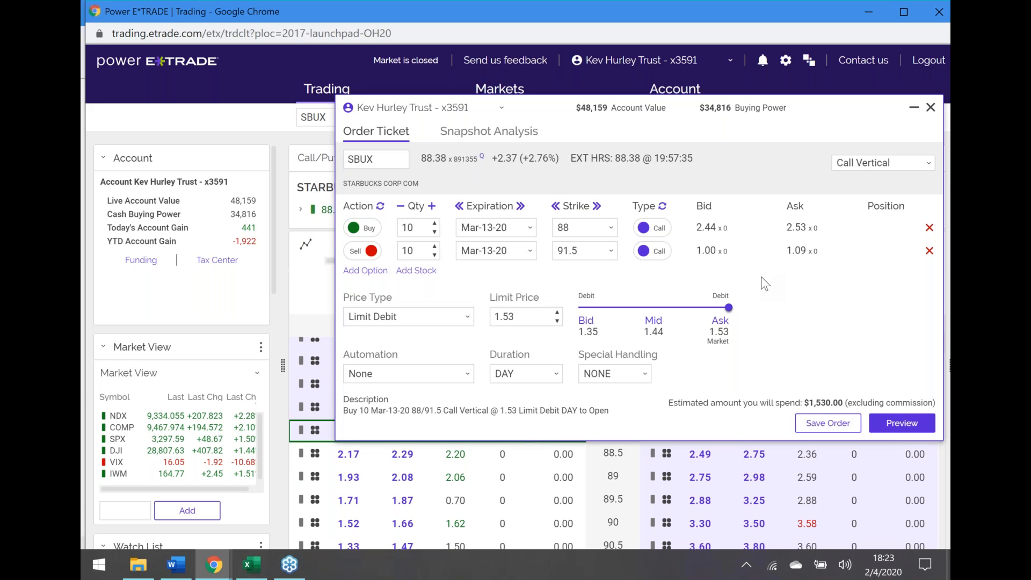
{"action": "mouse_move", "coordinate": [490, 138]}
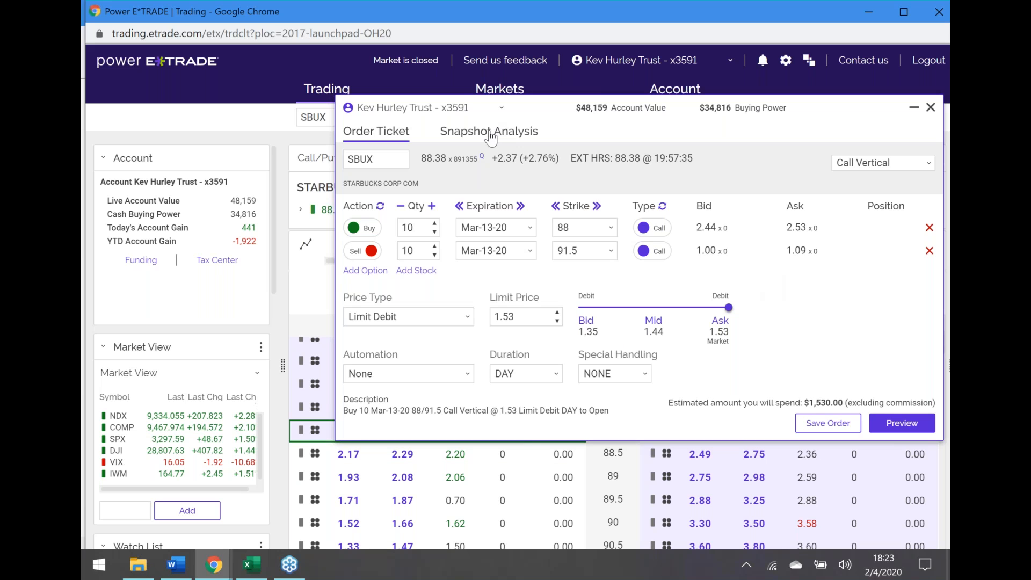
Show Snapshot Analysis: max profit $1,970, max loss $1,530, break-even $89.53.
{"action": "left_click", "coordinate": [489, 131]}
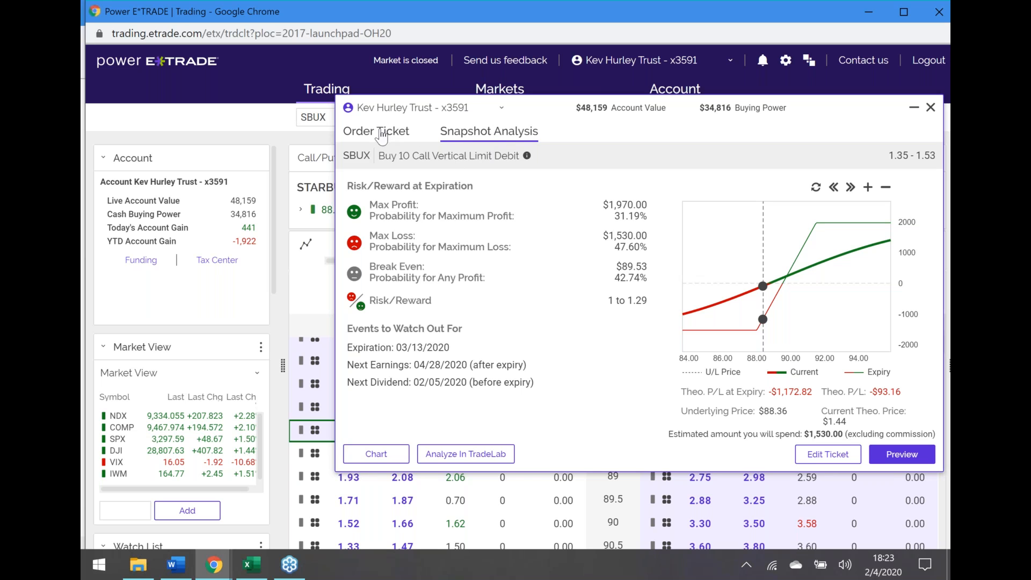
Return to the SBUX 88/91.5 call vertical order ticket to capture it.
{"action": "left_click", "coordinate": [376, 131]}
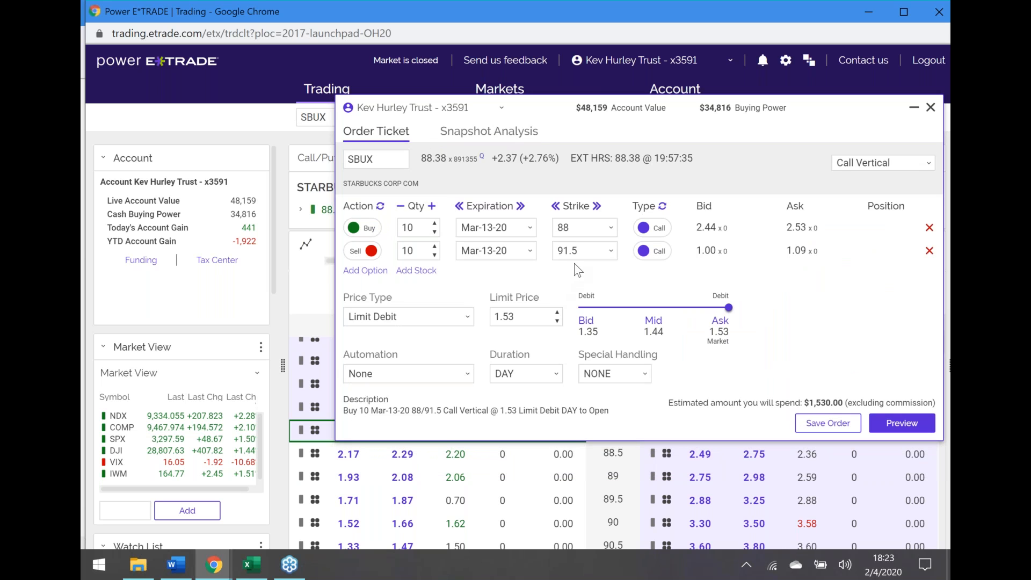
{"action": "mouse_move", "coordinate": [324, 196]}
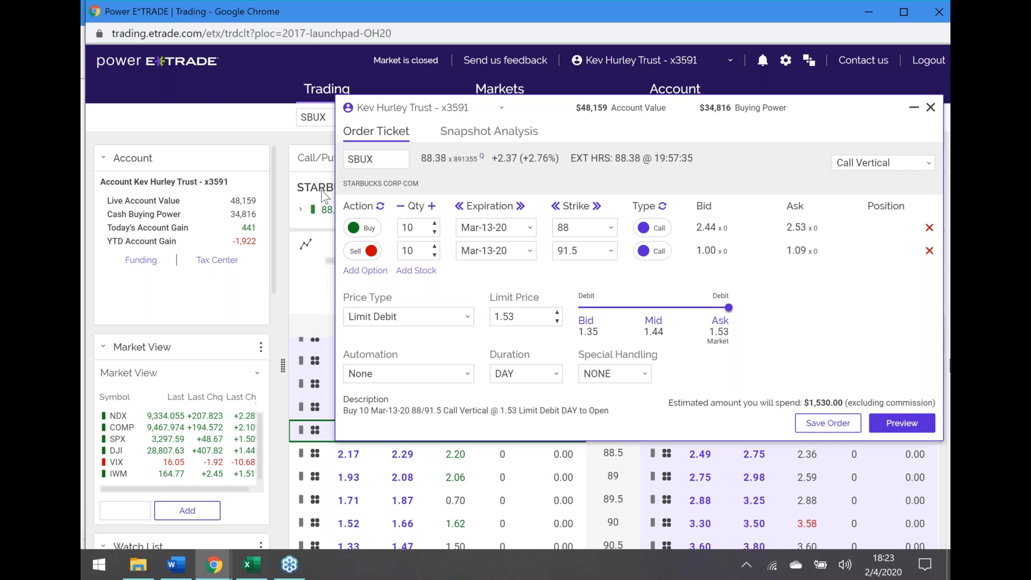
{"action": "mouse_move", "coordinate": [325, 209]}
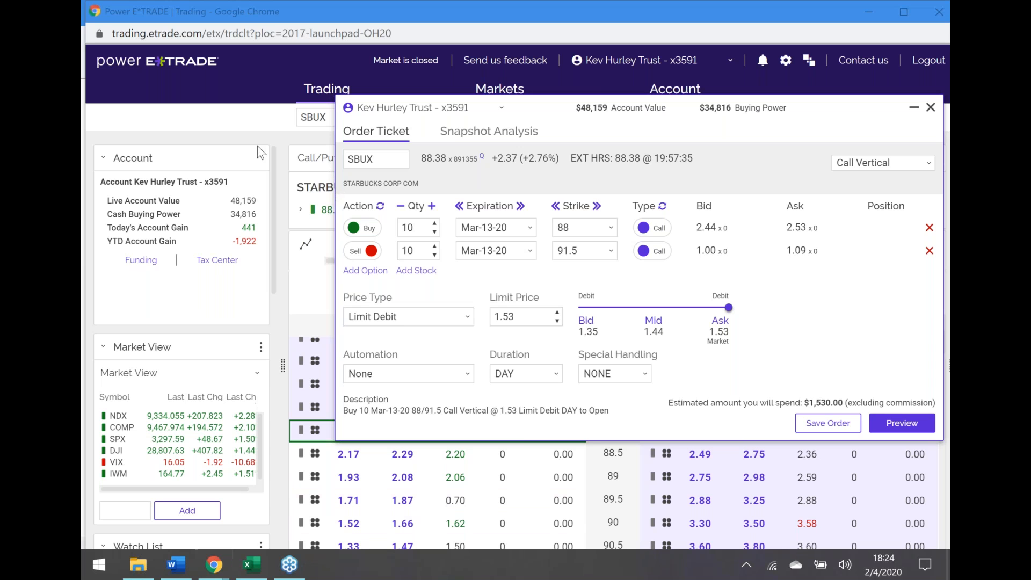
{"action": "mouse_move", "coordinate": [175, 127]}
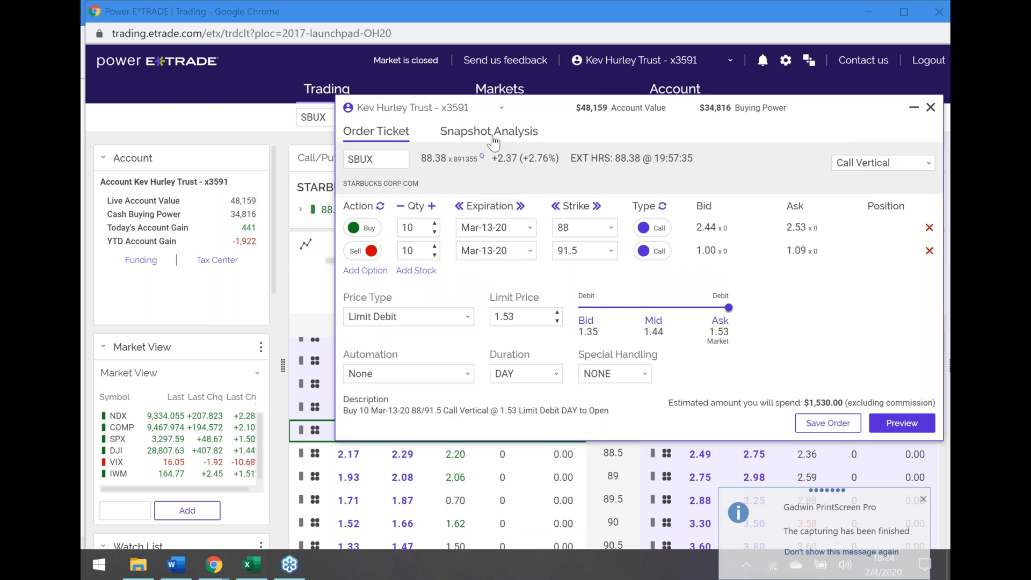
{"action": "left_click", "coordinate": [489, 131]}
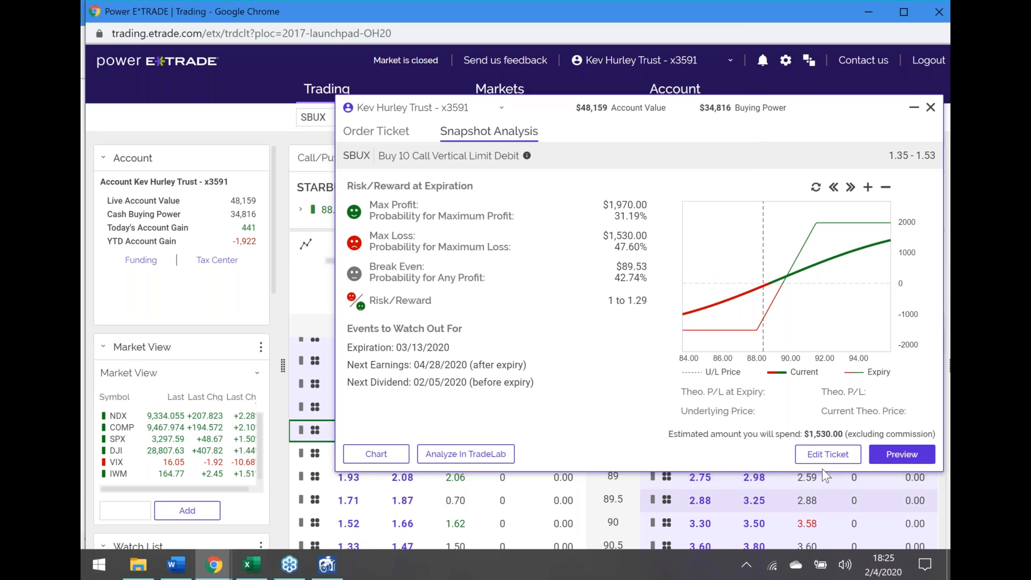
{"action": "left_click", "coordinate": [902, 454]}
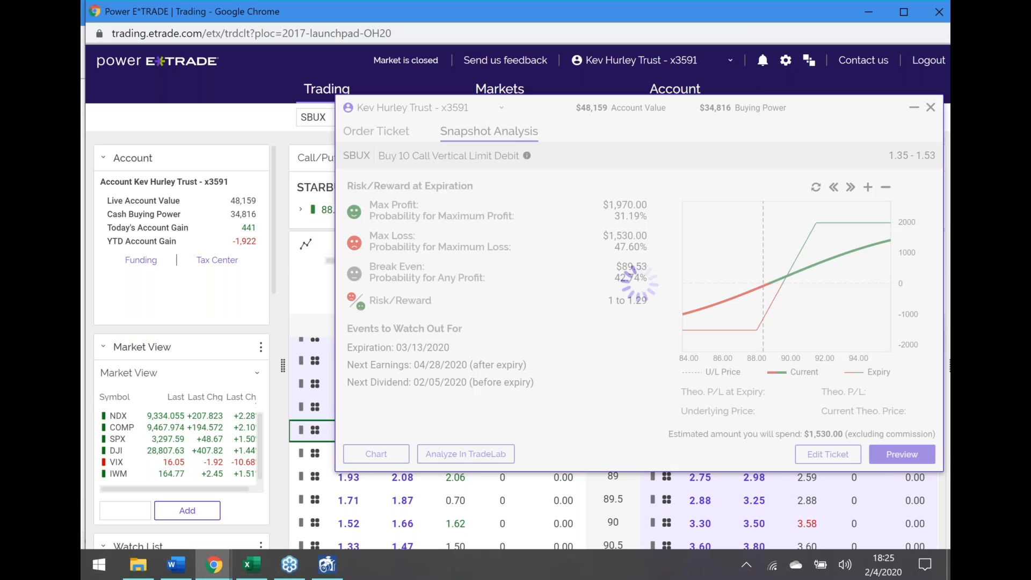
{"action": "left_click", "coordinate": [902, 454]}
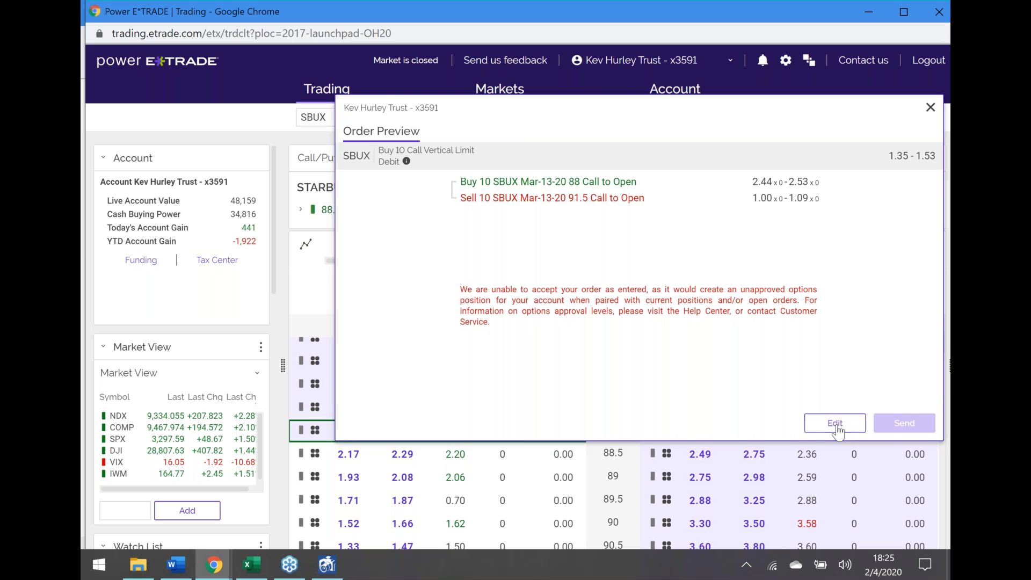
{"action": "left_click", "coordinate": [835, 423]}
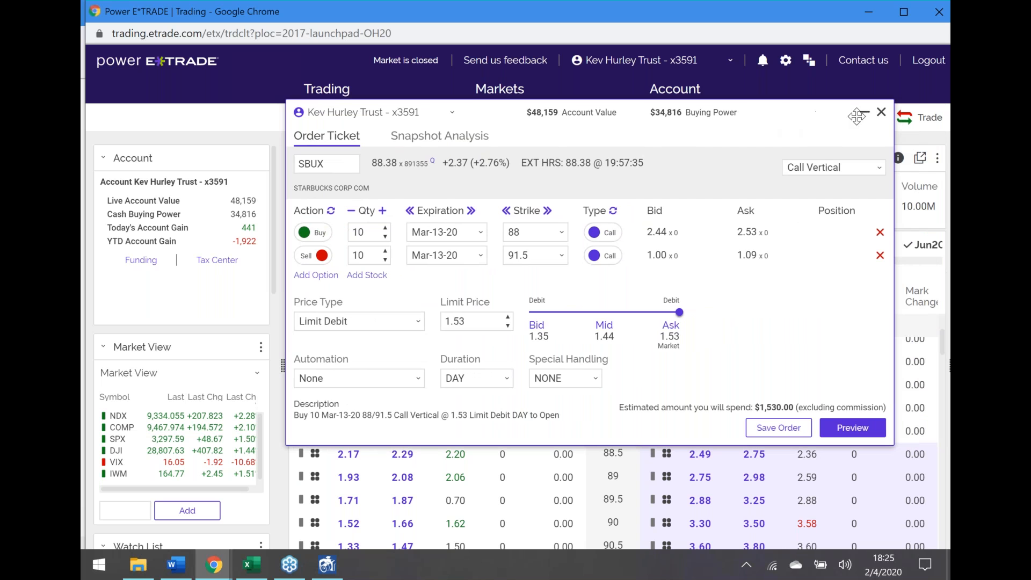
Minimize the order ticket and save the risk/reward screenshot in Gadwin PrintScreen Pro.
{"action": "left_click", "coordinate": [881, 111]}
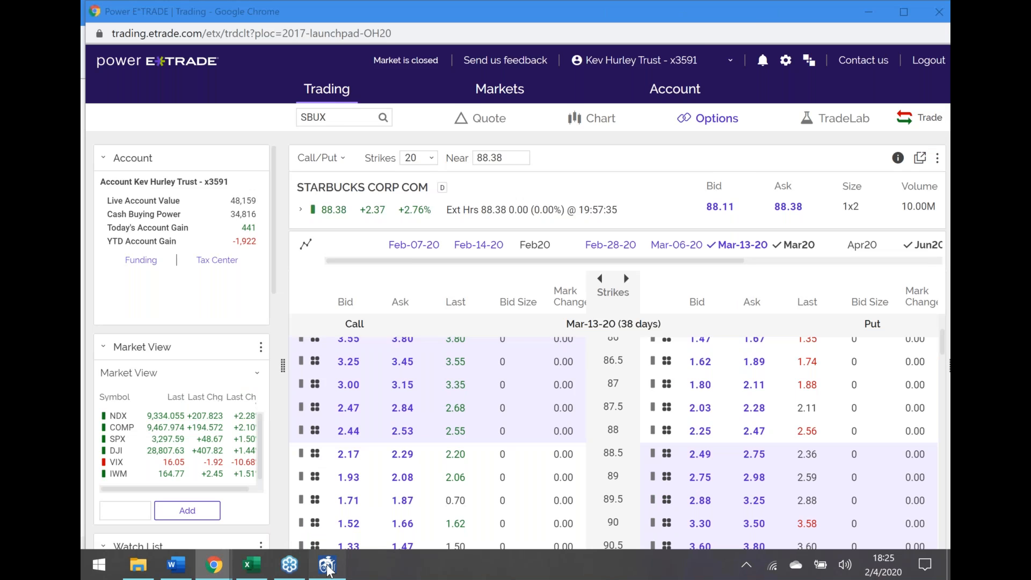
{"action": "left_click", "coordinate": [327, 564]}
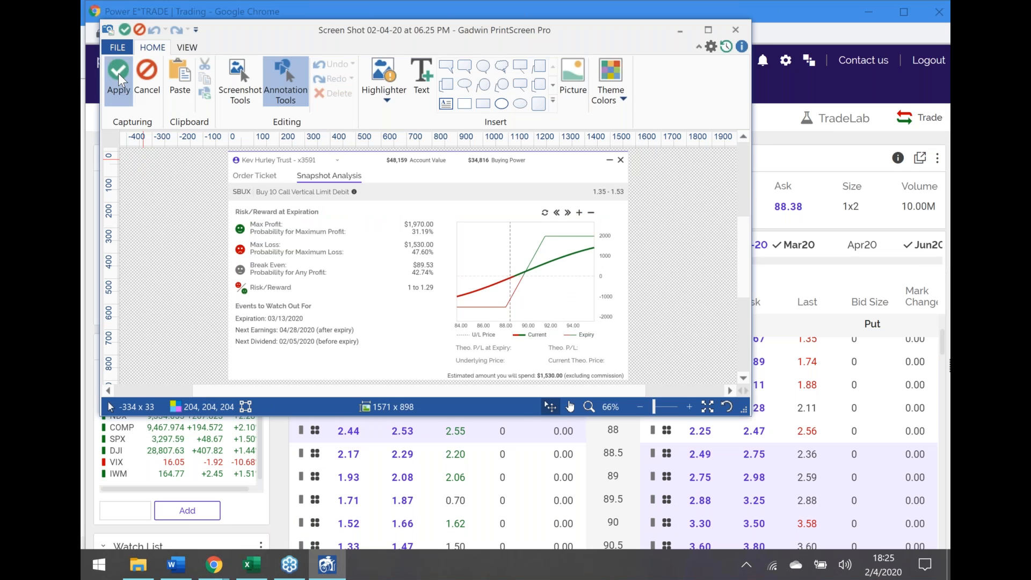
{"action": "left_click", "coordinate": [118, 79]}
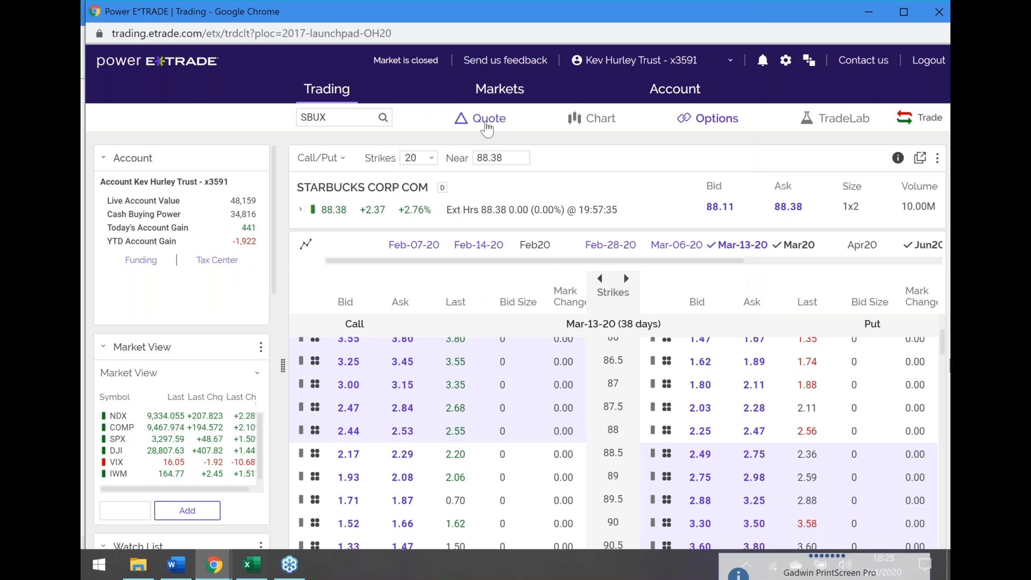
View the SBUX quote page with its one-year chart and fundamentals.
{"action": "left_click", "coordinate": [488, 118]}
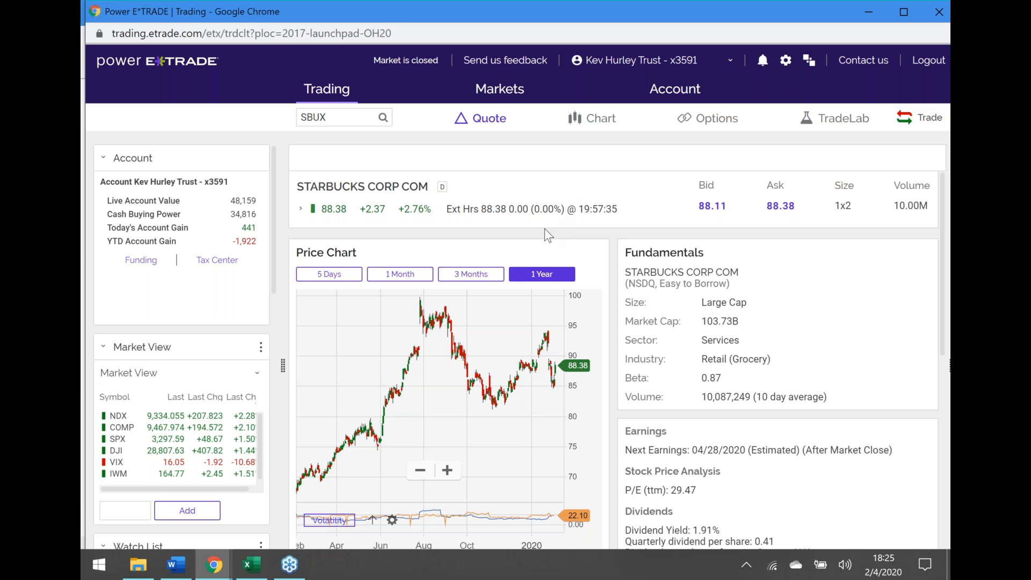
{"action": "mouse_move", "coordinate": [491, 232]}
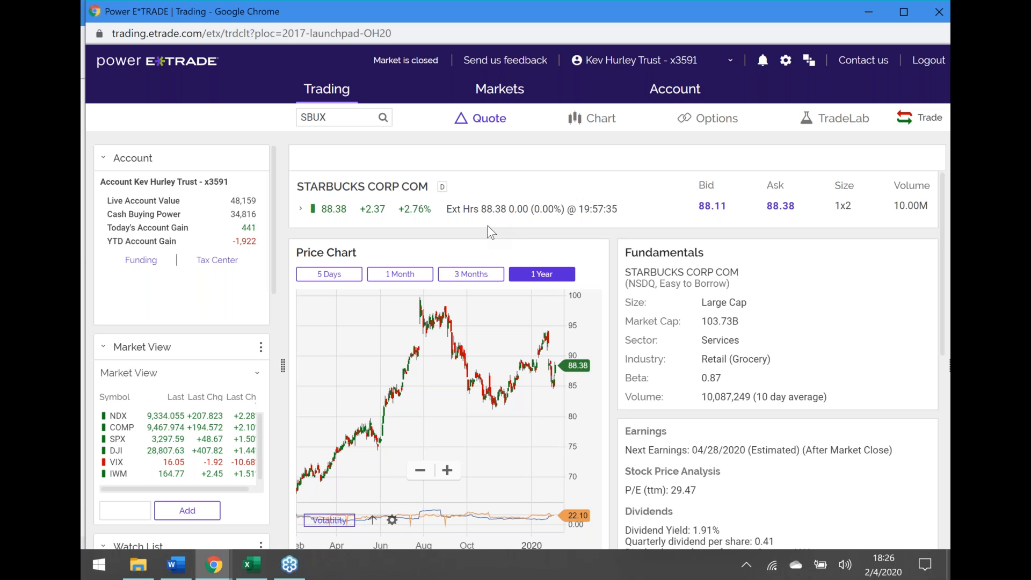
{"action": "mouse_move", "coordinate": [213, 565]}
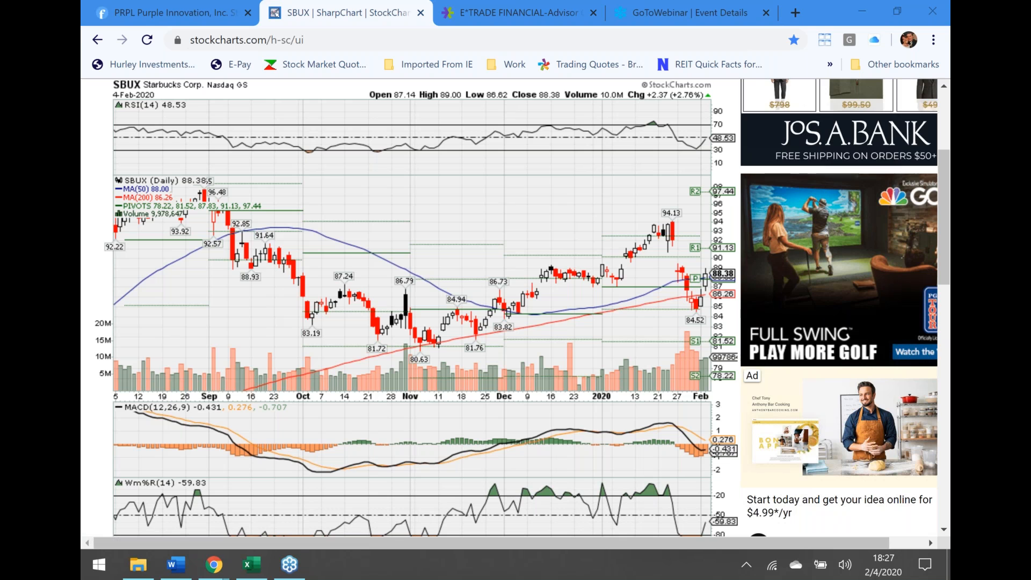
{"action": "mouse_move", "coordinate": [186, 386]}
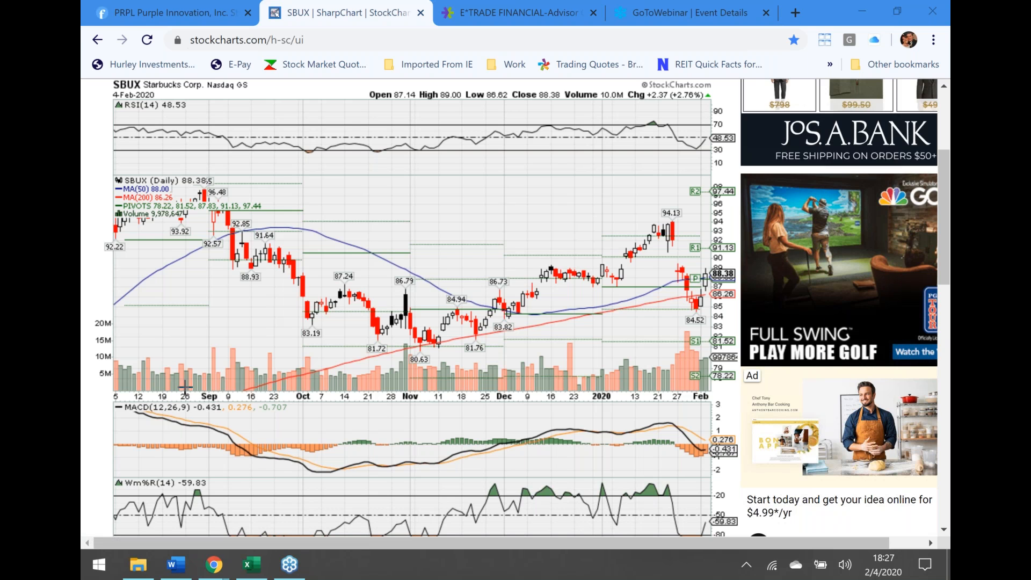
{"action": "mouse_move", "coordinate": [176, 268]}
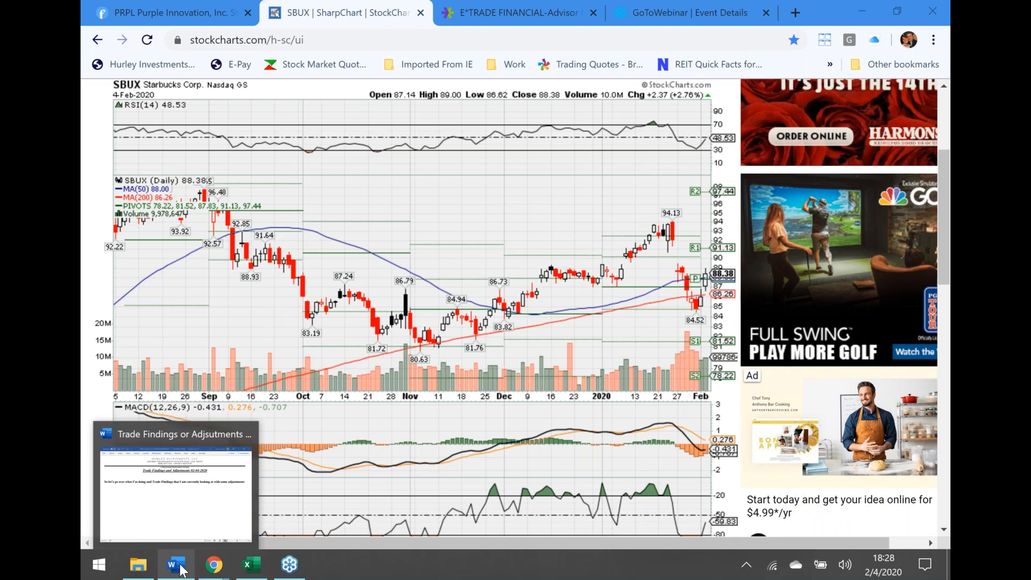
Insert the order ticket and risk/reward screenshots into the Trade Findings document.
{"action": "left_click", "coordinate": [175, 564]}
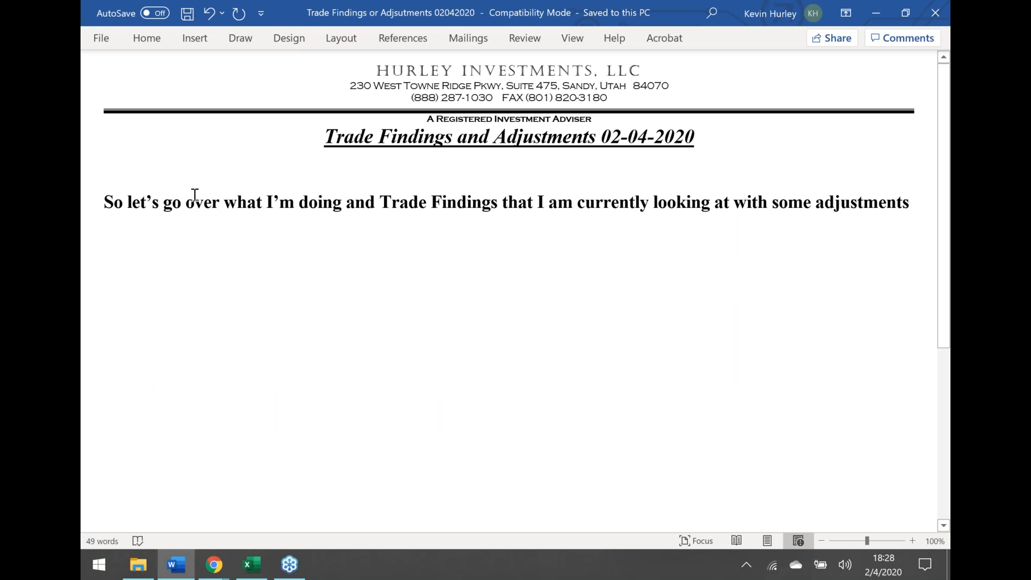
{"action": "left_click", "coordinate": [194, 38]}
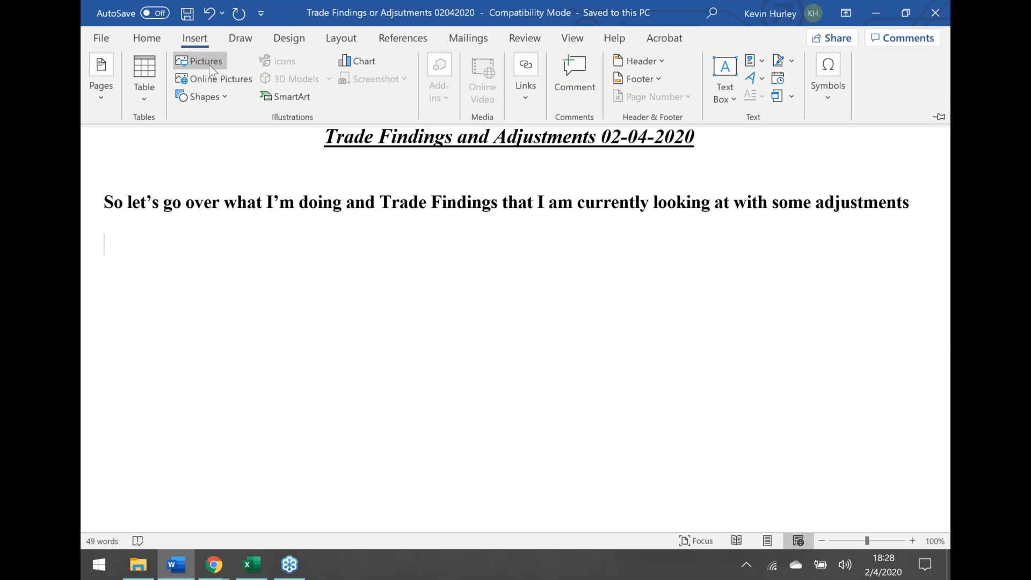
{"action": "left_click", "coordinate": [206, 65]}
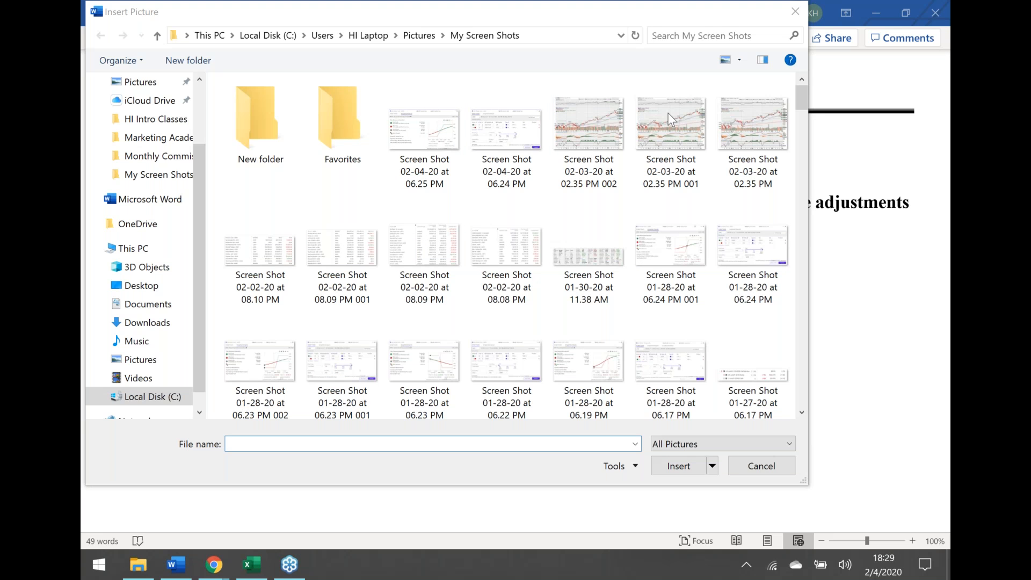
{"action": "left_click", "coordinate": [506, 125]}
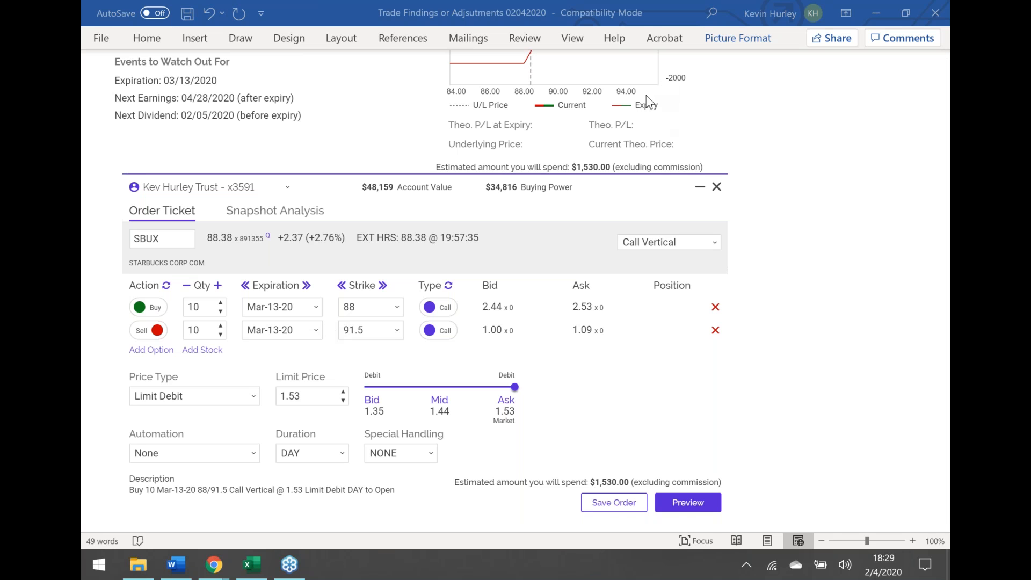
{"action": "mouse_move", "coordinate": [384, 334]}
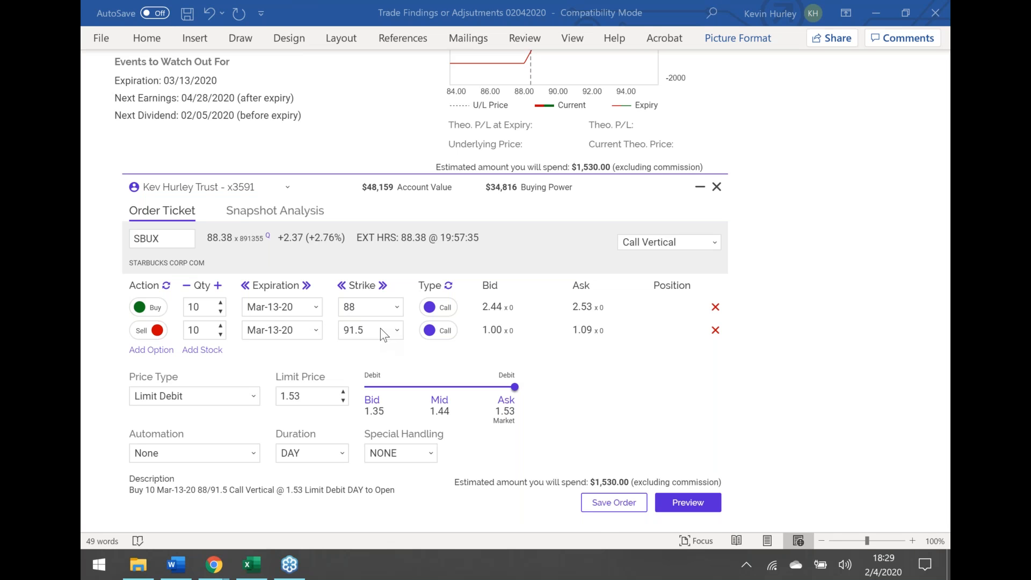